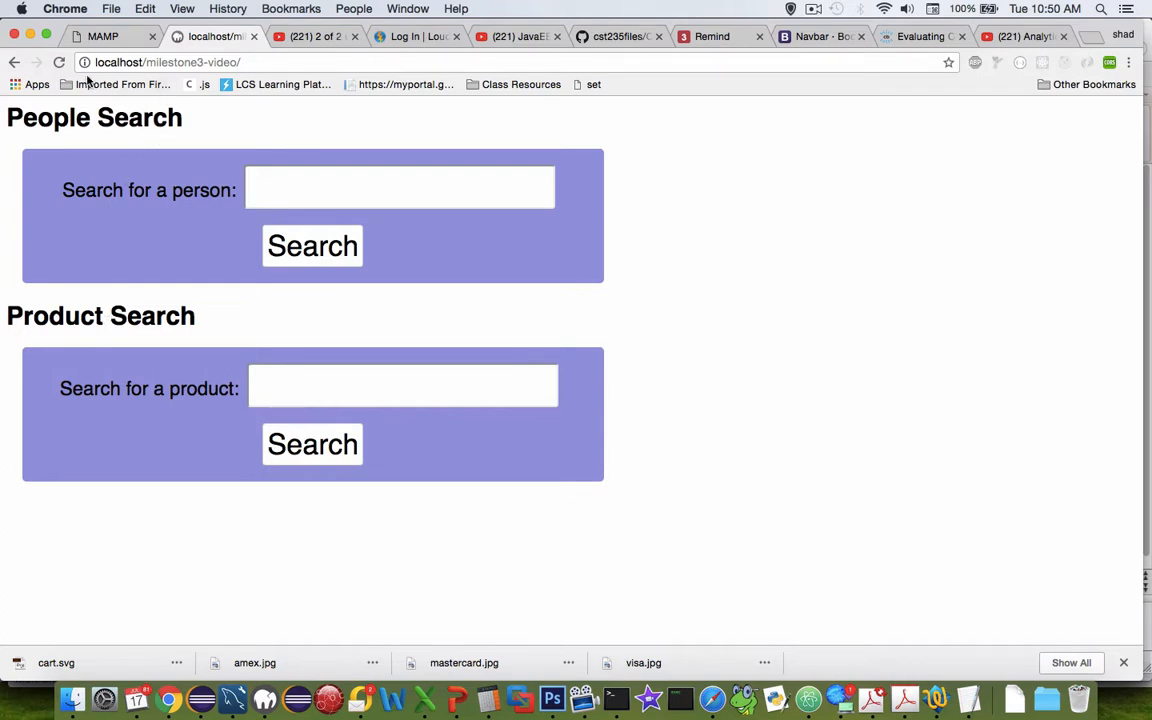
Navigate back from the search page to the Strange Store home at localhost/milestone3/index.php
click(400, 188)
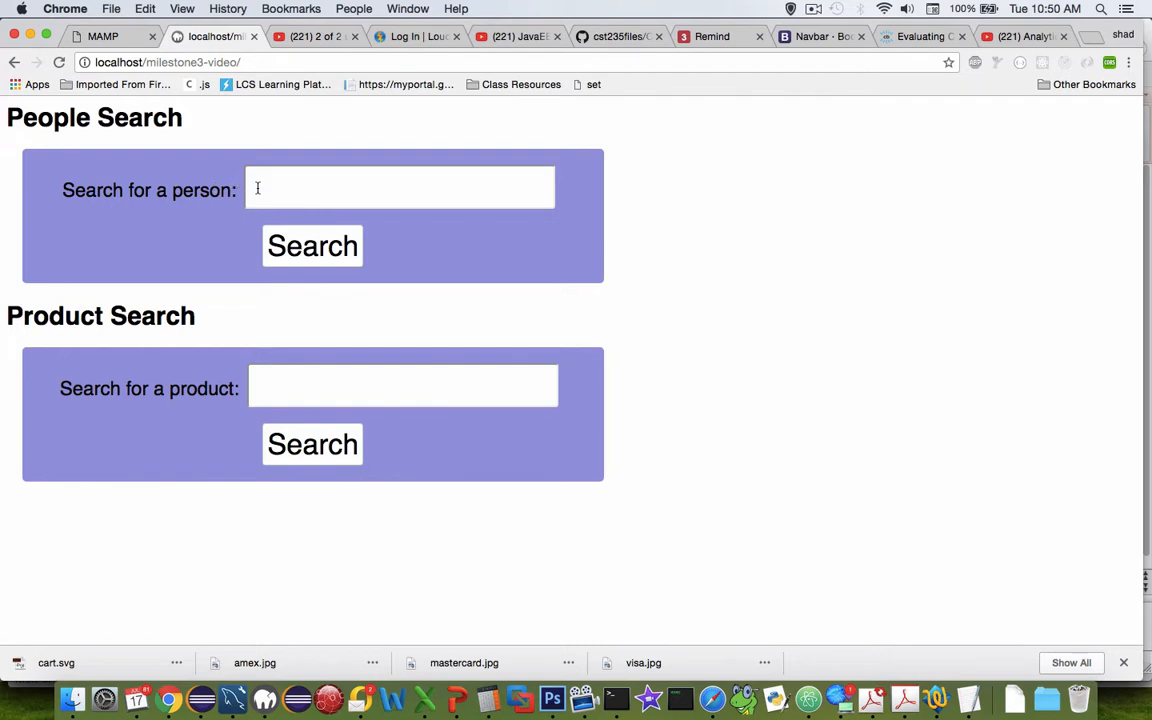
click(16, 62)
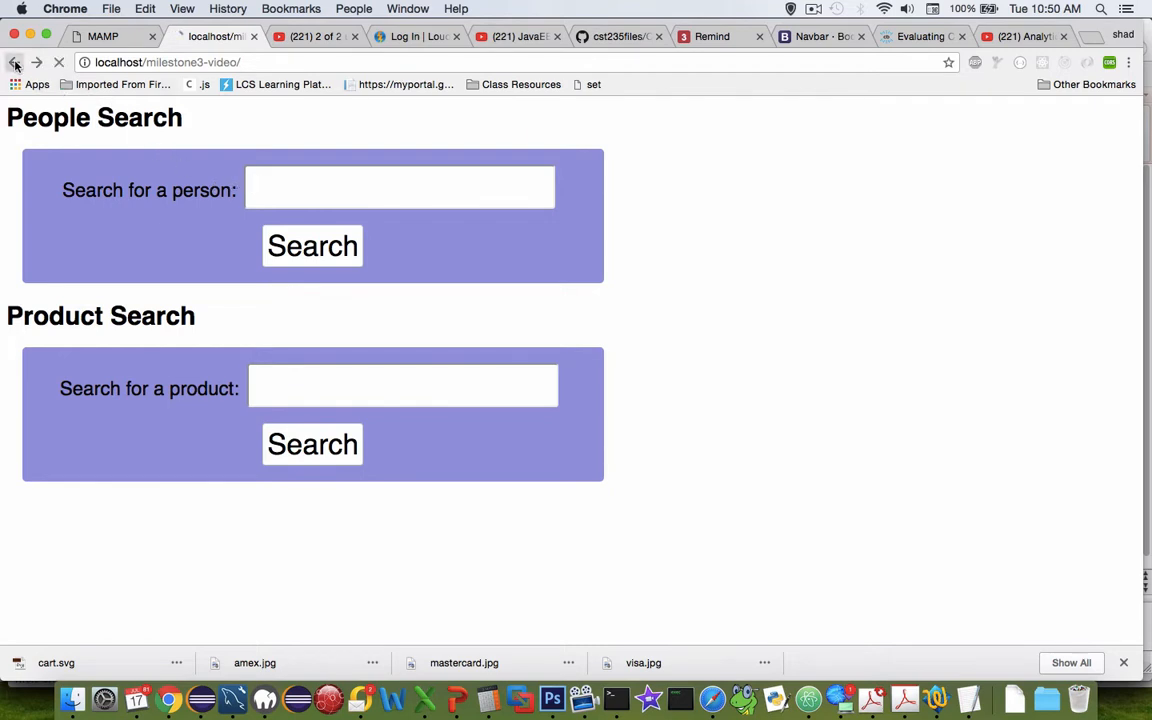
click(16, 62)
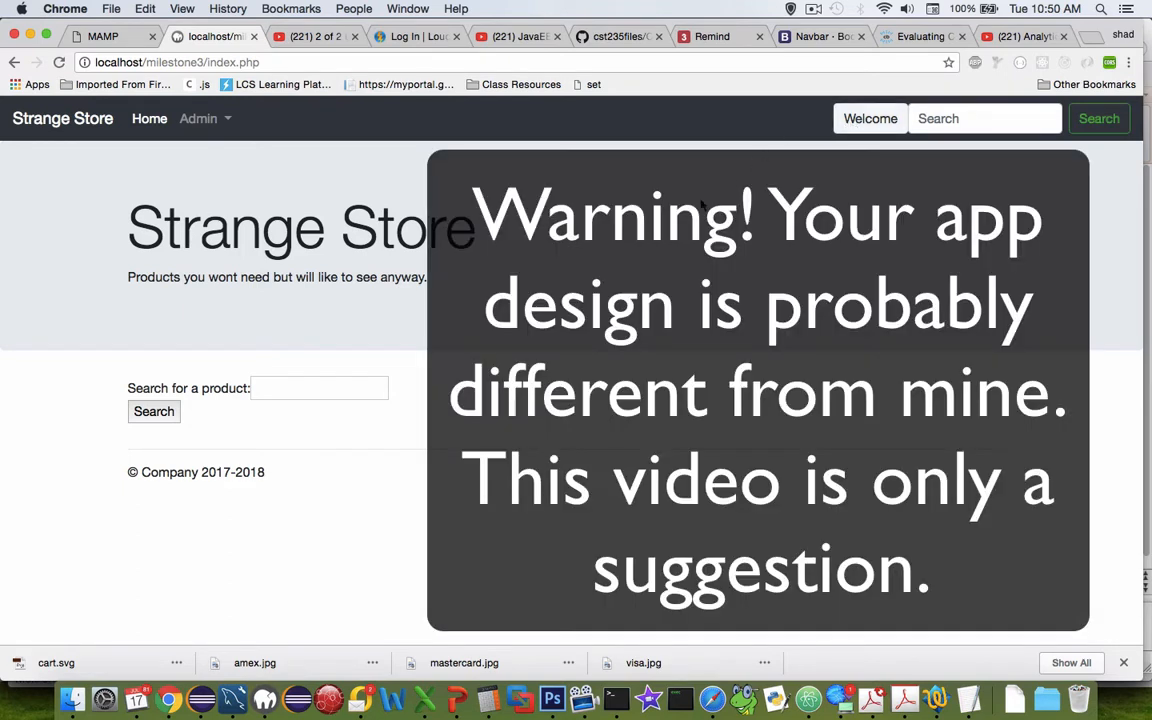
mouse_move(660, 264)
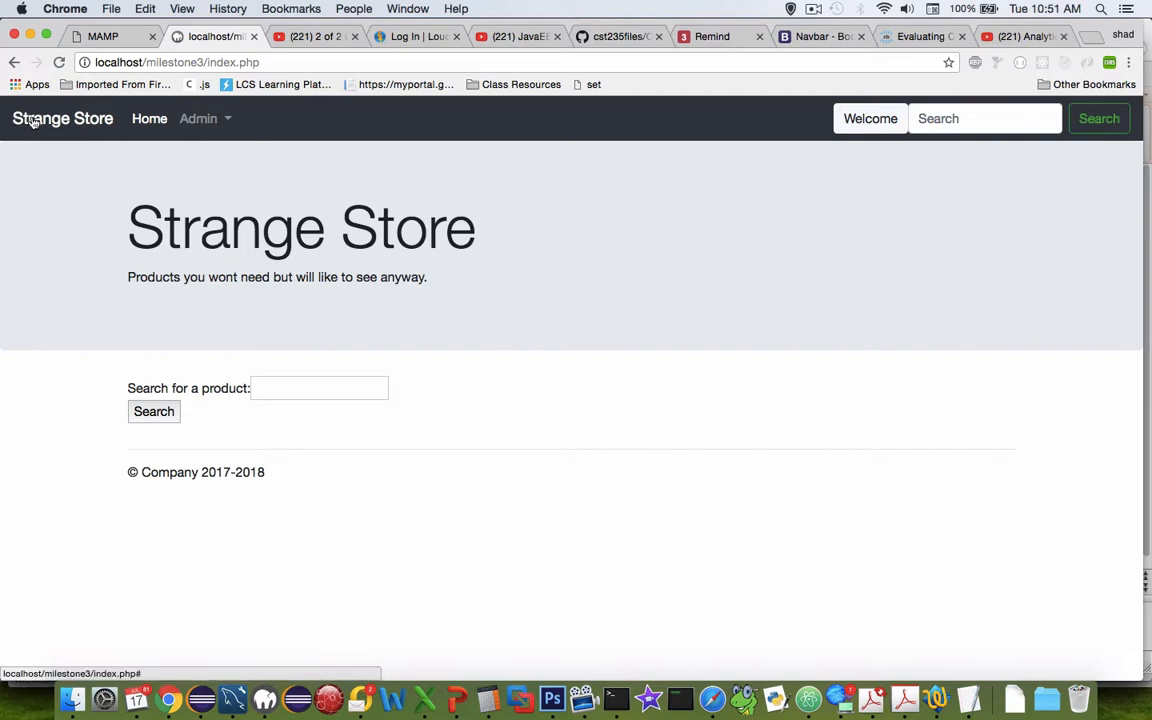
mouse_move(288, 274)
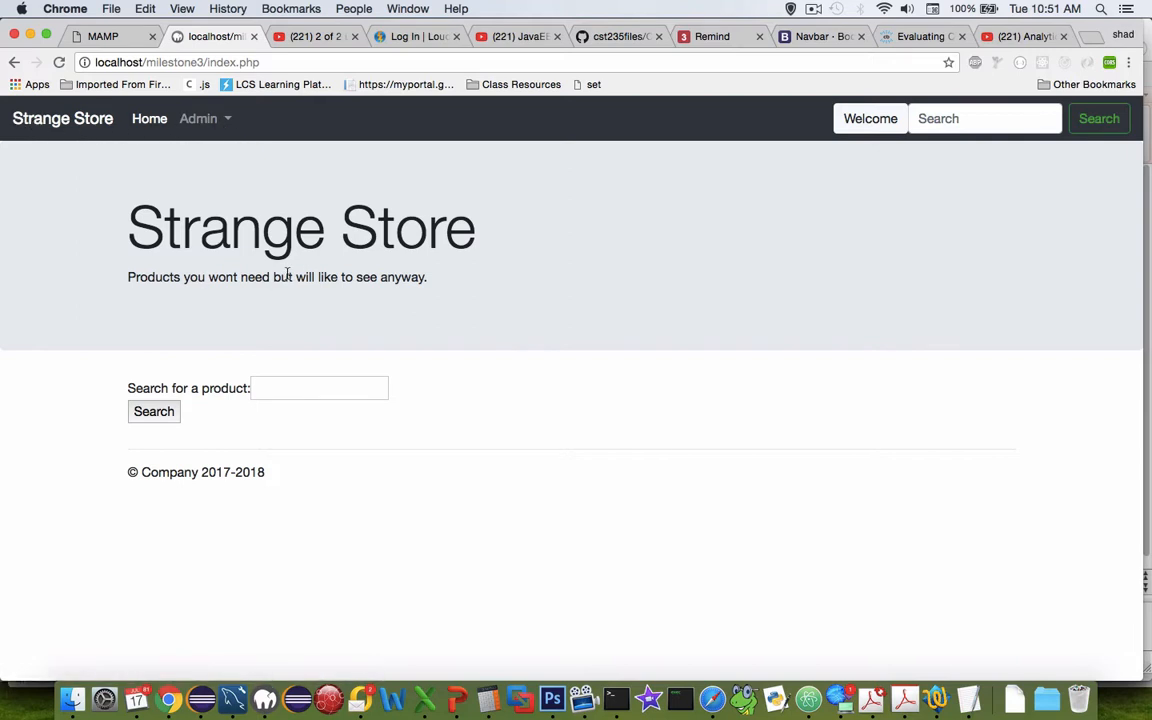
mouse_move(308, 342)
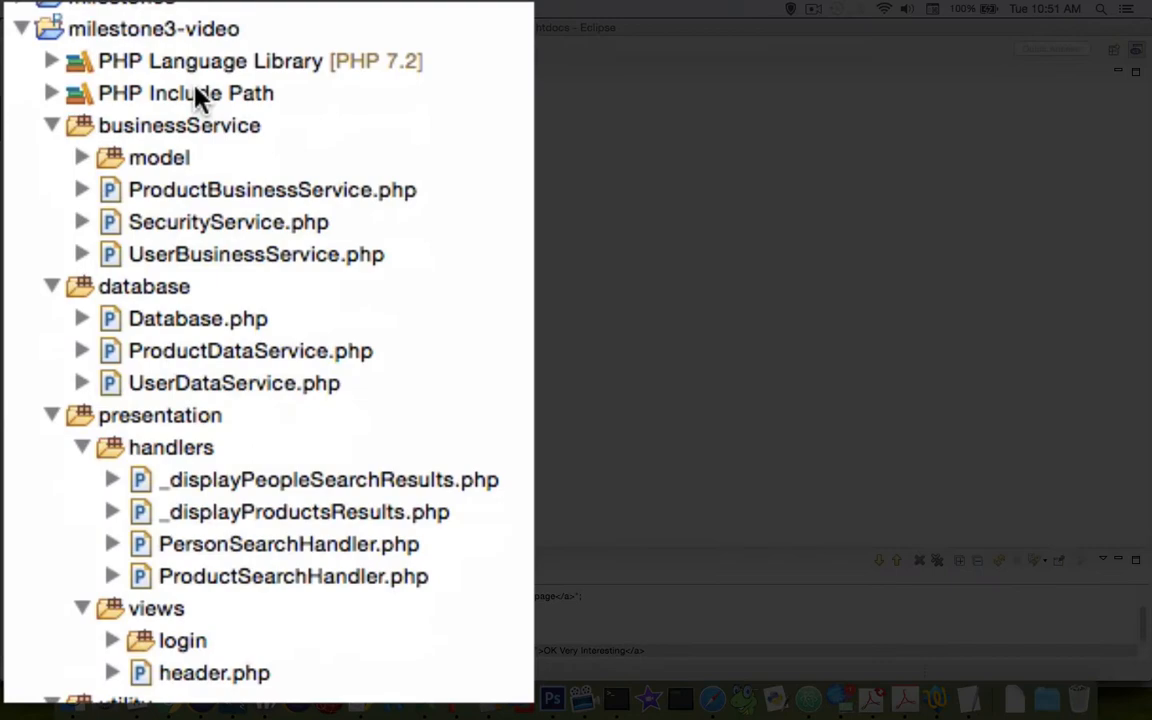
Expand milestone3-video > presentation in Project Explorer to list handlers and views
click(180, 124)
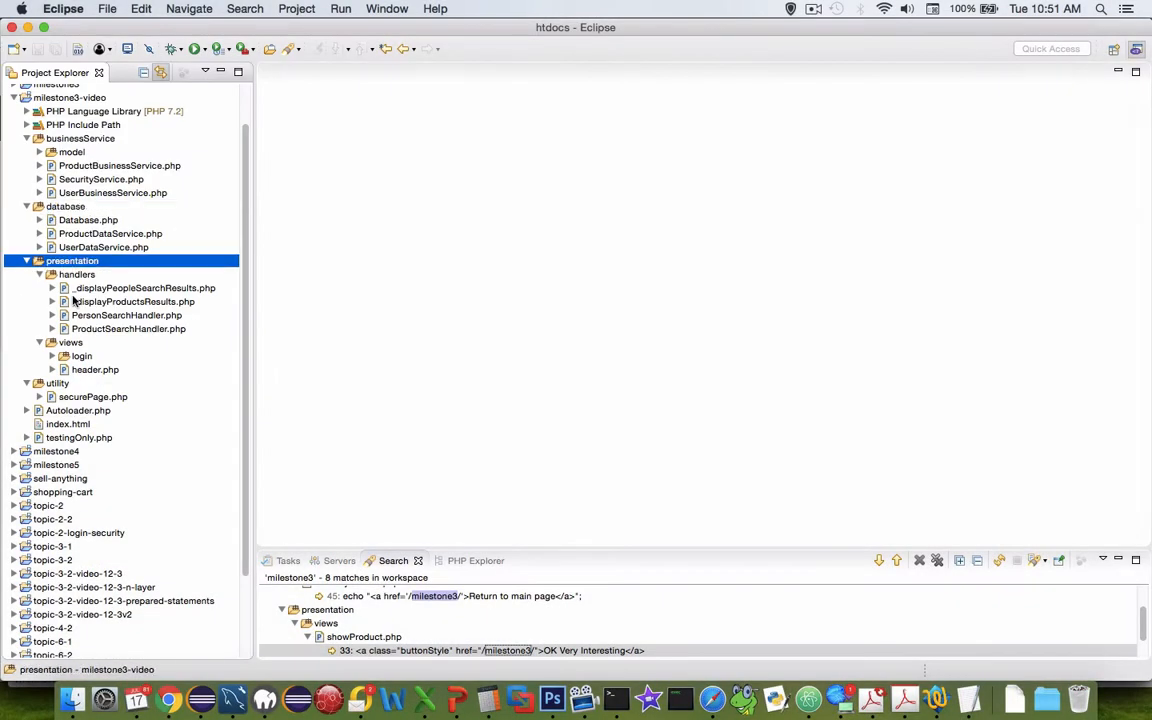
click(70, 342)
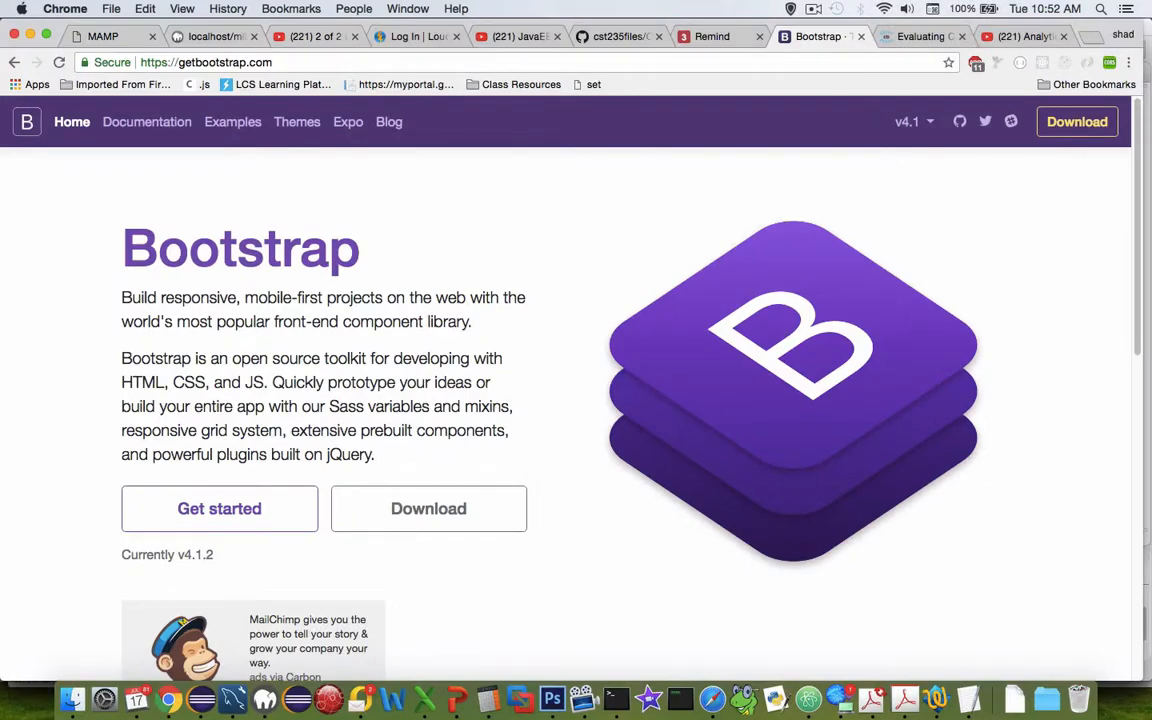
Scroll down and back up the getbootstrap.com home page listing v4.1.2
scroll(down, 3)
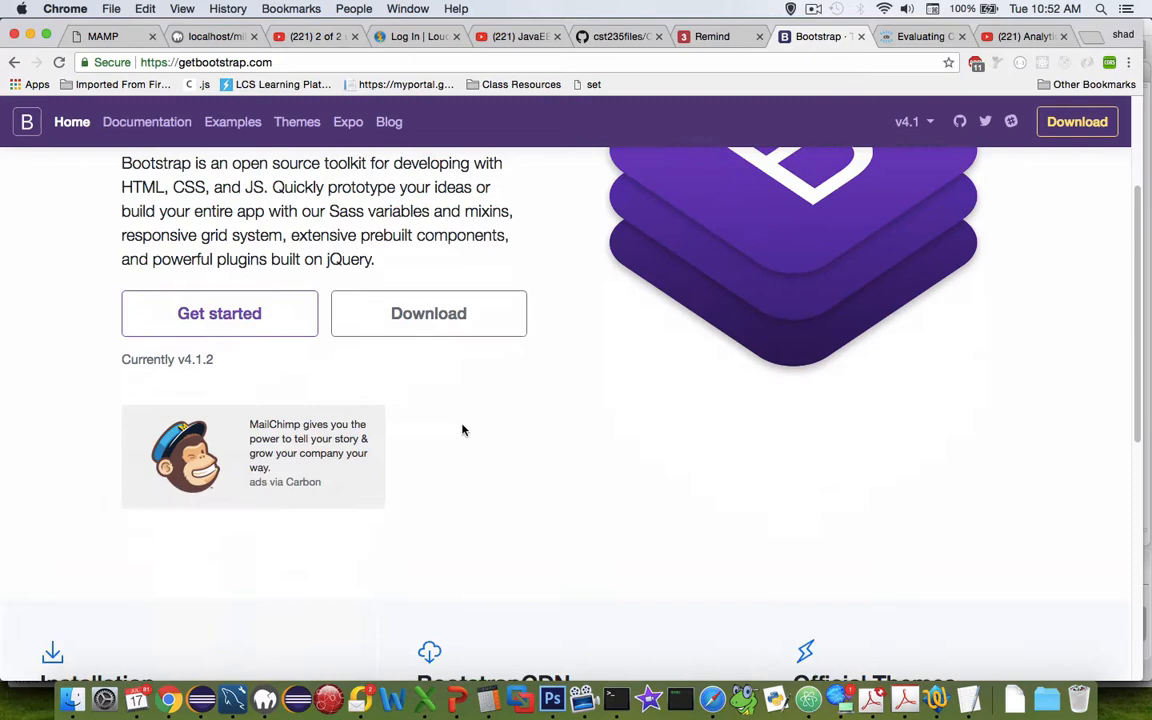
scroll(up, 3)
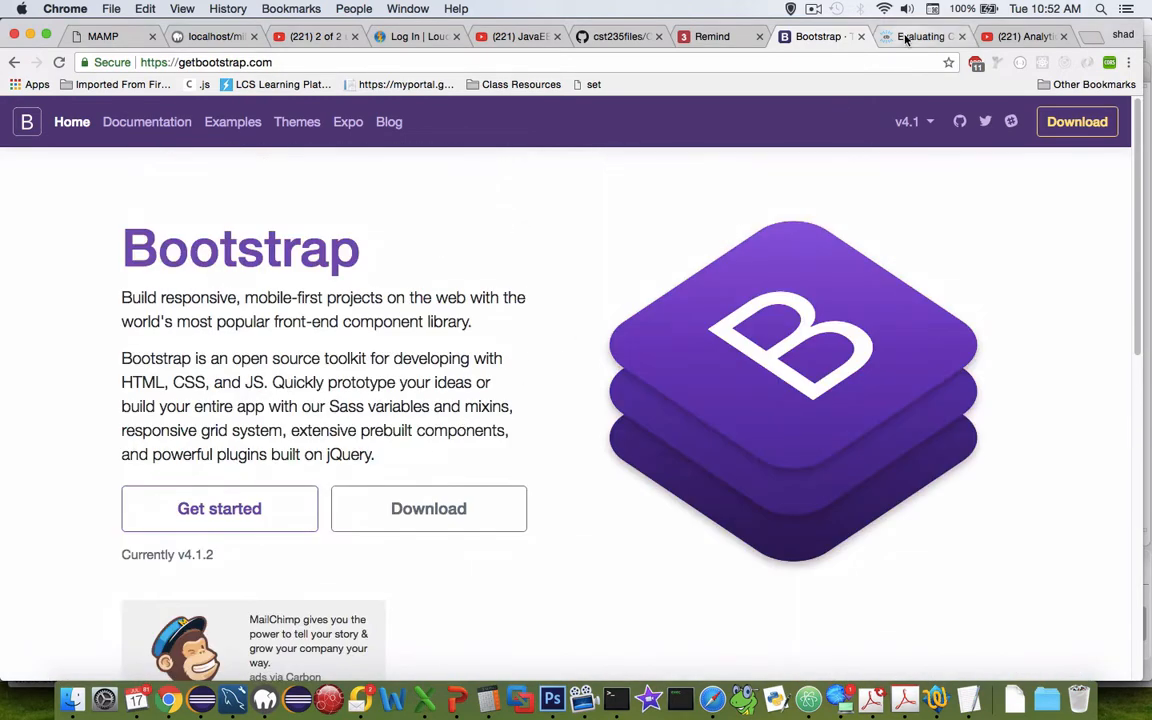
Bring up the 'Evaluating CSS Frameworks' article and select 'Foundation' in its title
click(916, 36)
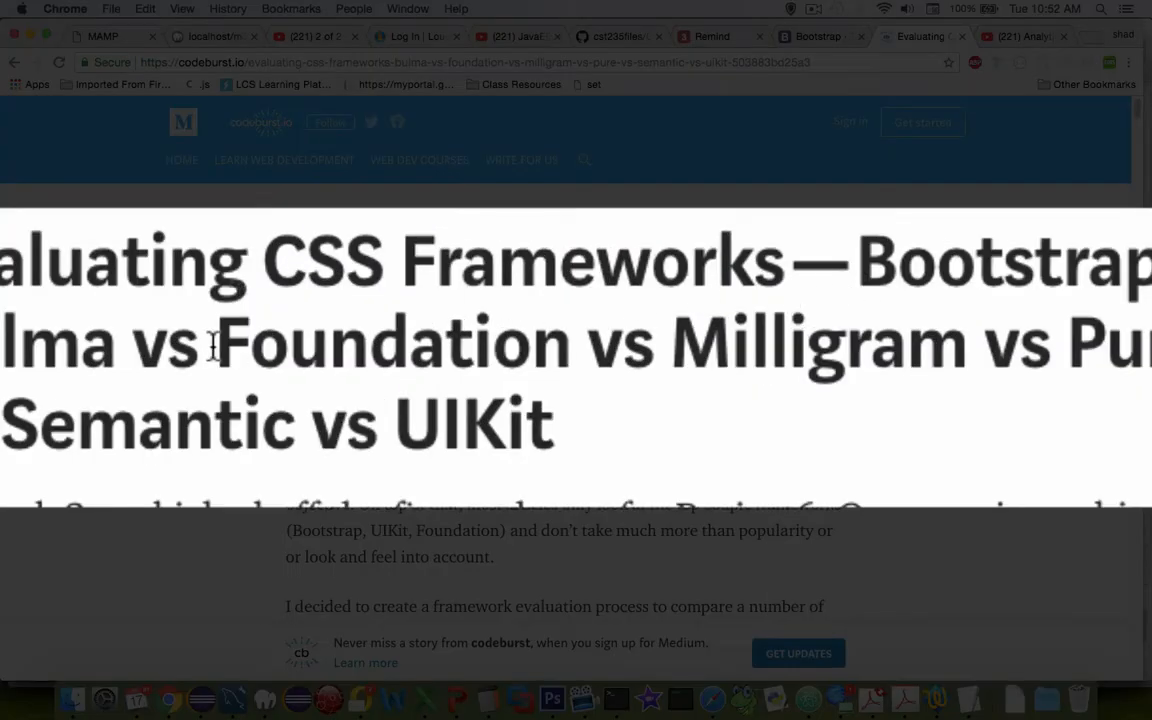
mouse_move(920, 370)
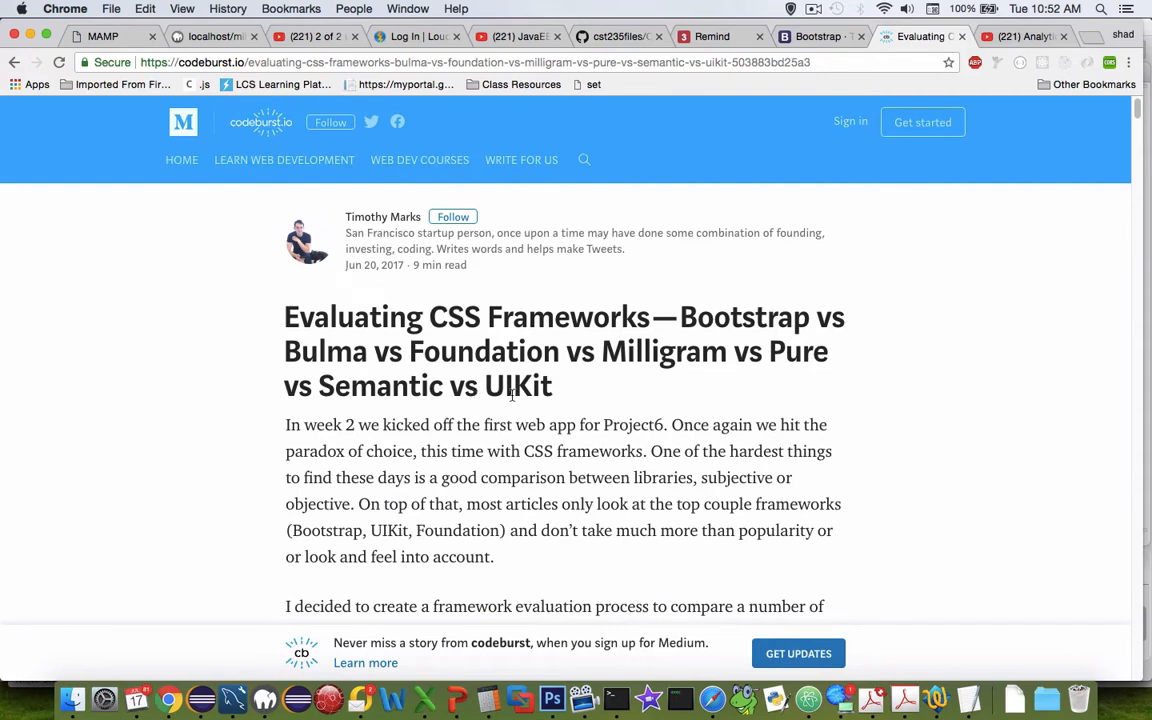
scroll(down, 3)
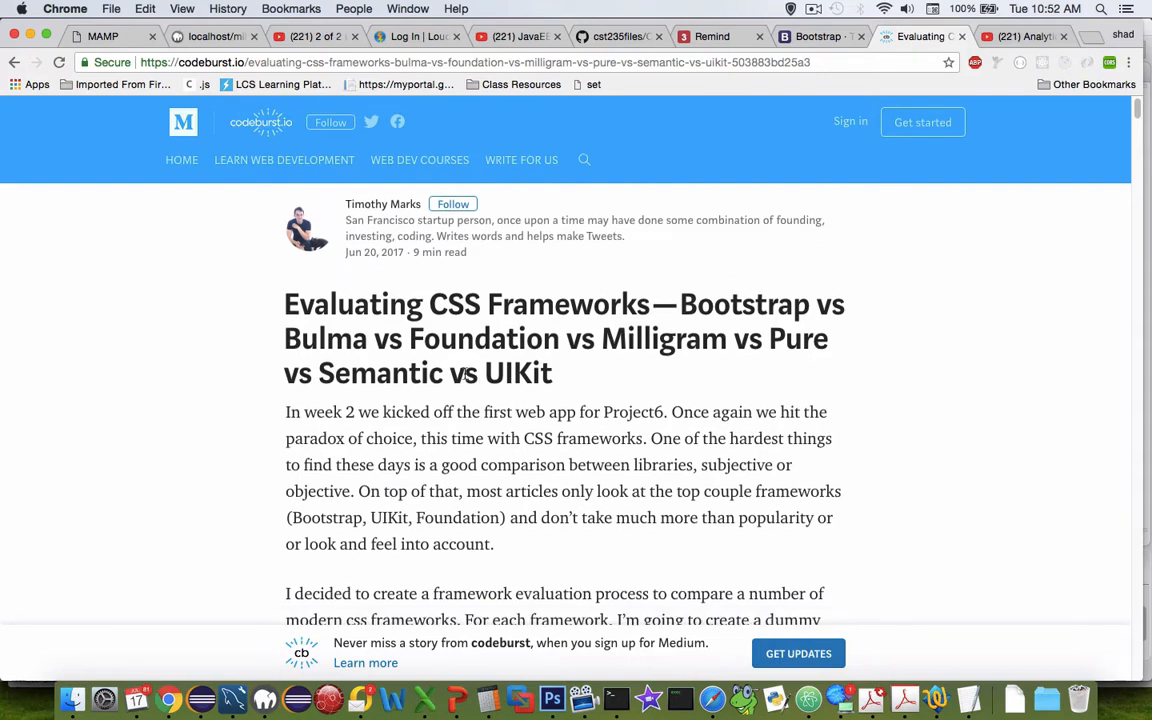
double_click(484, 338)
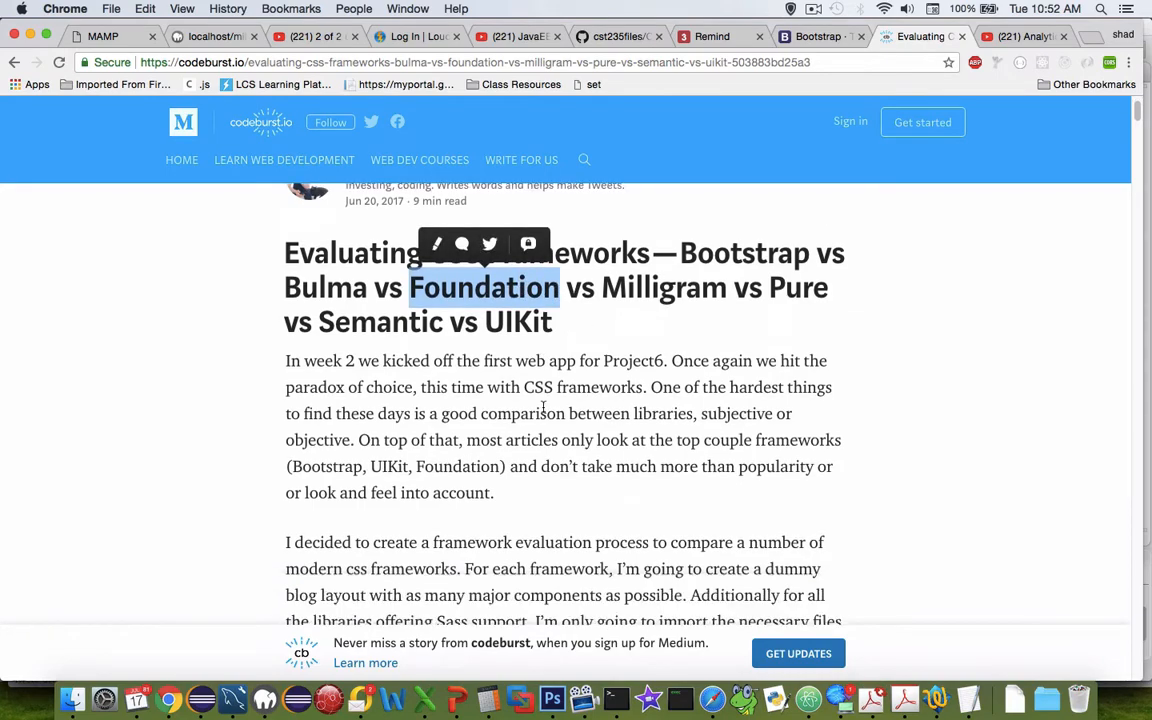
Read through the CSS frameworks comparison article down to its closing notes
scroll(down, 3)
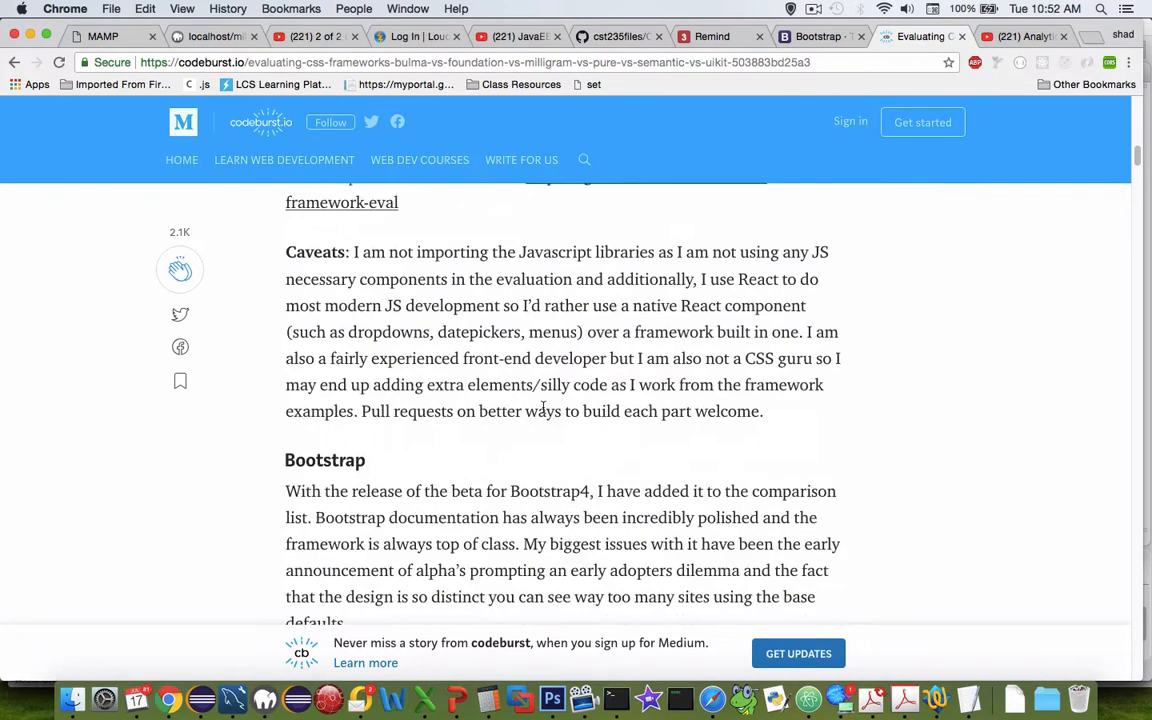
scroll(down, 3)
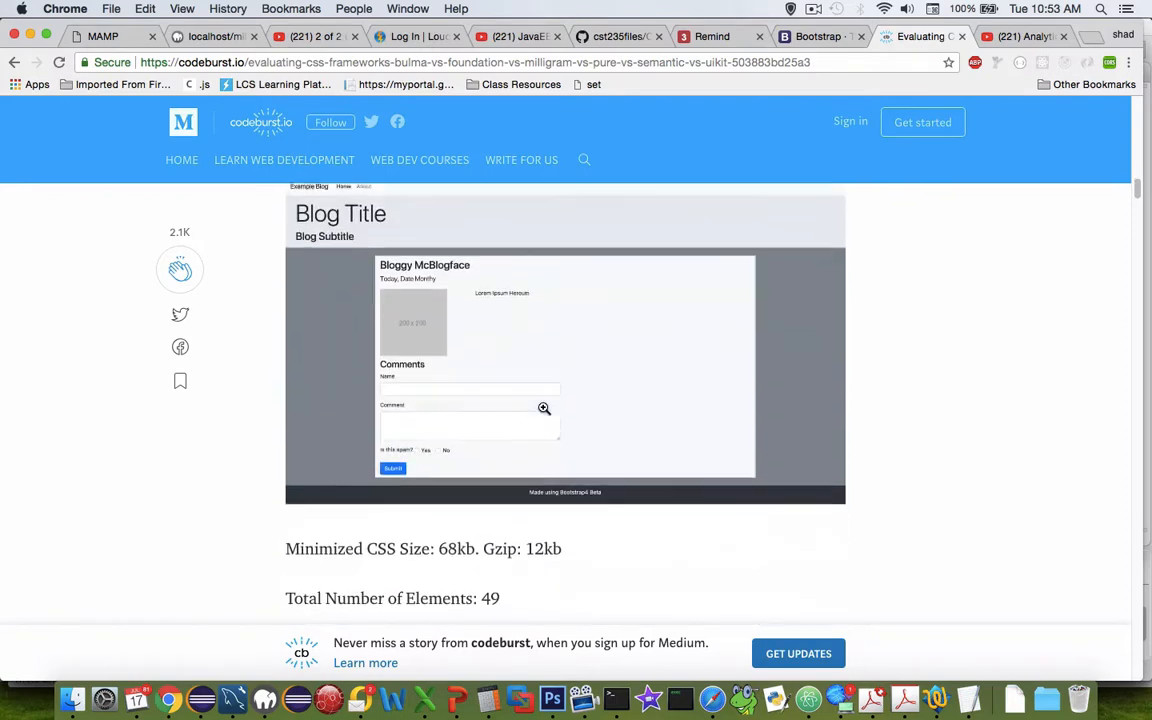
scroll(down, 3)
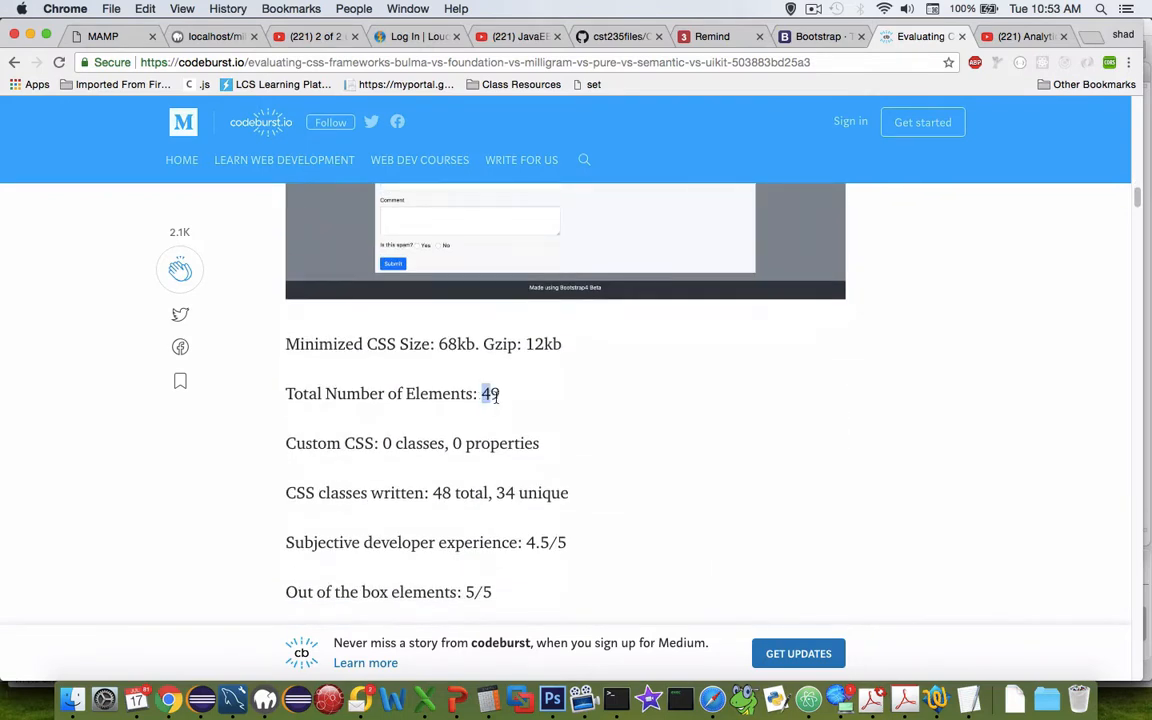
scroll(down, 3)
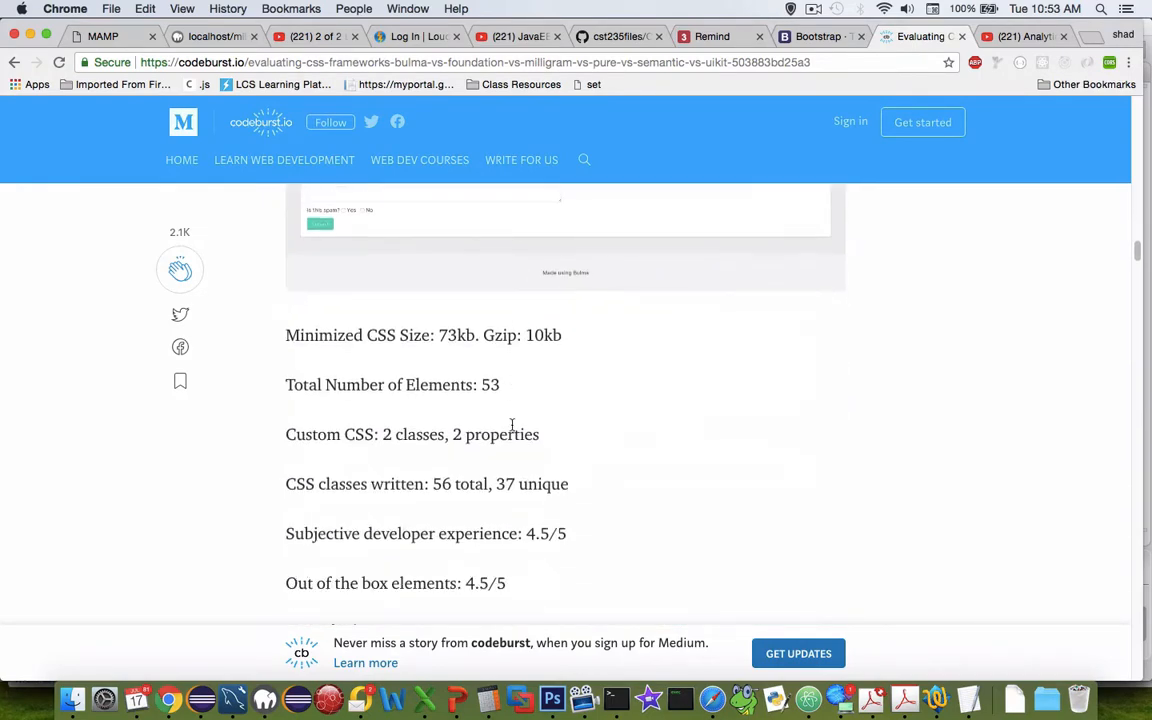
scroll(down, 3)
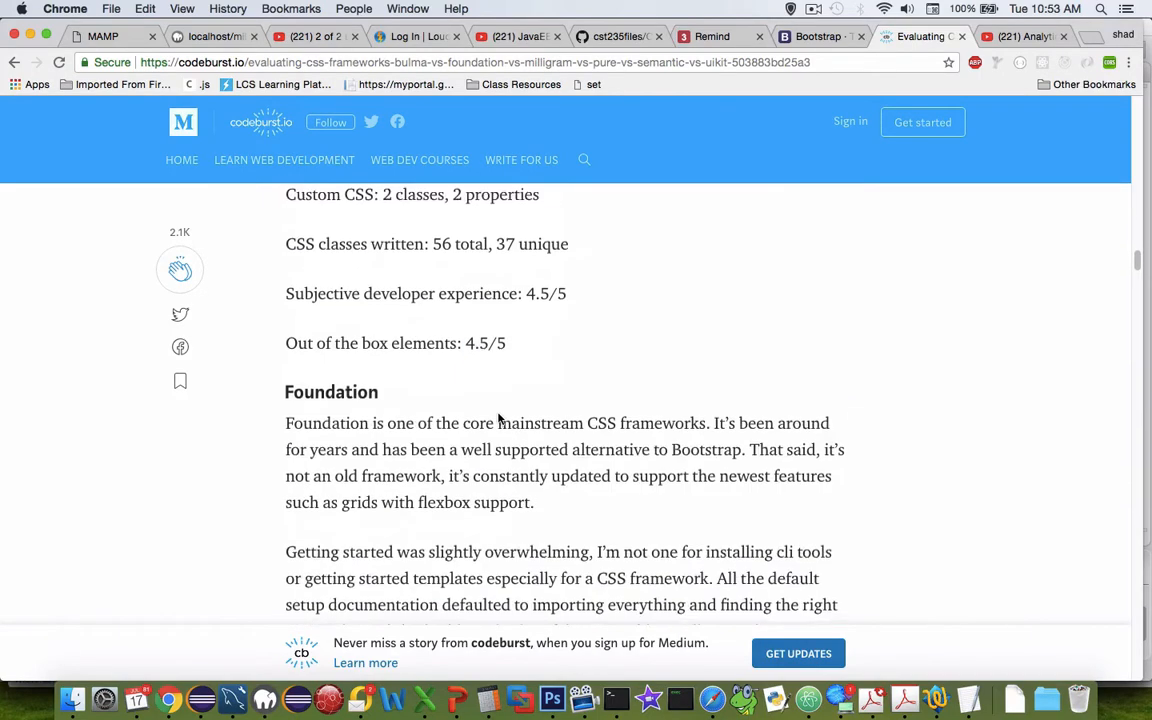
scroll(down, 3)
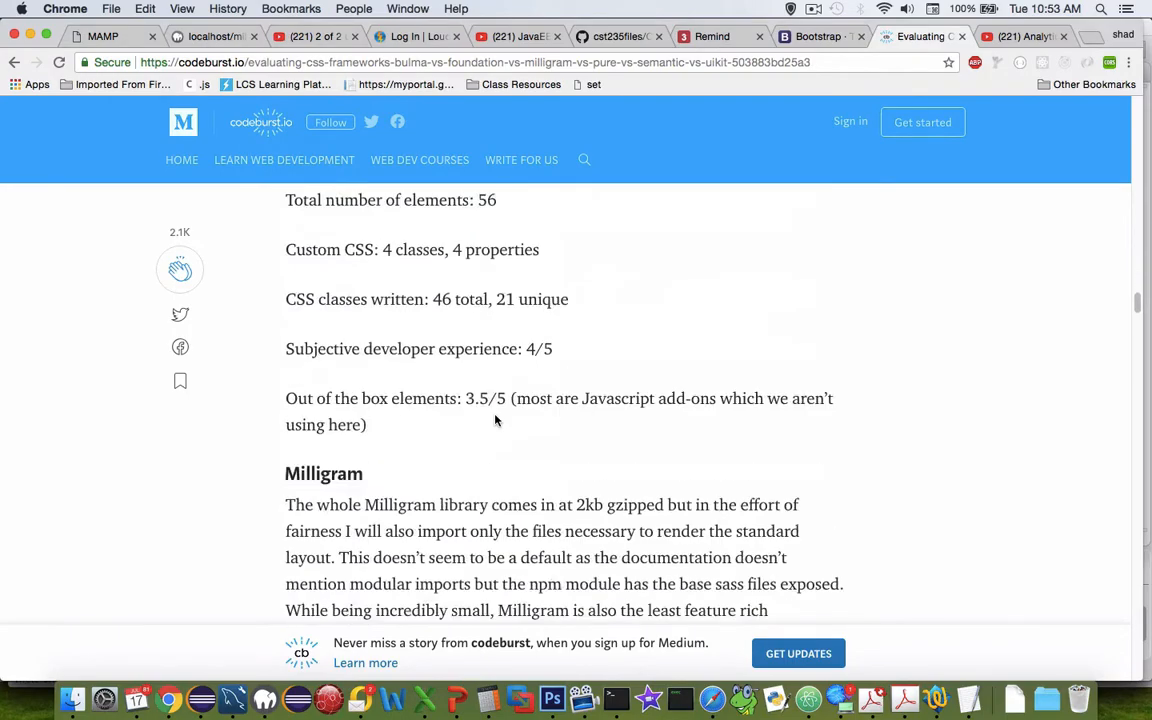
scroll(down, 3)
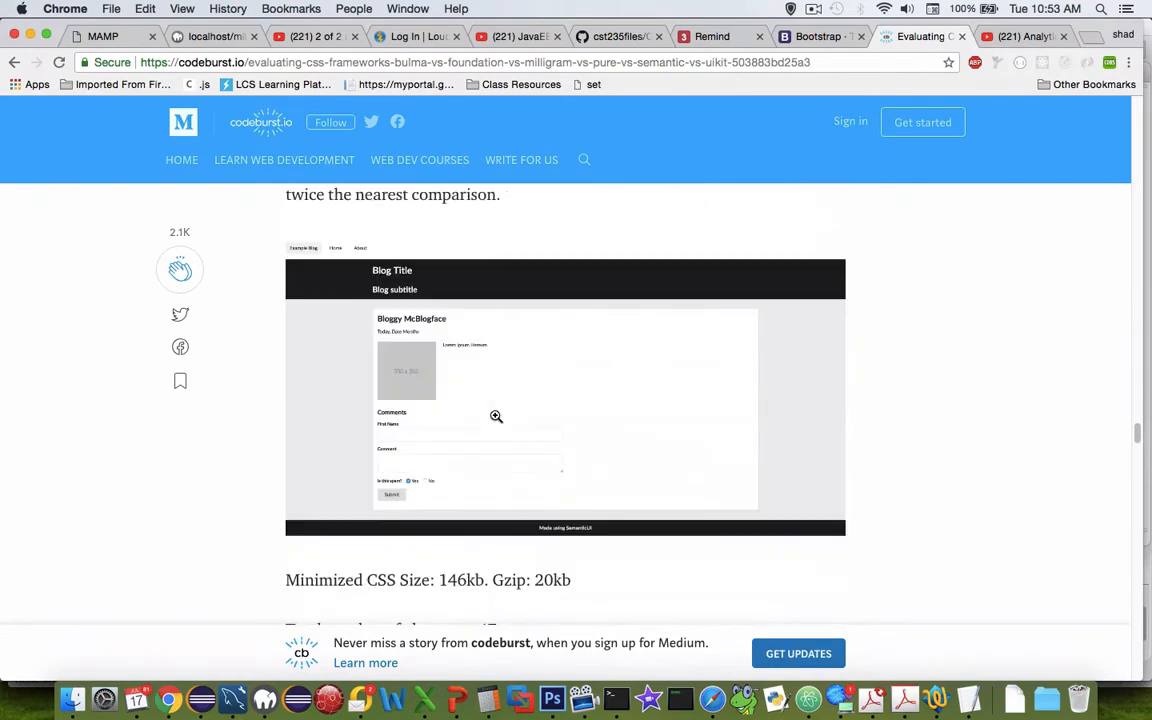
scroll(down, 3)
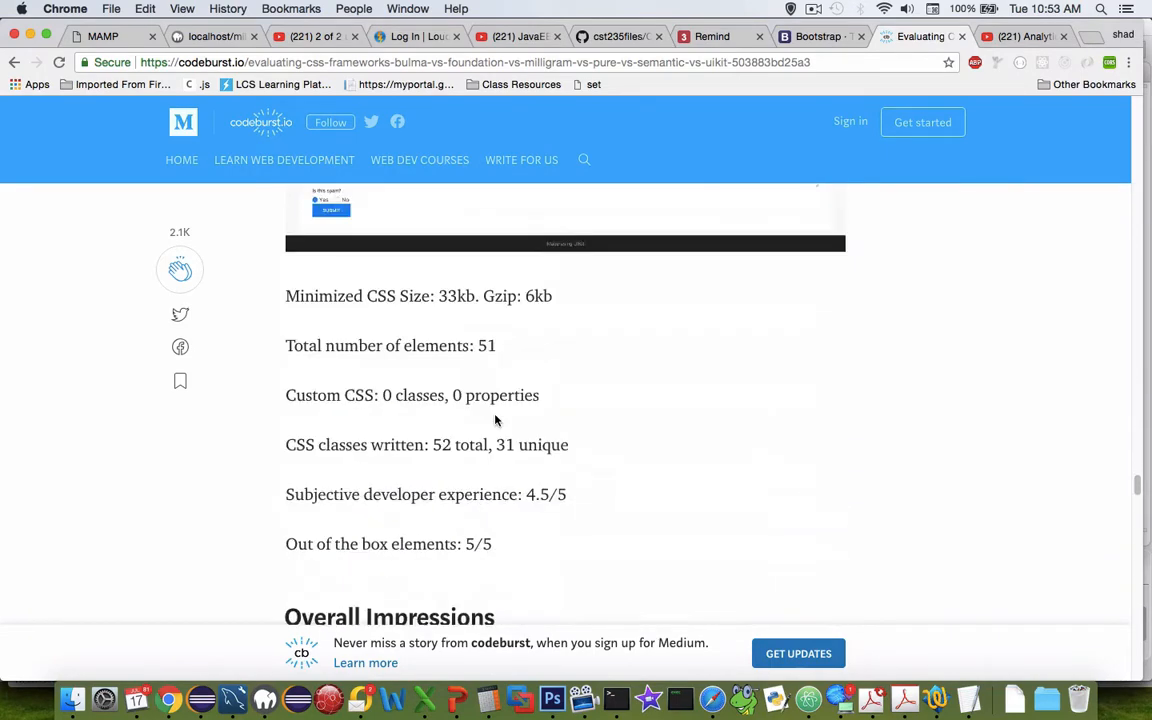
scroll(down, 3)
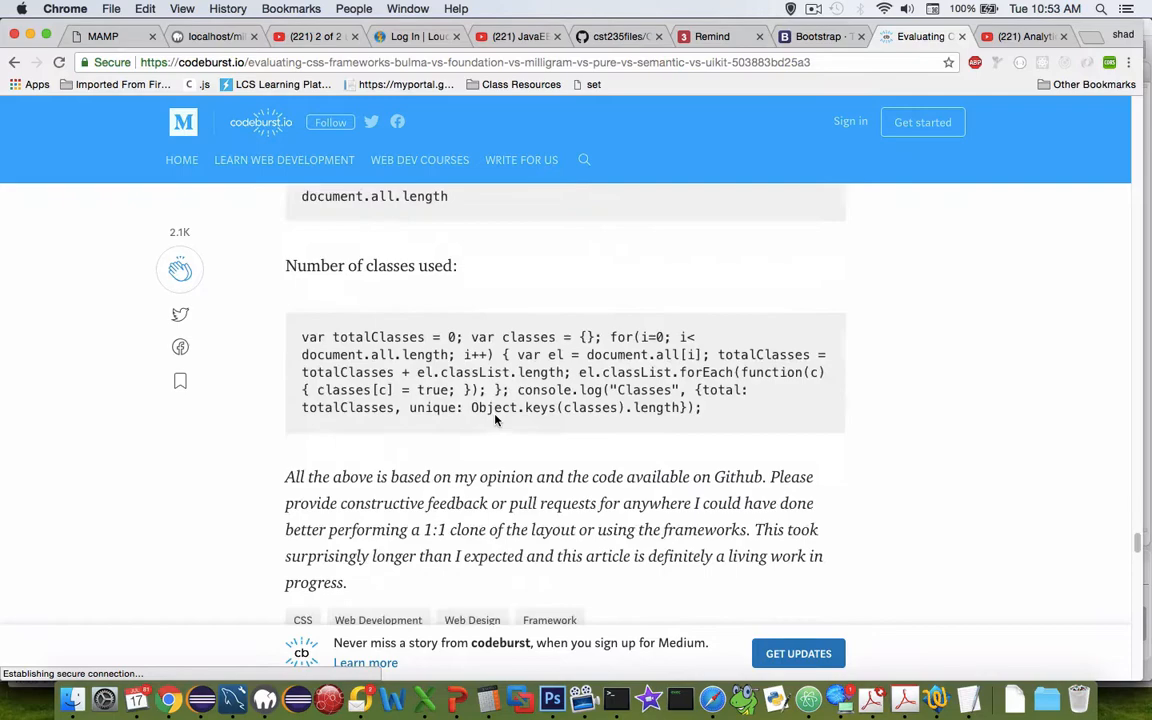
scroll(down, 3)
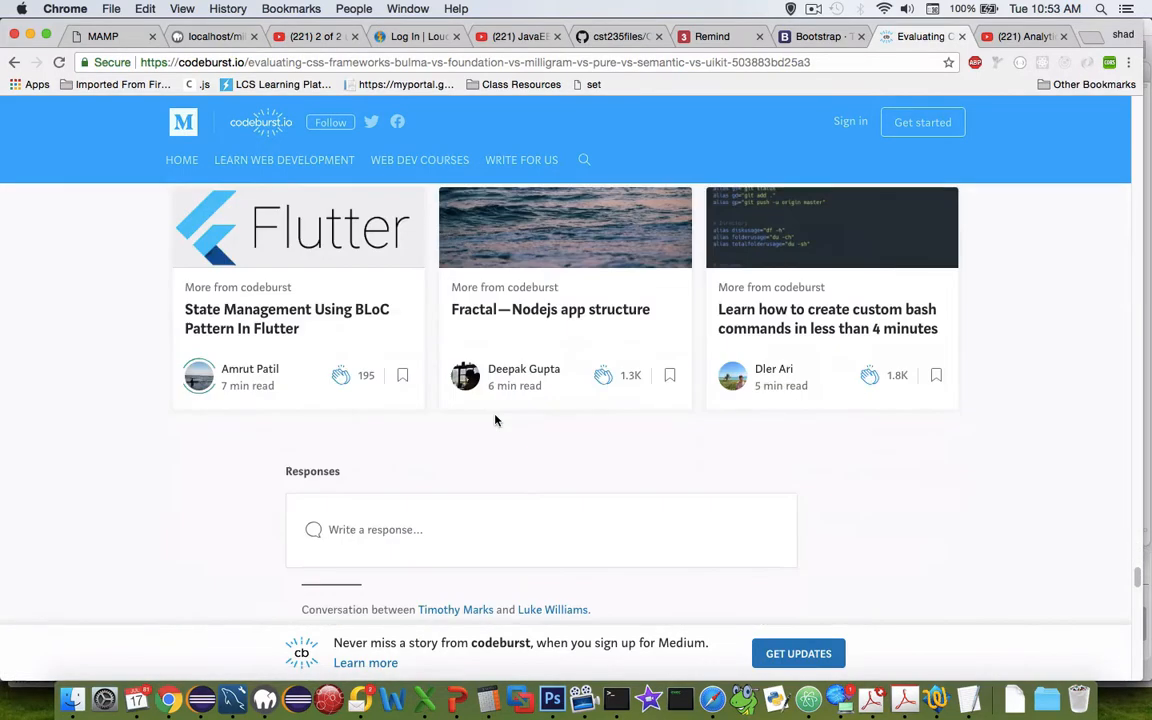
scroll(up, 3)
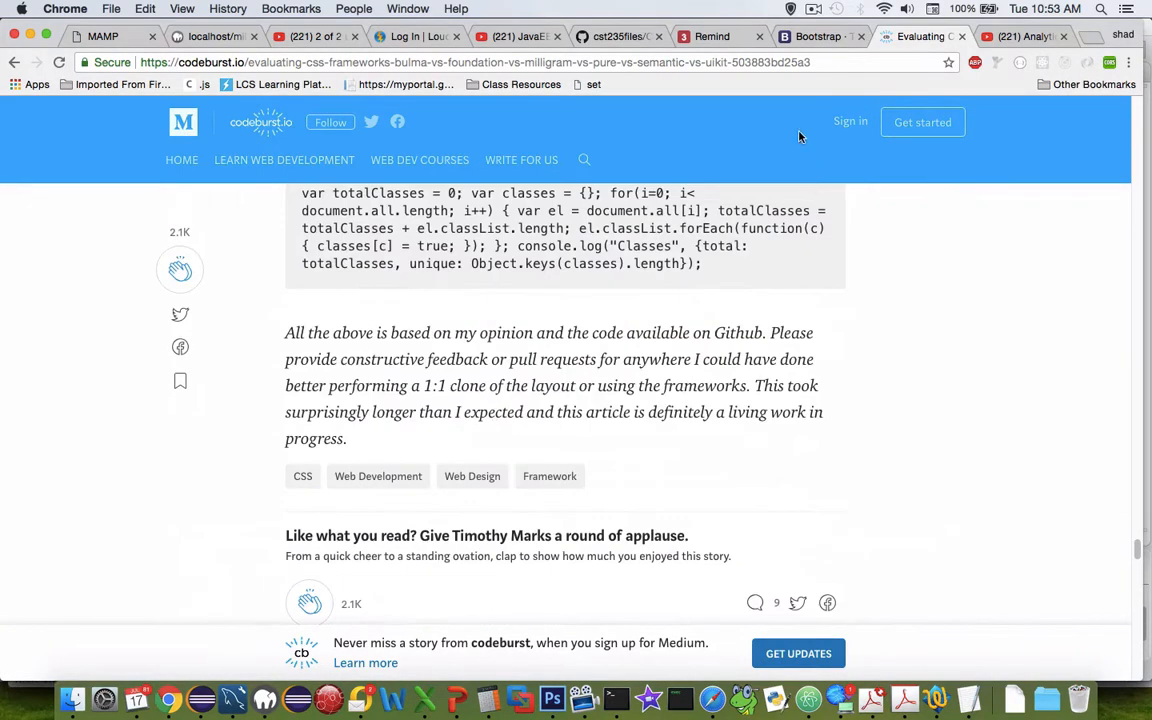
Go from the Bootstrap home page into the documentation's Navbar page
click(816, 36)
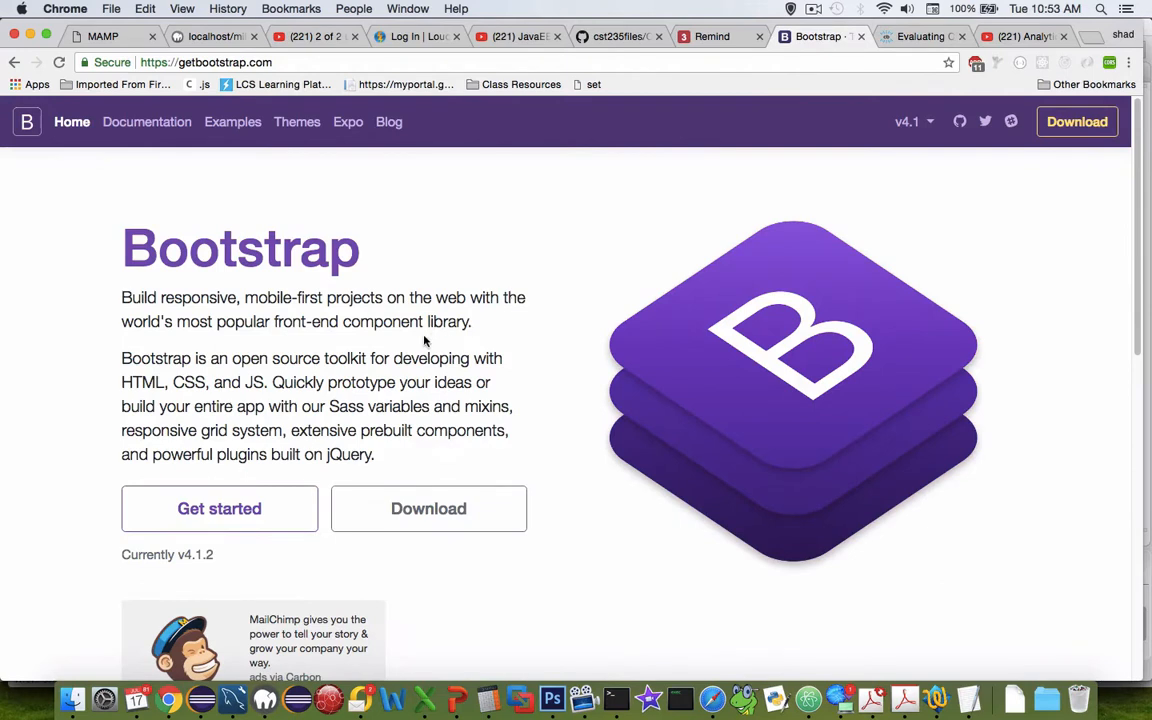
mouse_move(392, 352)
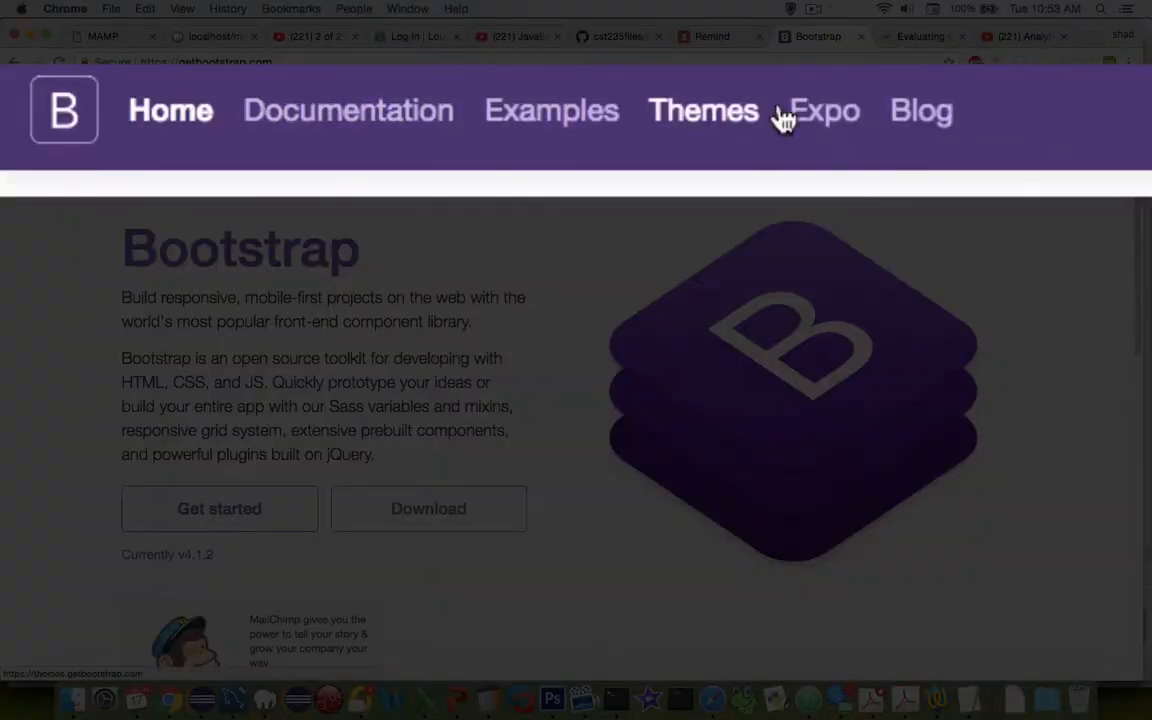
mouse_move(348, 120)
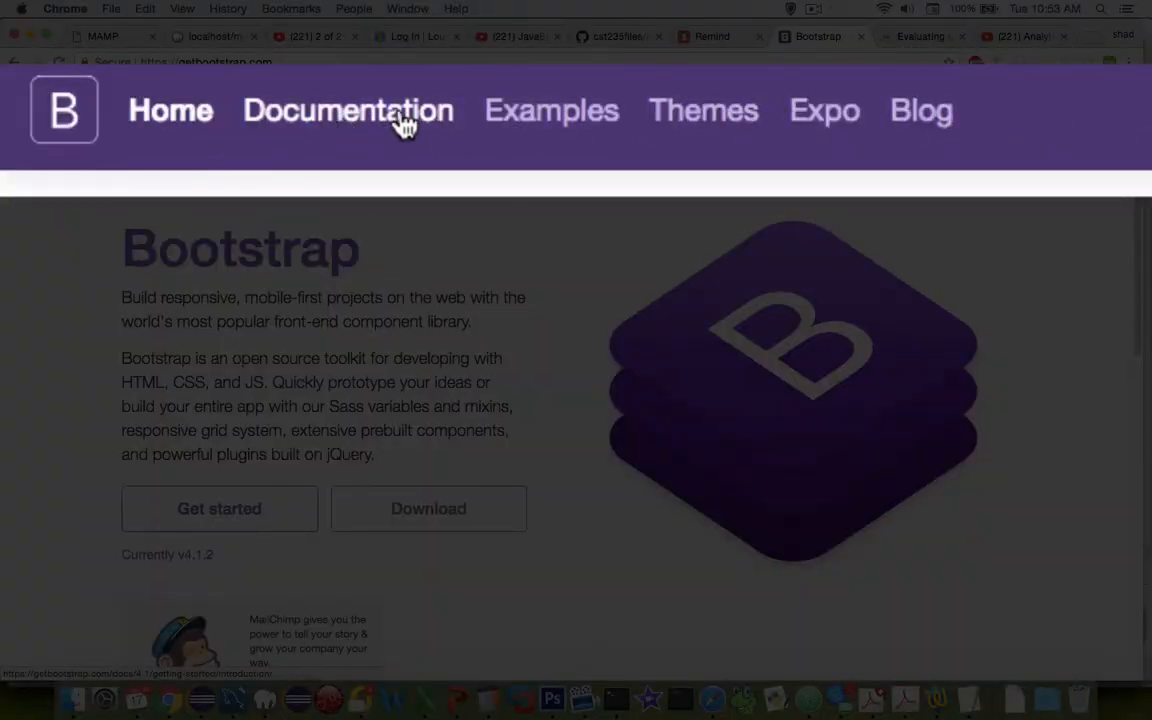
click(348, 110)
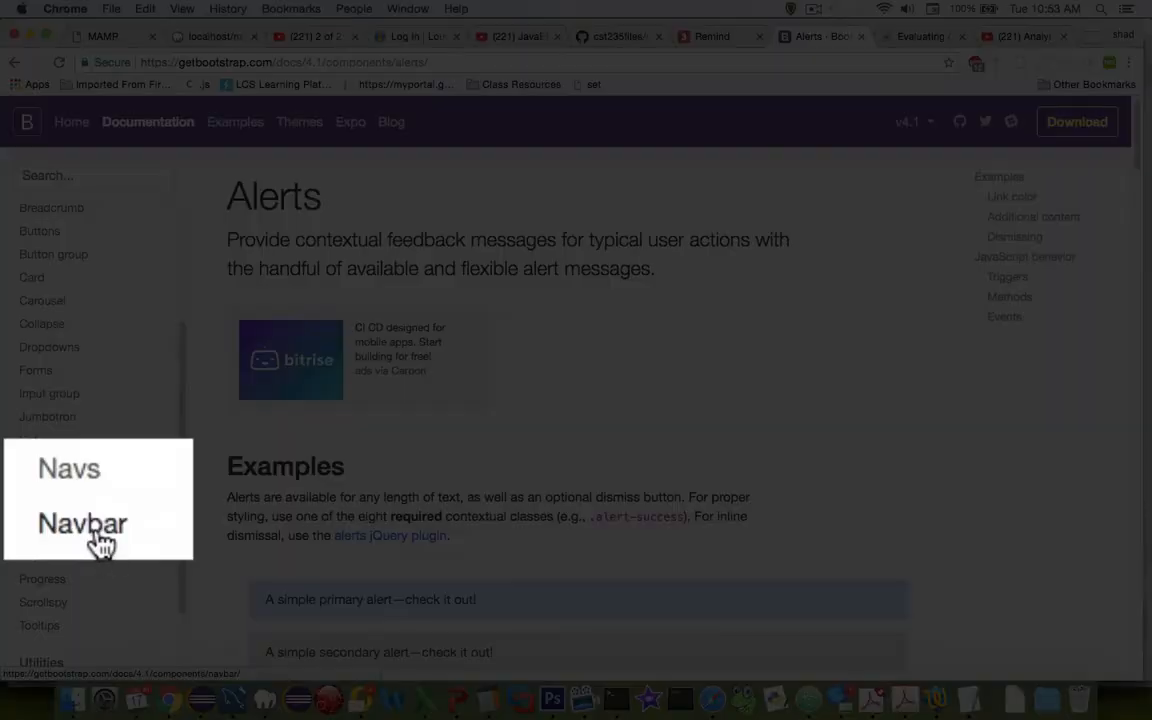
click(82, 524)
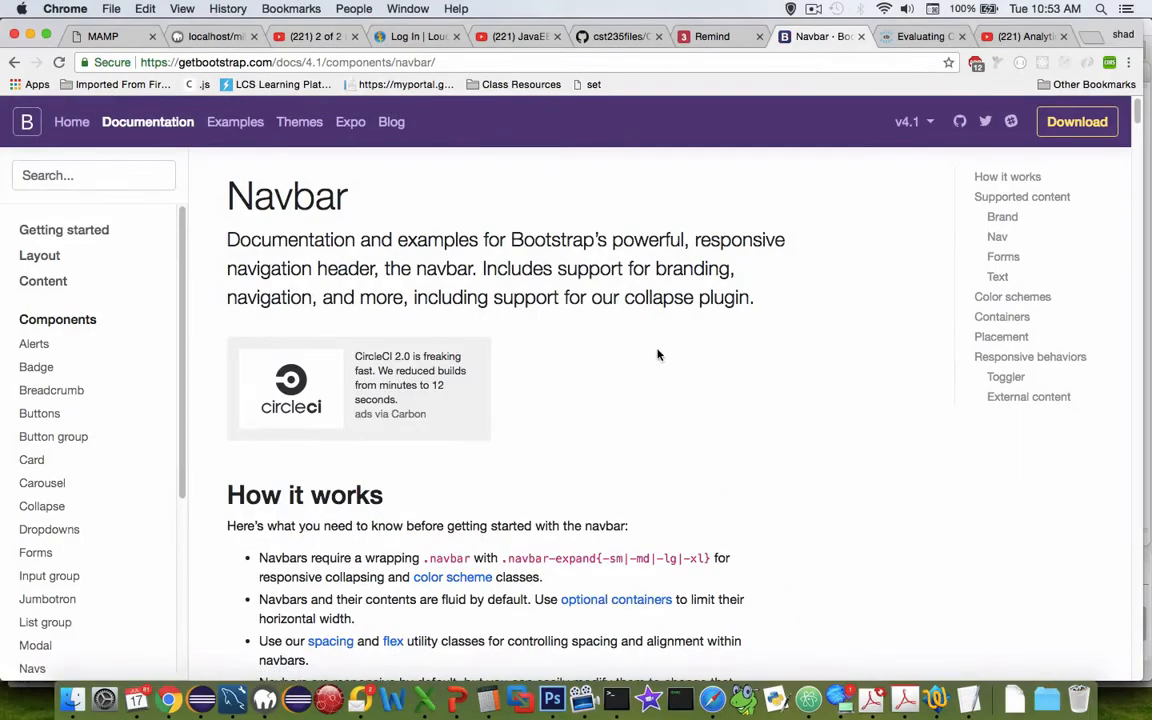
Copy the first example navbar markup from the Navbar docs to the clipboard
scroll(down, 3)
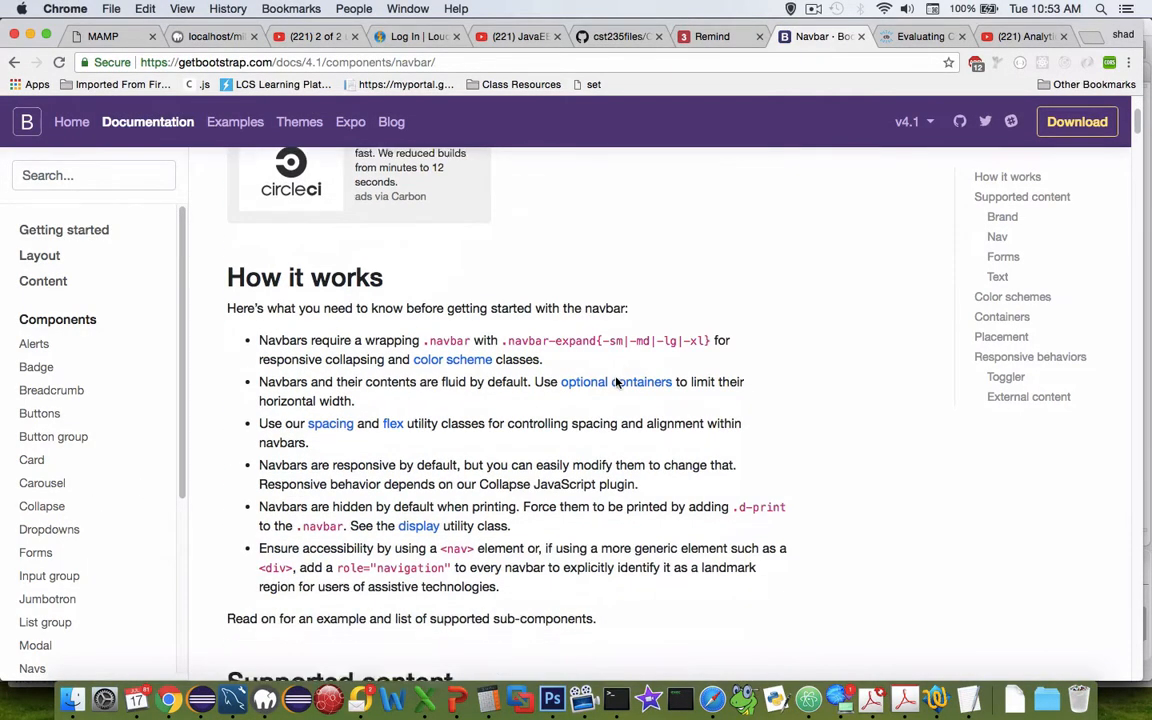
scroll(down, 3)
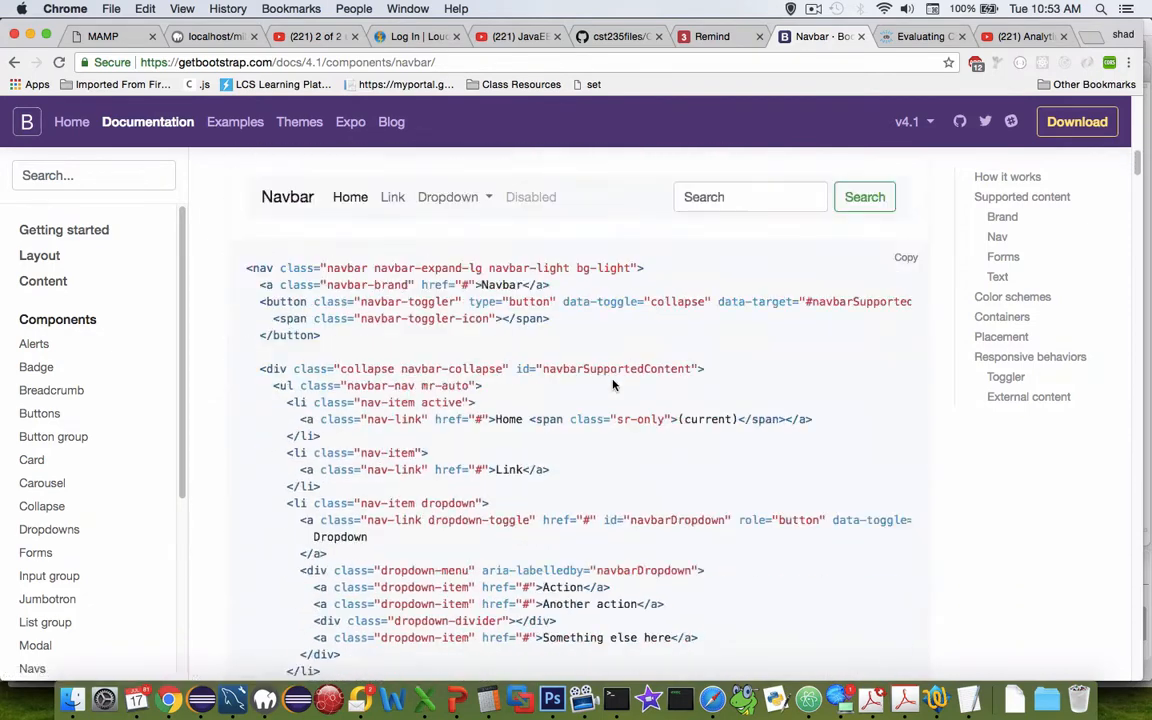
scroll(down, 3)
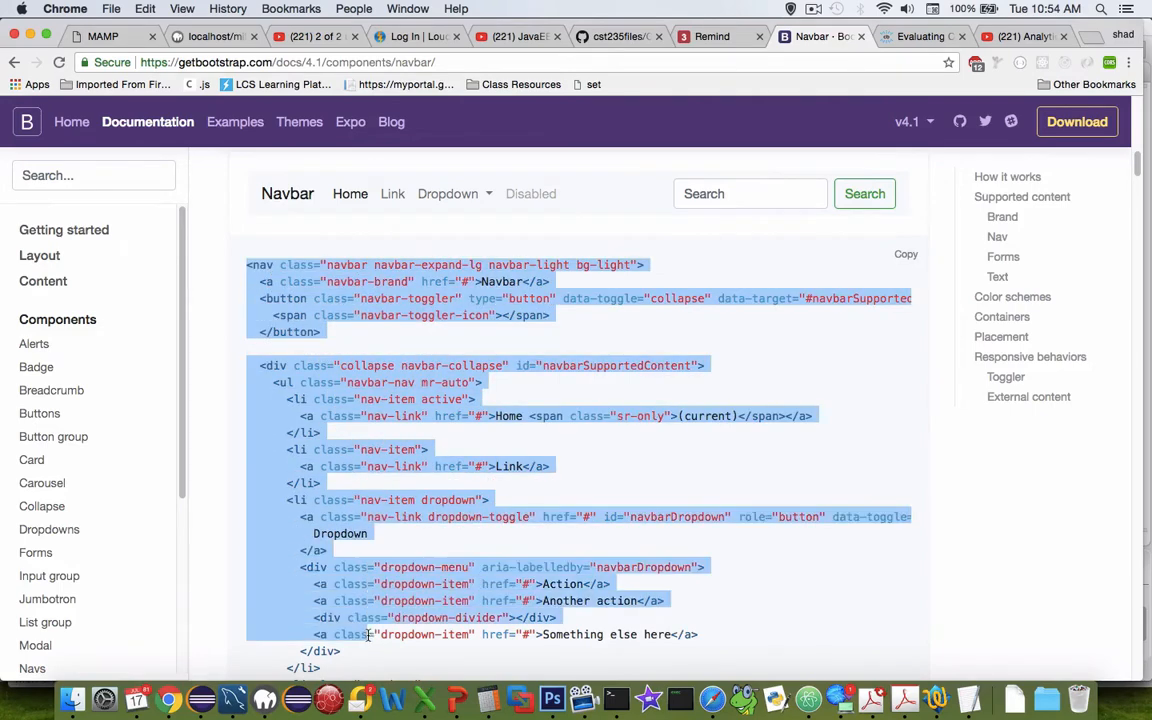
scroll(down, 3)
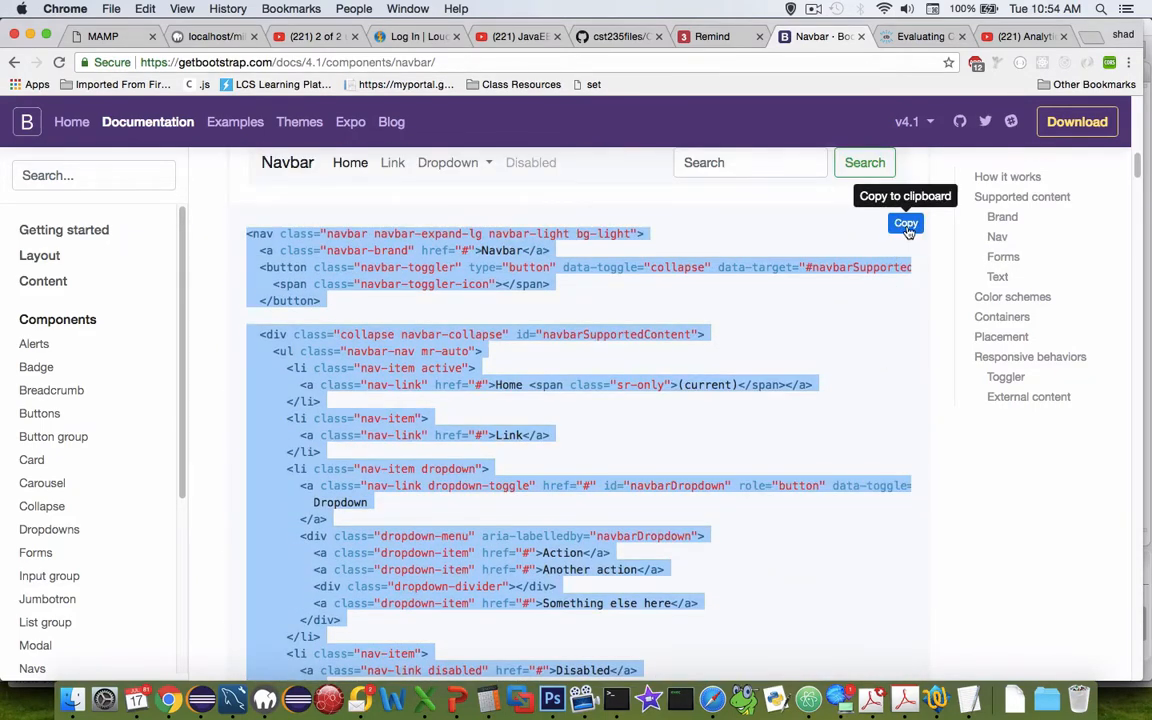
click(904, 224)
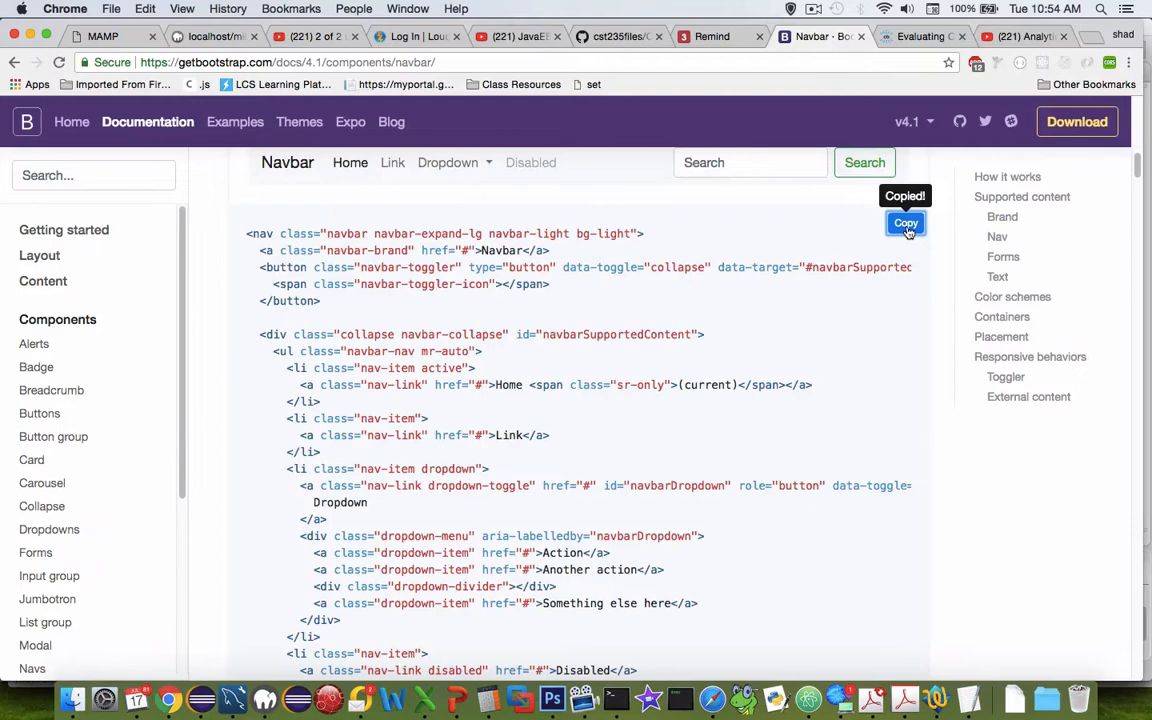
mouse_move(232, 696)
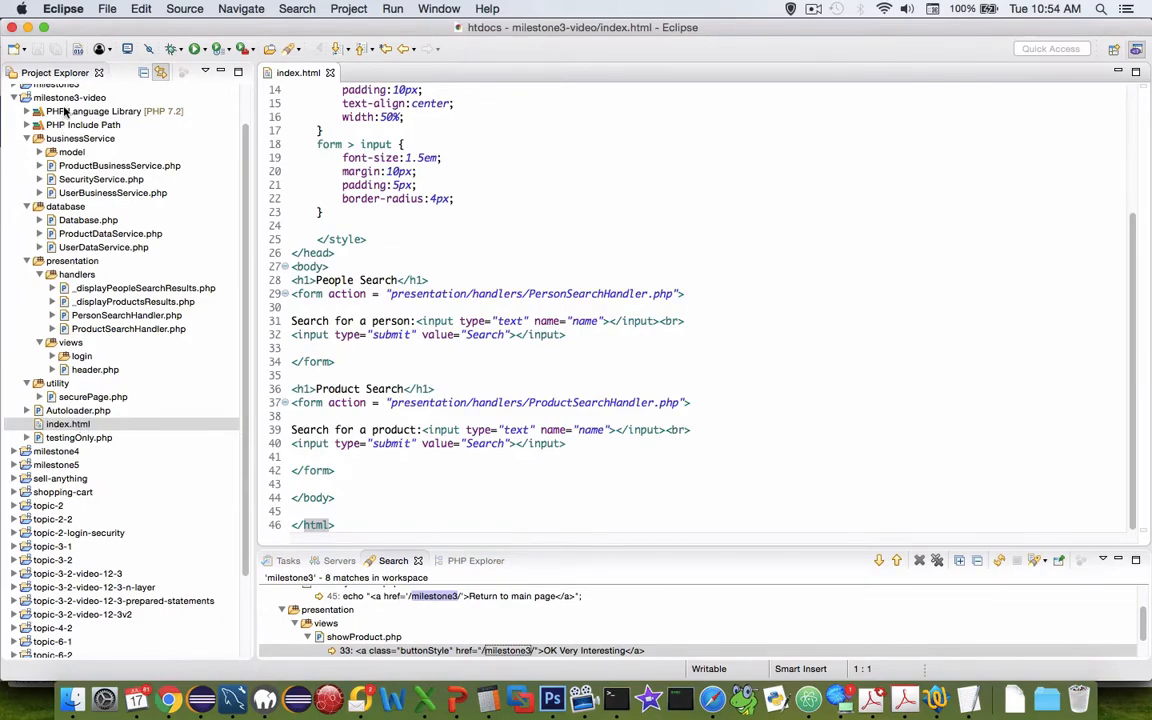
Create a new file _navbar.php in the milestone3-video project via New > File
right_click(58, 96)
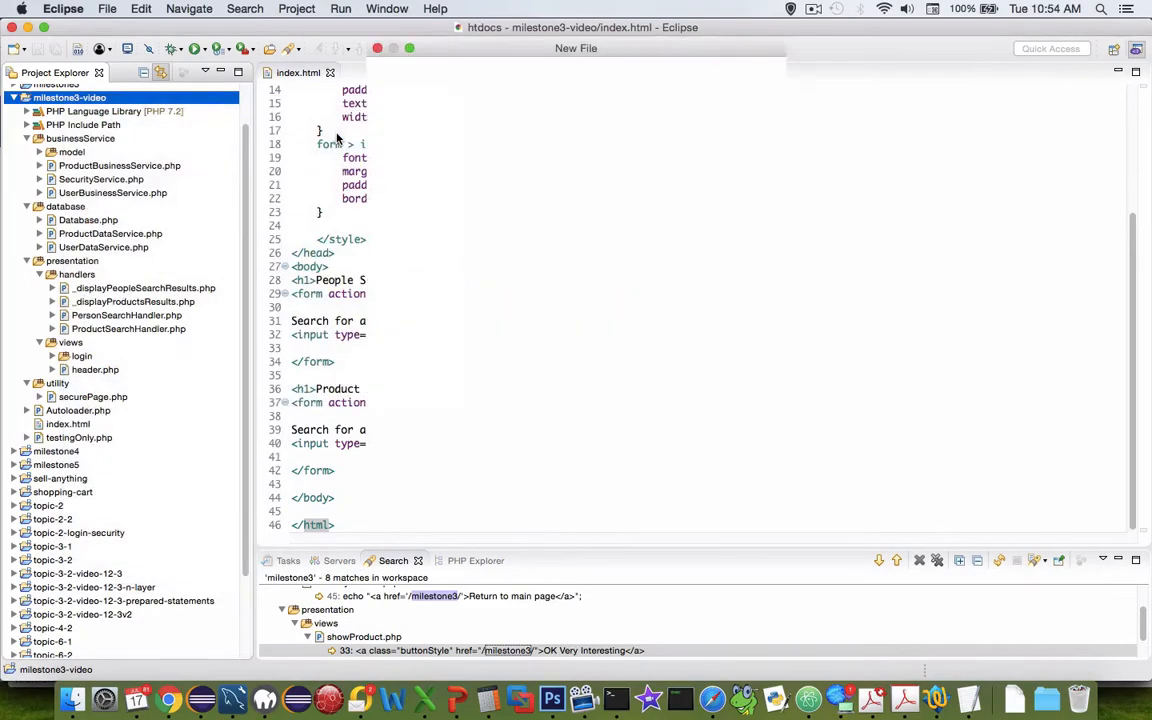
text(_navbar.php)
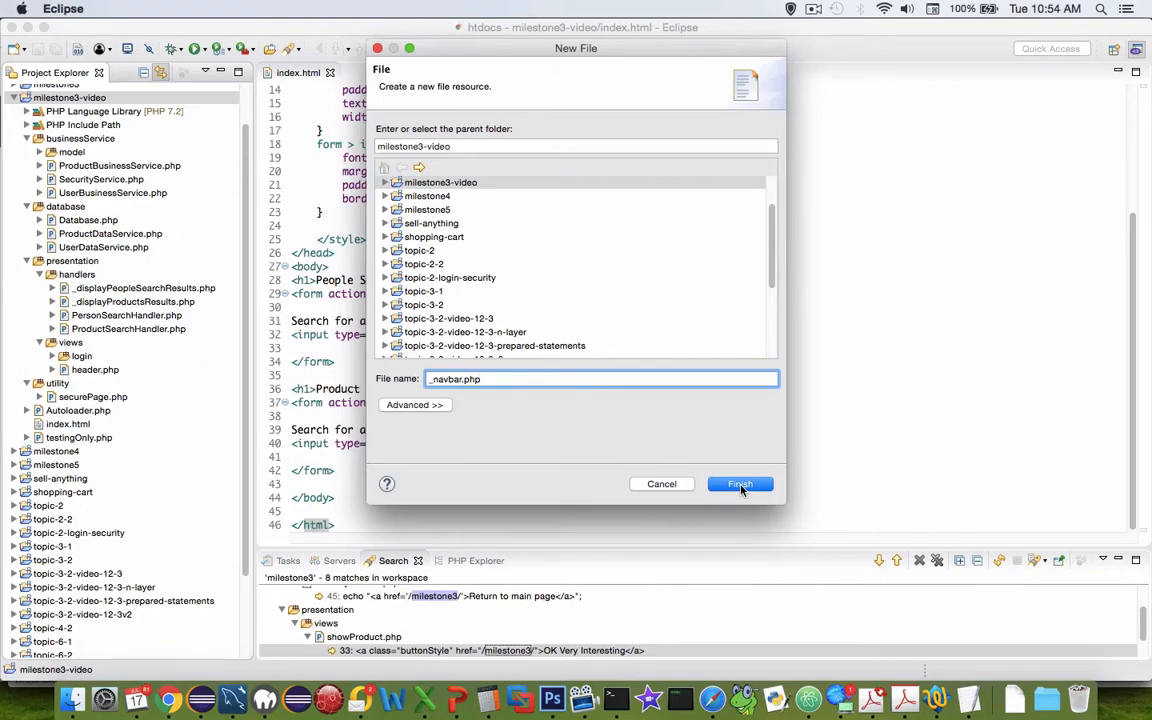
click(740, 484)
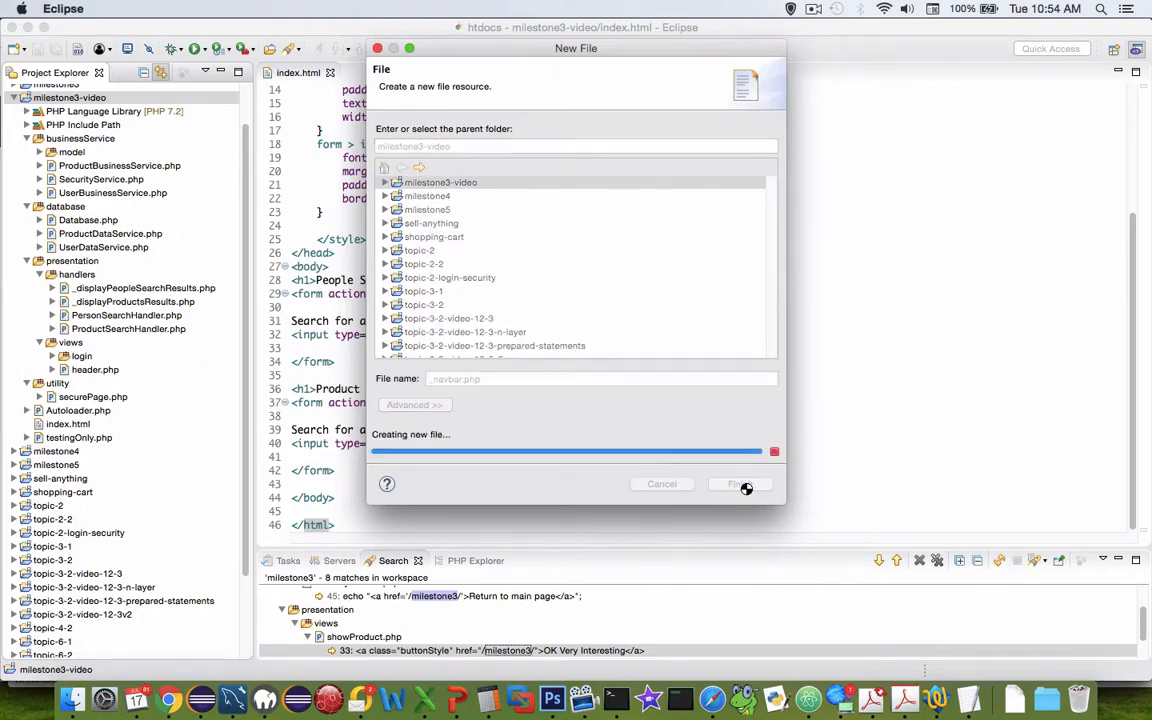
click(738, 484)
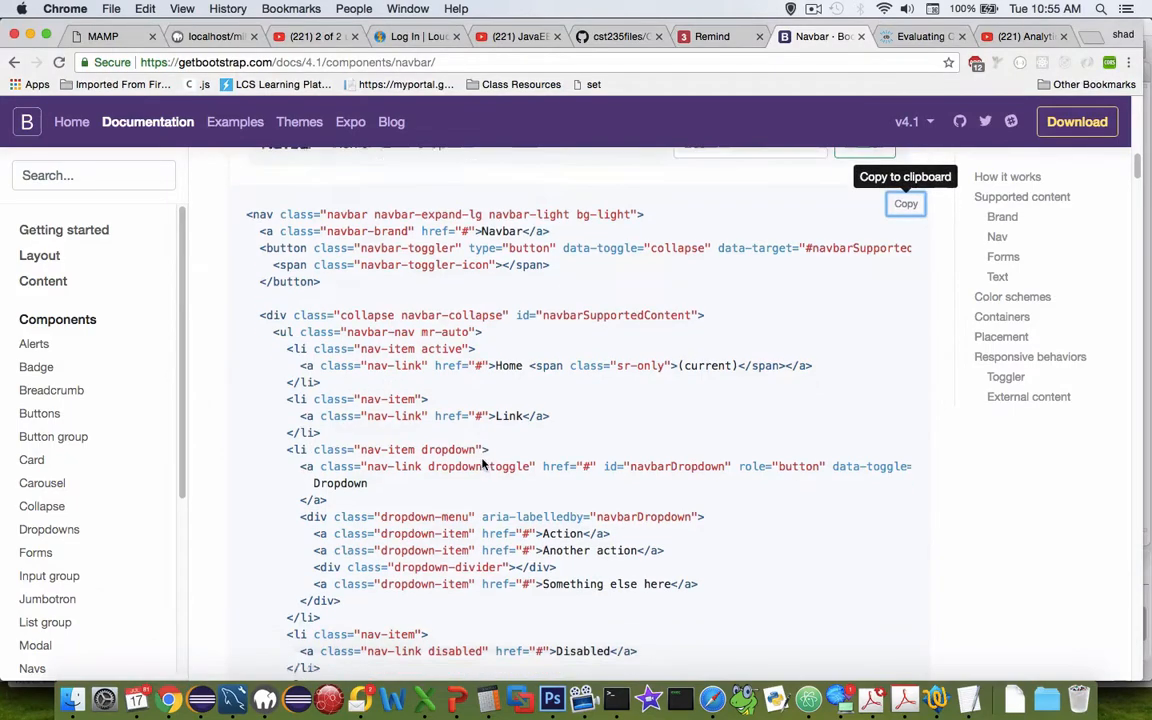
Reach the Navbar Color schemes examples and select the bg-primary class name
scroll(down, 3)
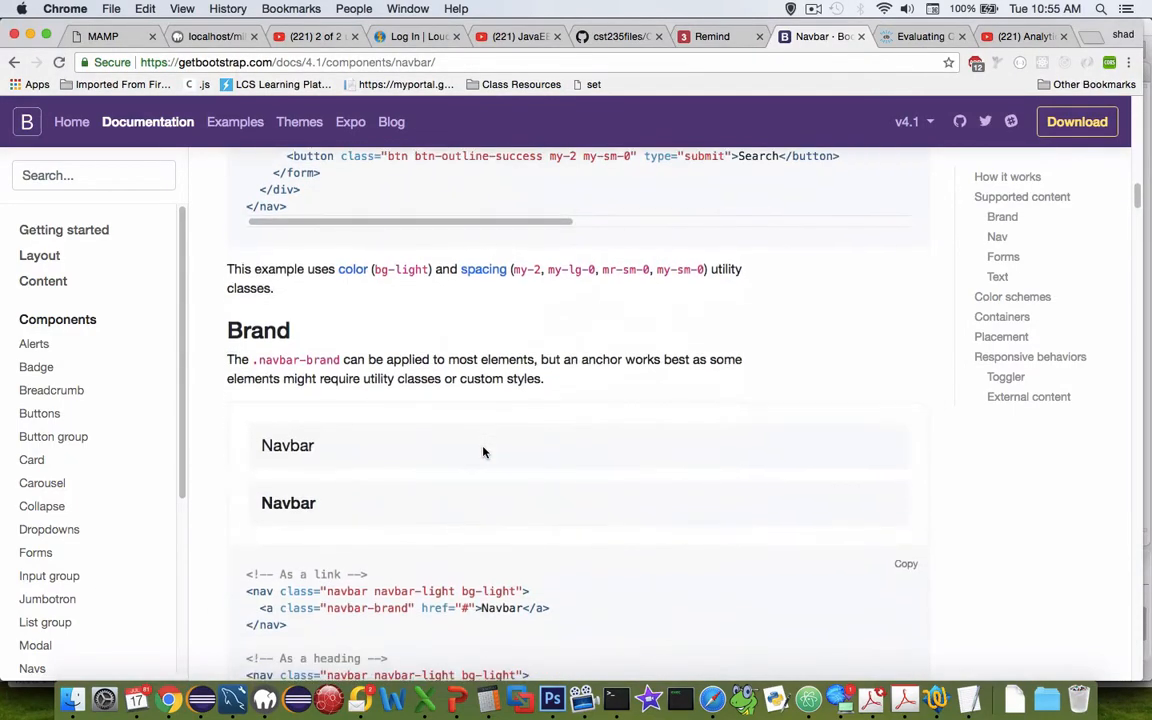
scroll(down, 3)
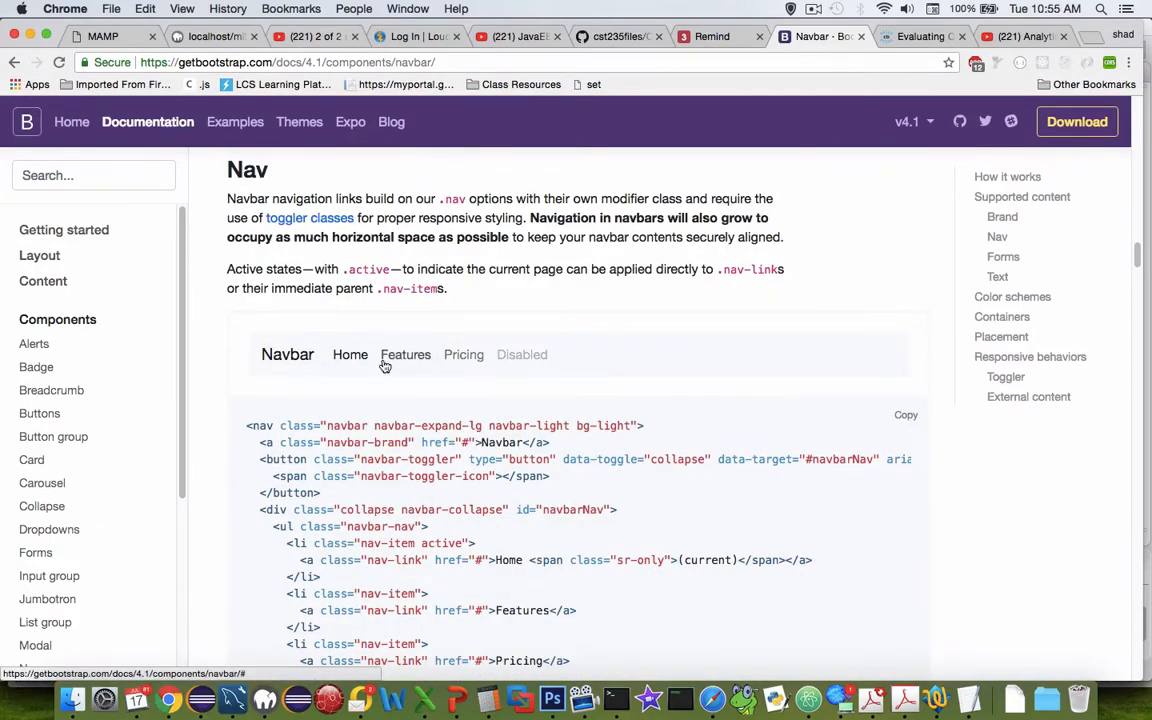
scroll(down, 3)
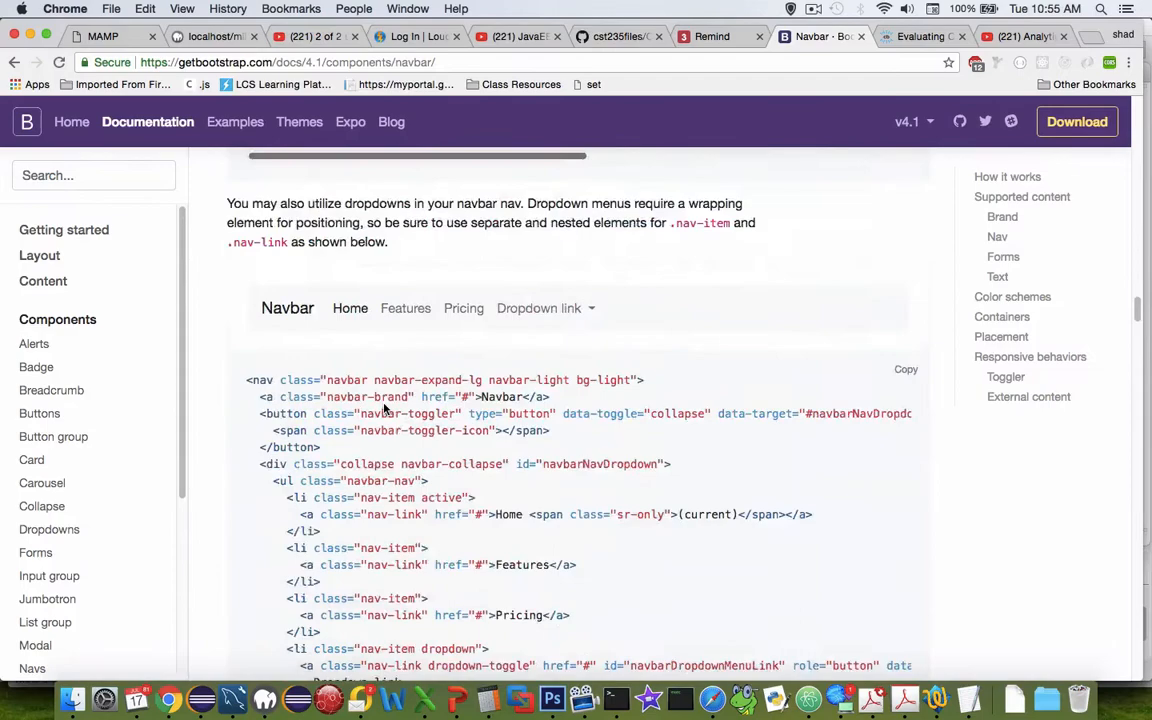
scroll(down, 3)
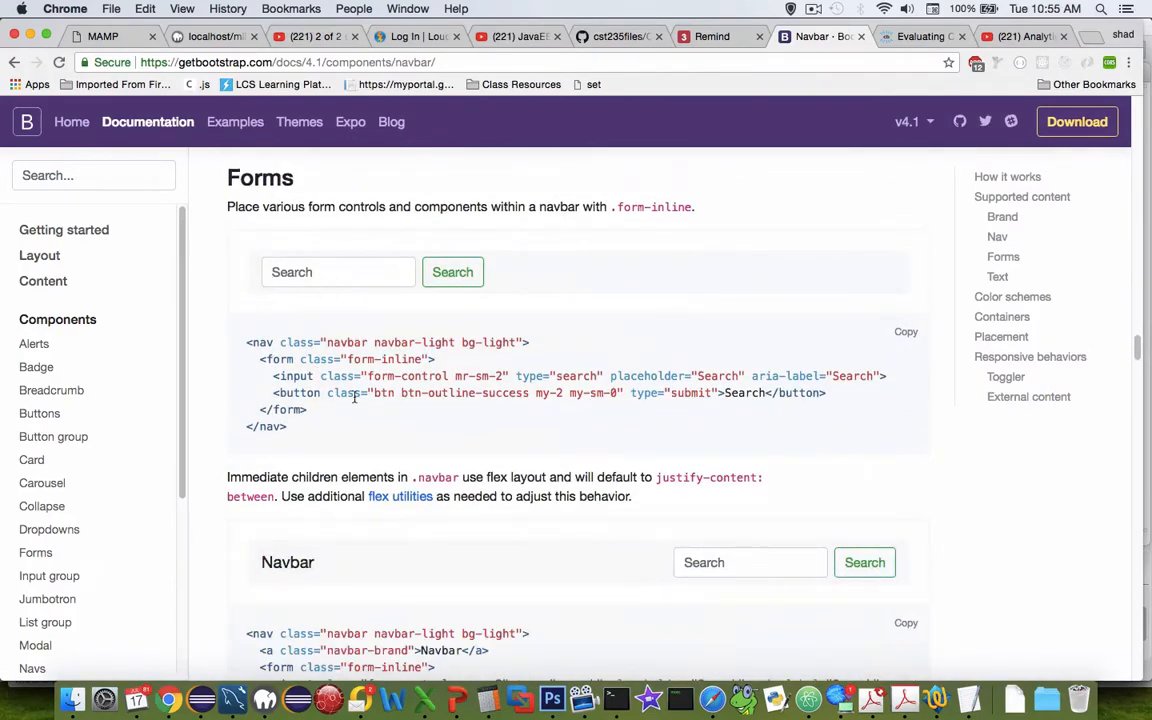
scroll(down, 3)
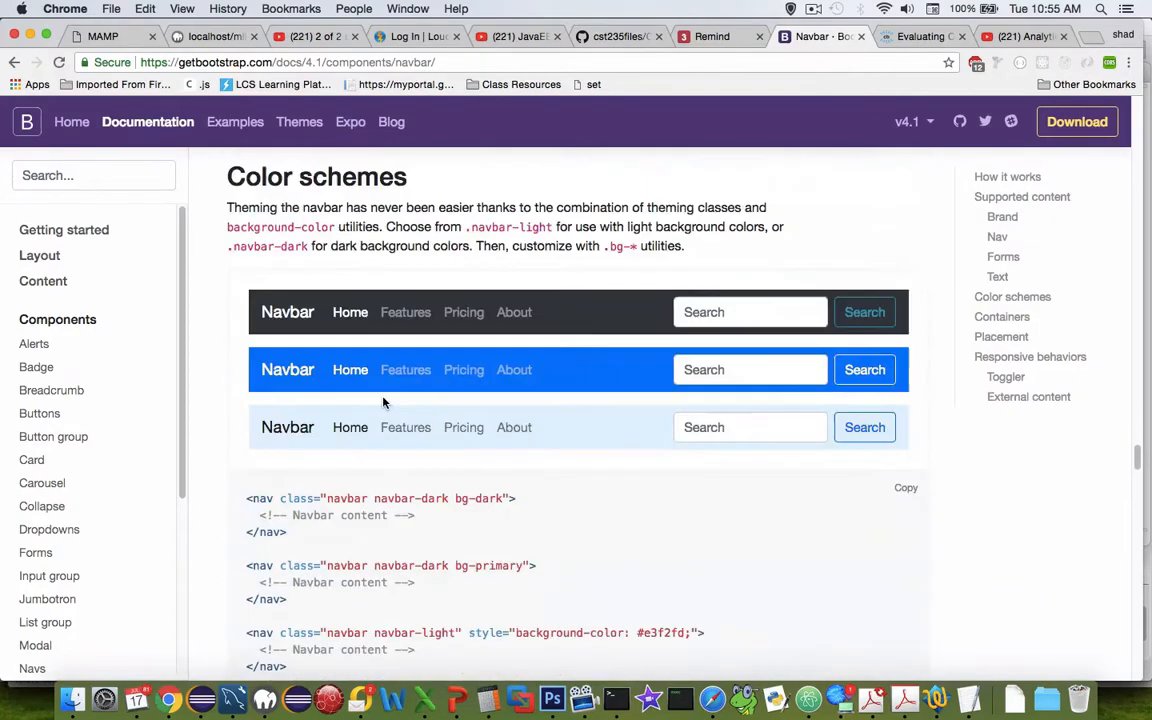
scroll(down, 3)
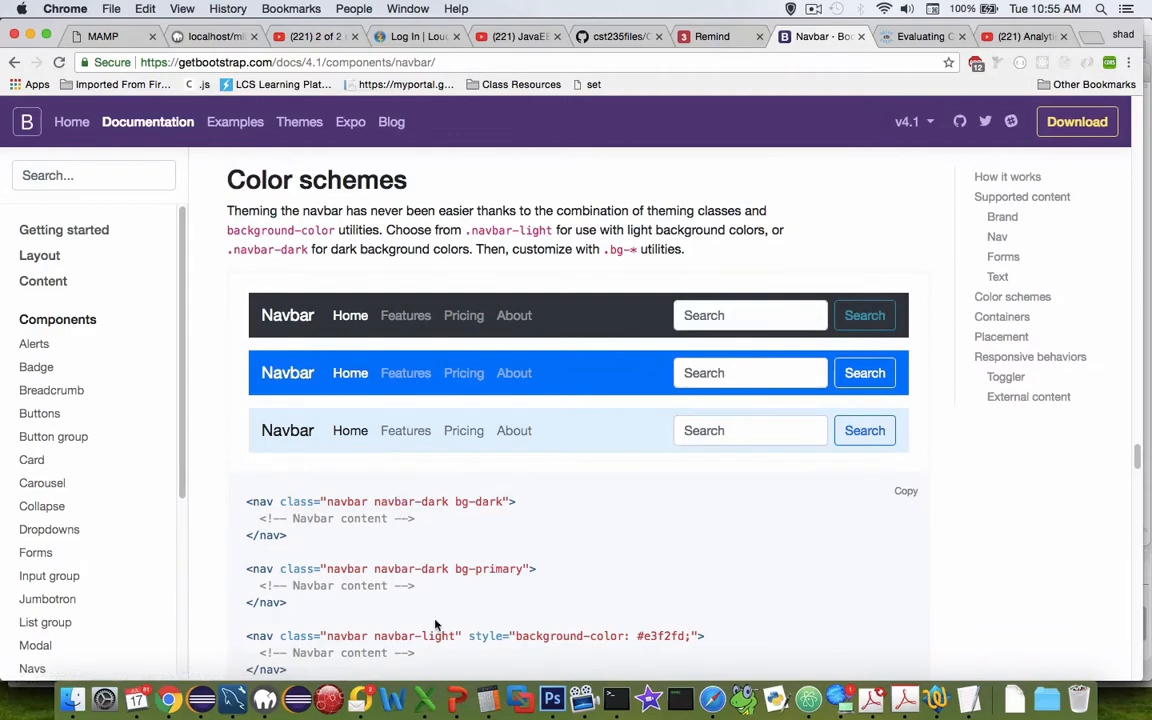
scroll(down, 3)
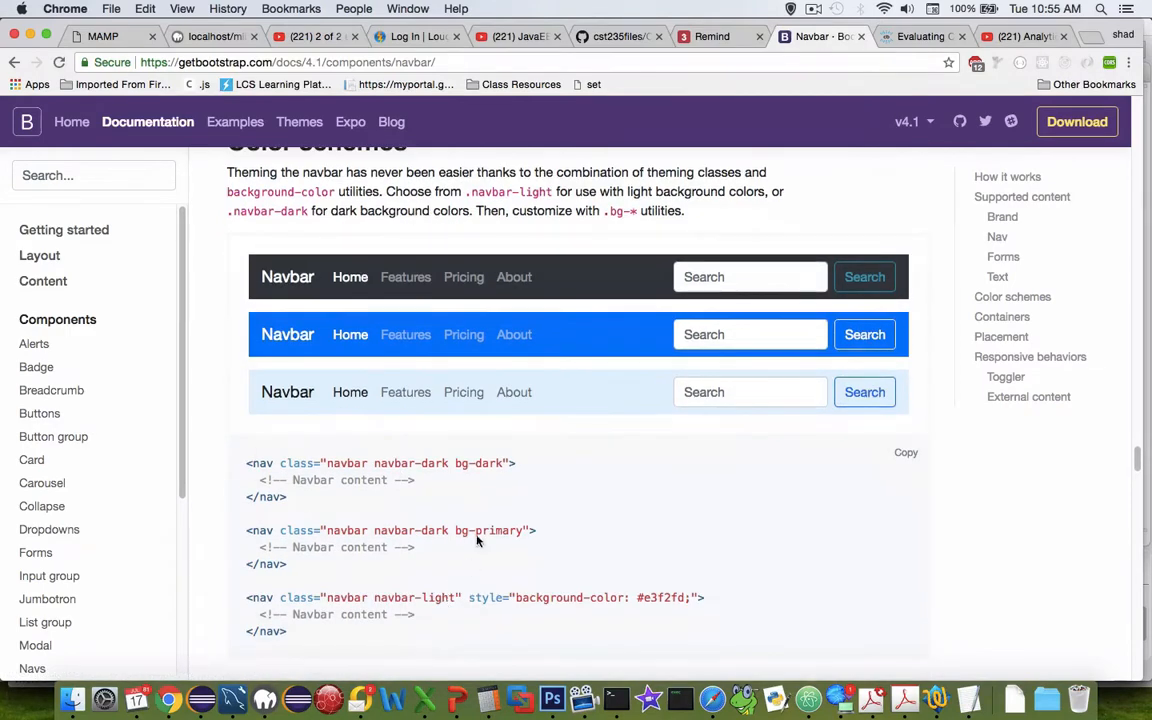
double_click(490, 530)
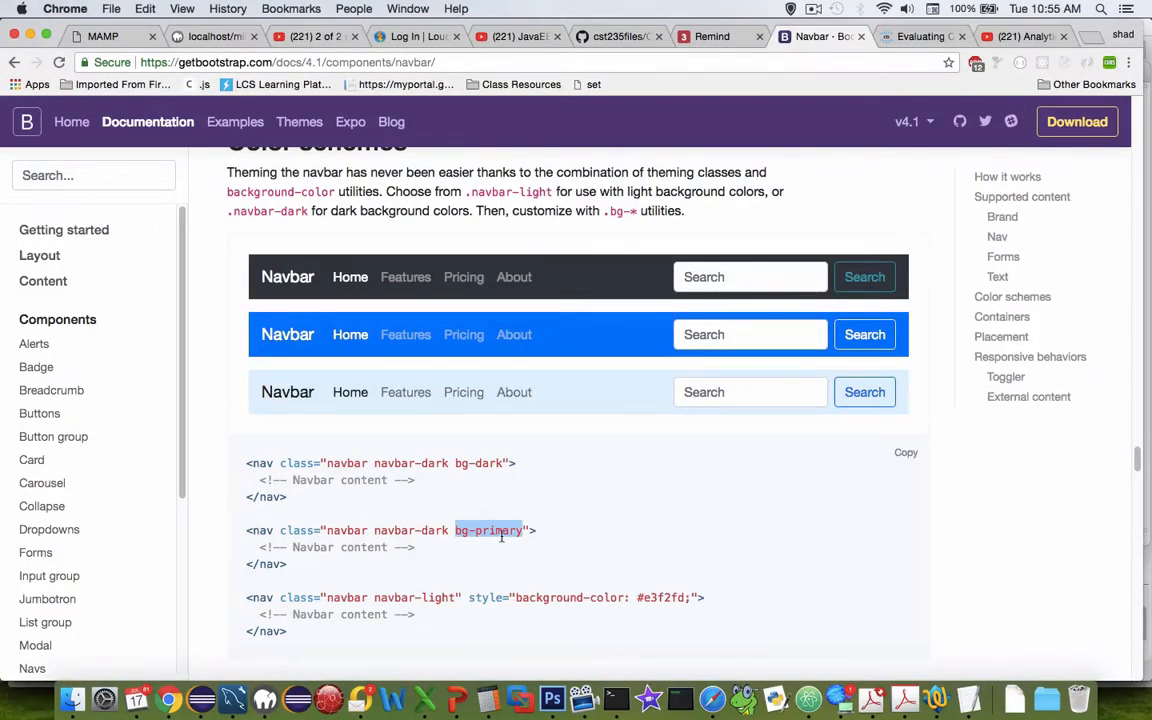
mouse_move(528, 376)
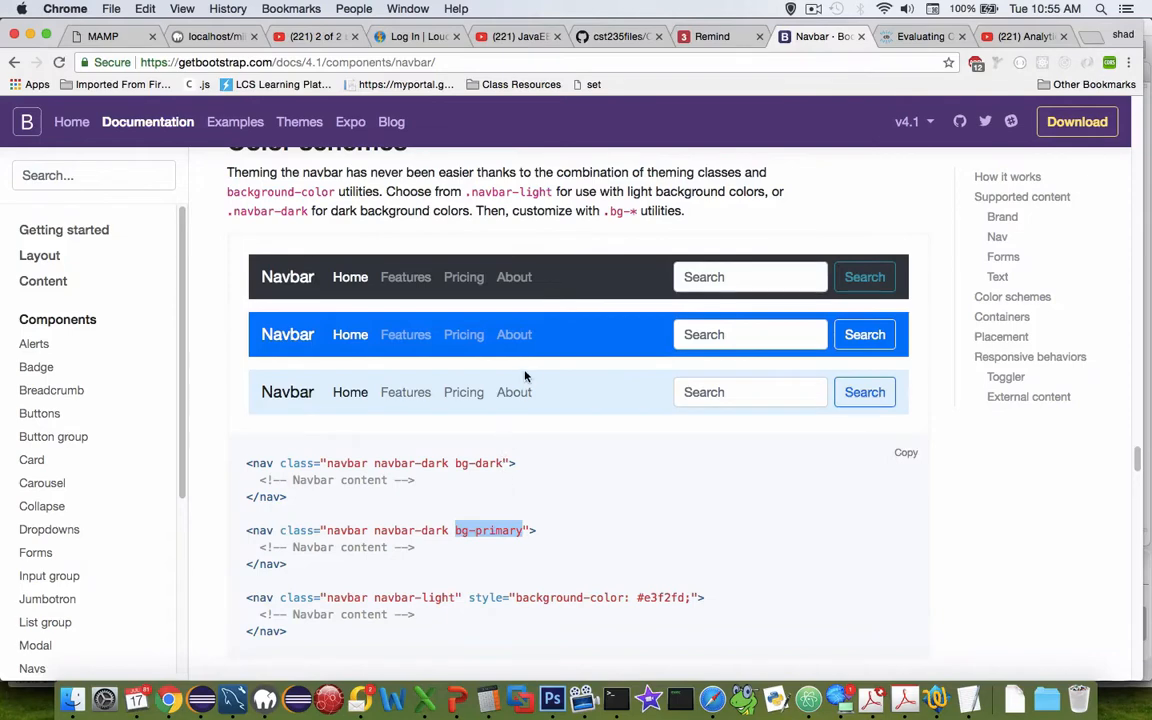
mouse_move(532, 374)
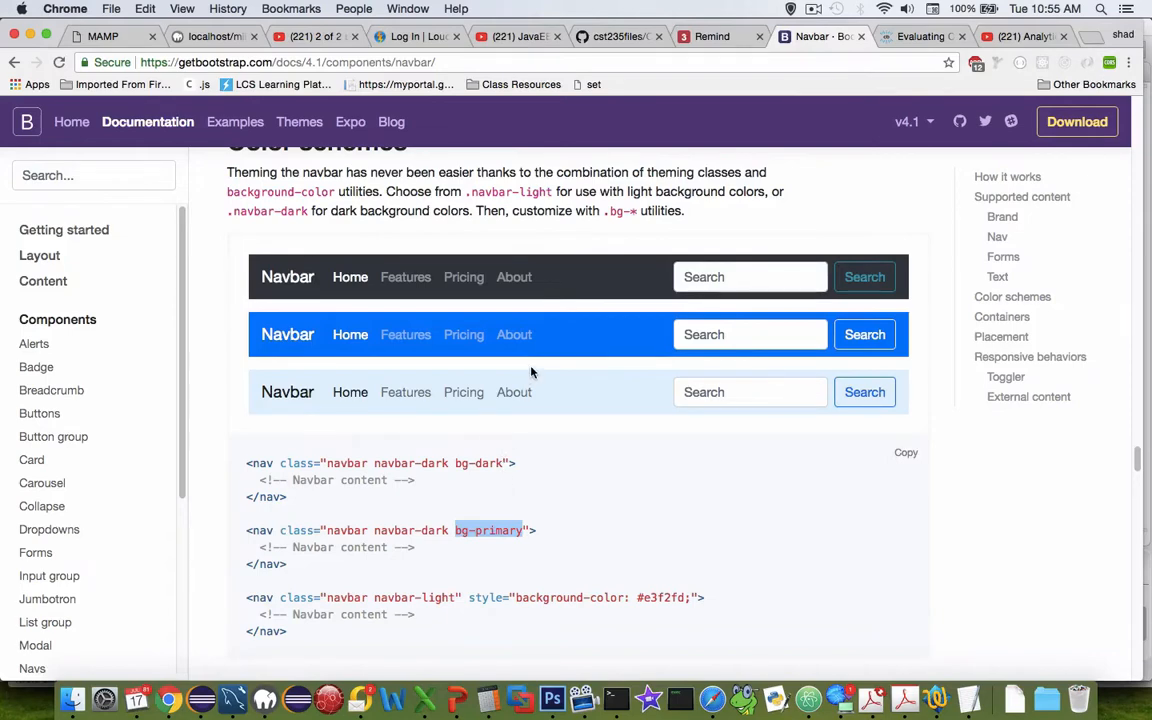
scroll(down, 3)
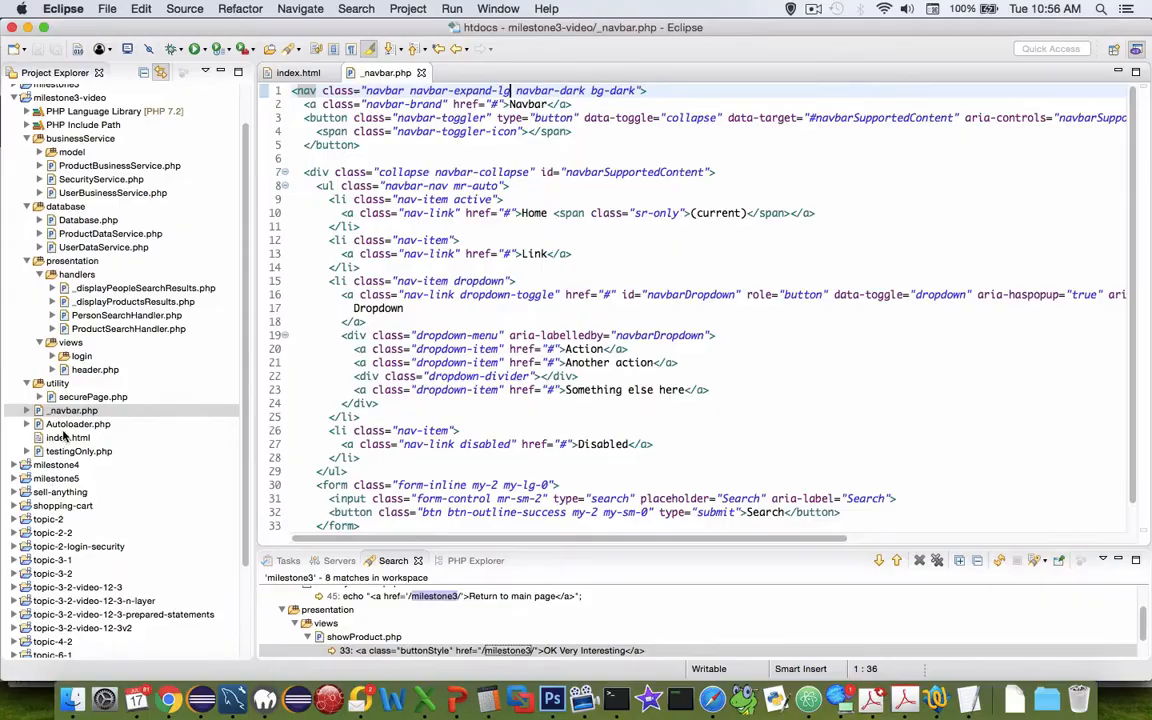
In index.html, select and remove the style block and People Search form, keeping Product Search
click(68, 436)
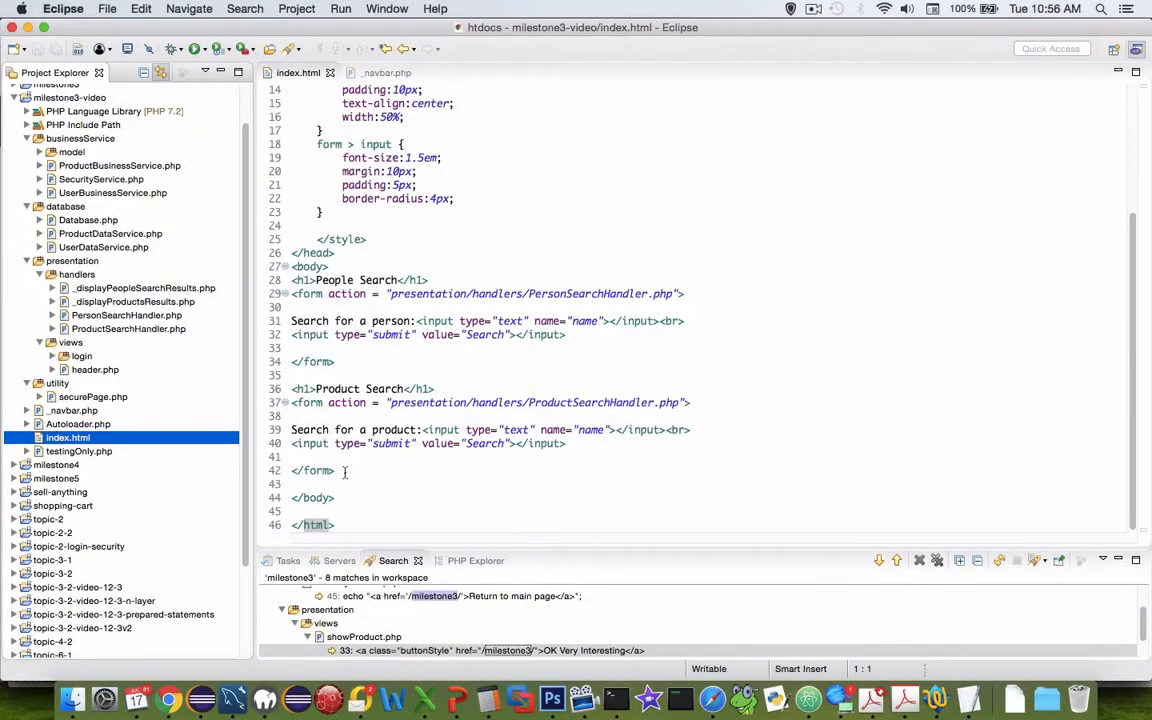
drag(292, 172, 334, 360)
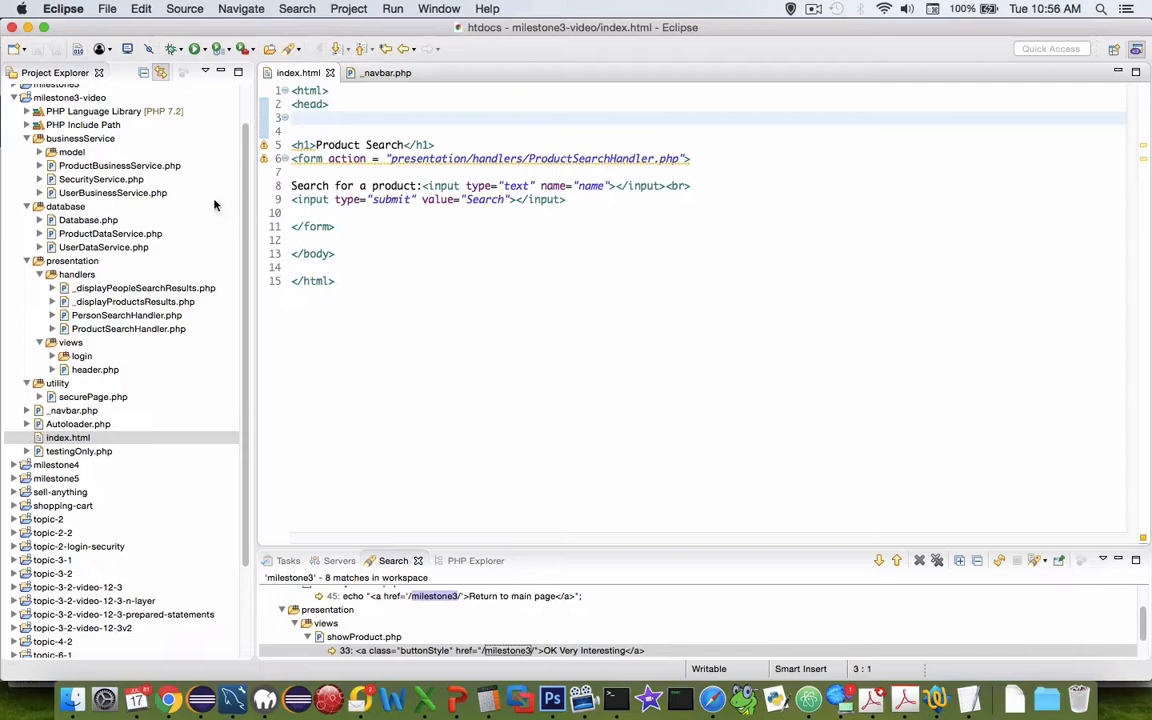
Rename index.html to index.php and start a <?php block at the top
right_click(68, 436)
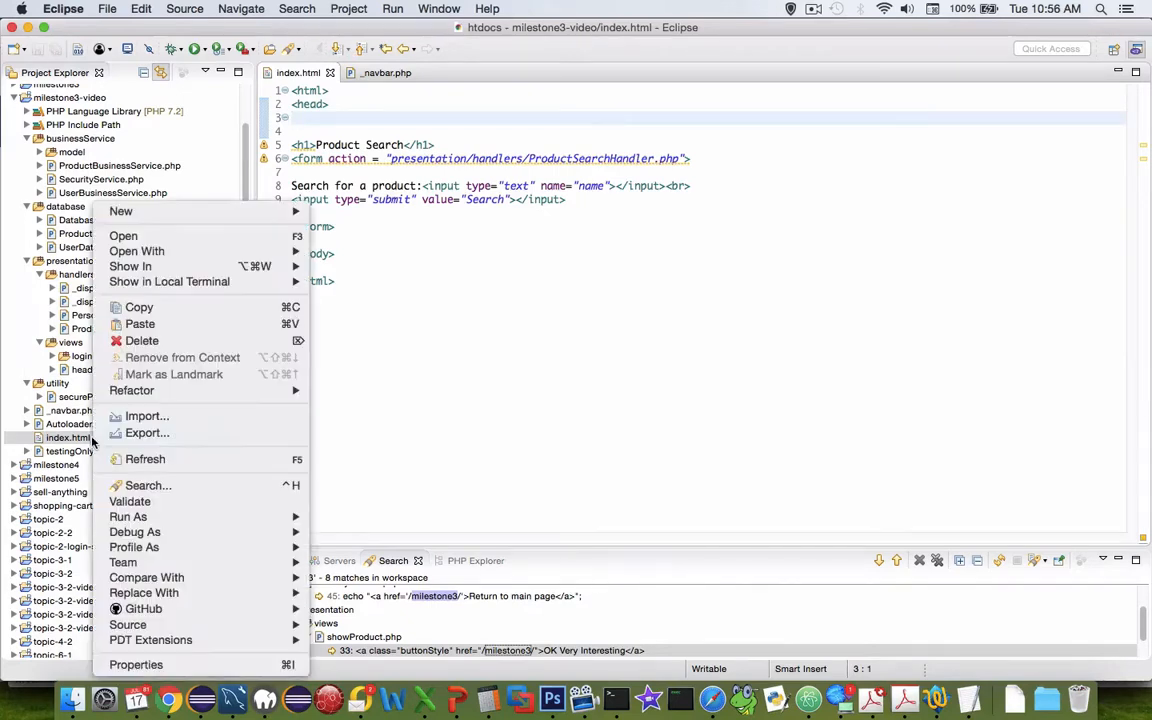
mouse_move(146, 416)
text(<?)
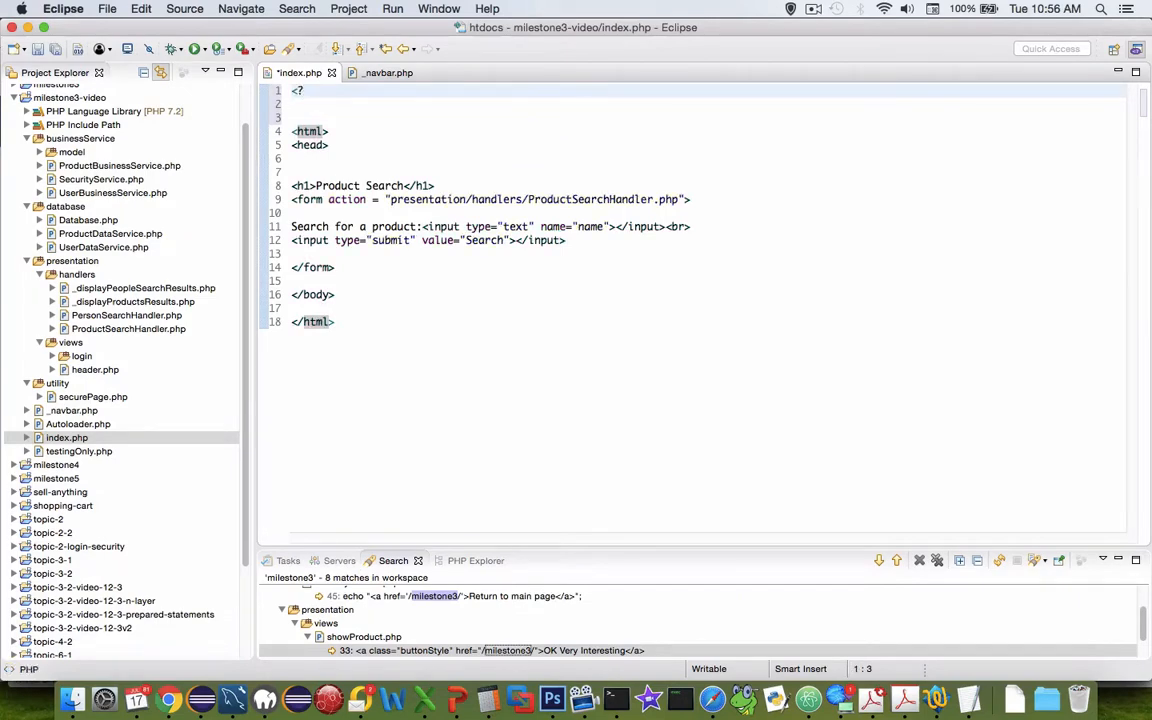
text(php)
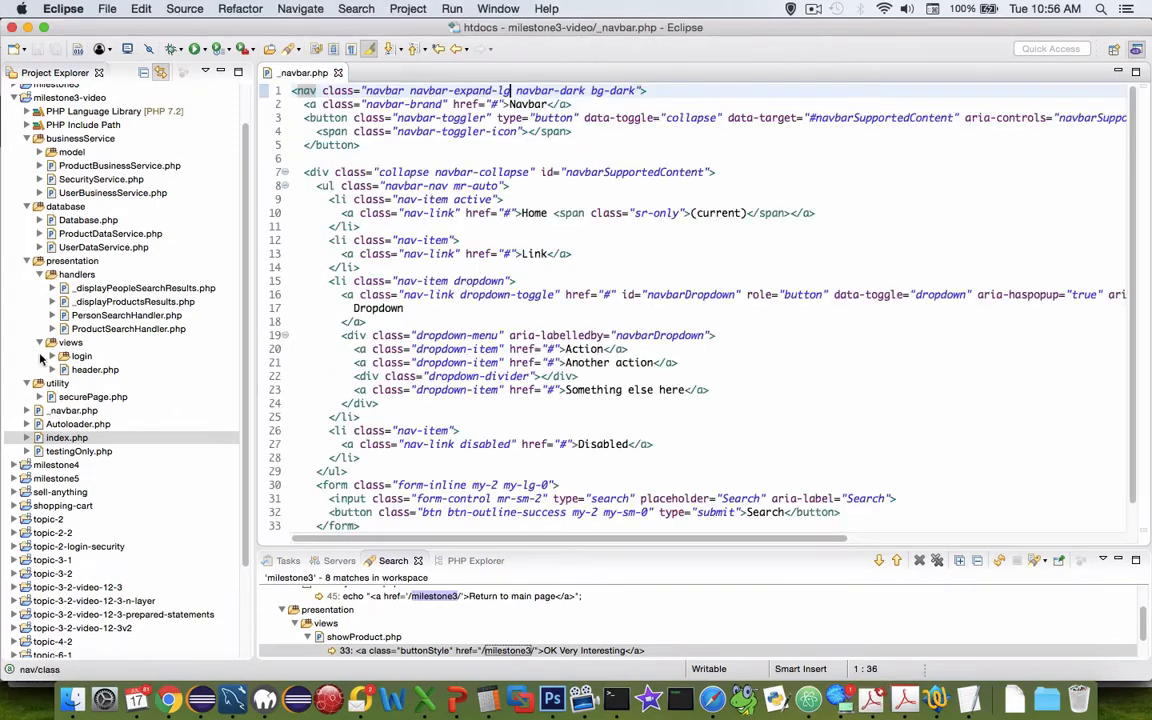
Begin a require_once statement inside index.php's PHP block
click(72, 410)
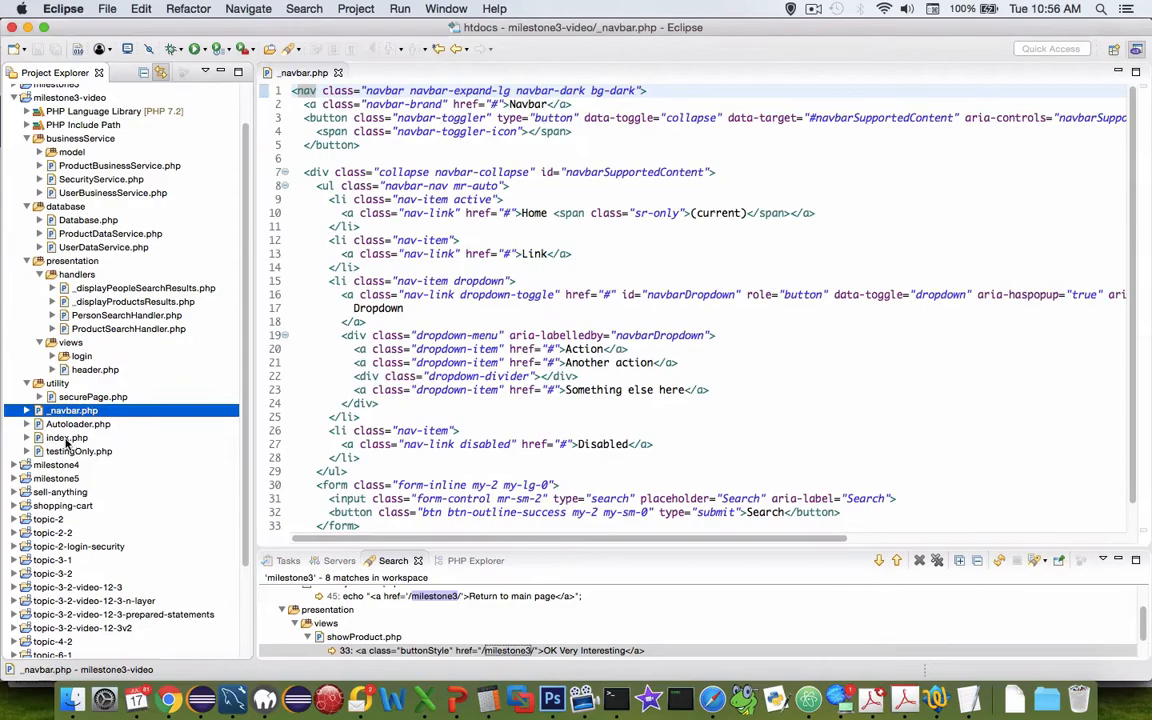
click(68, 436)
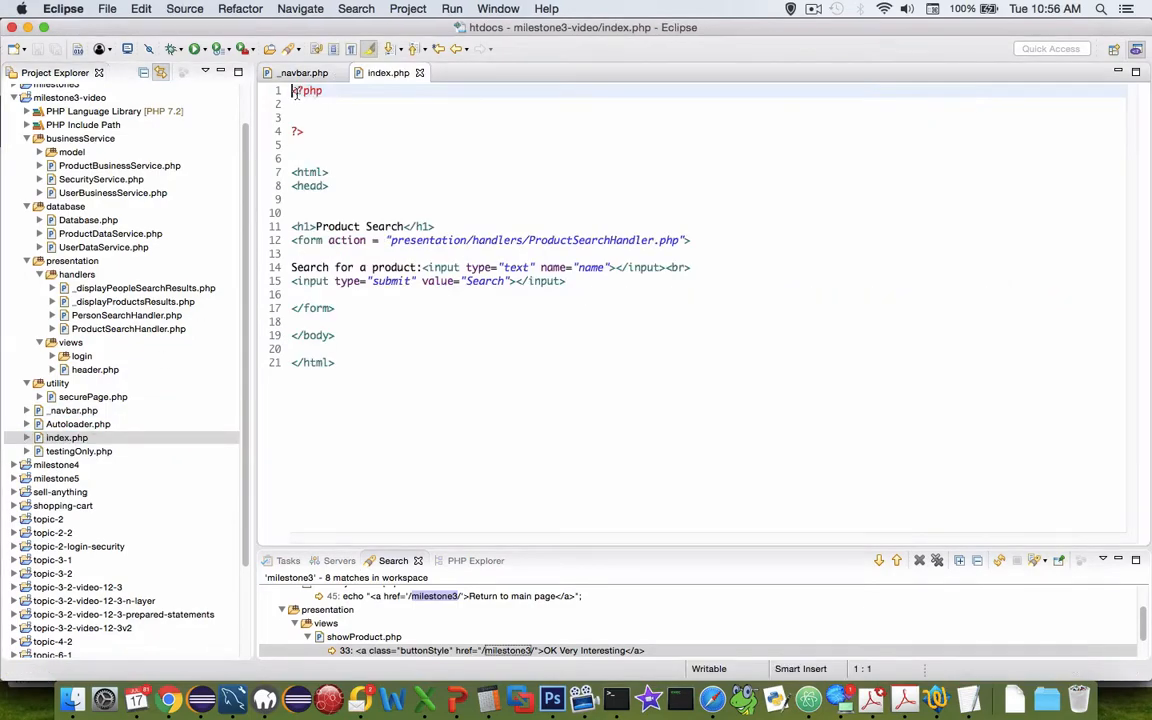
click(296, 104)
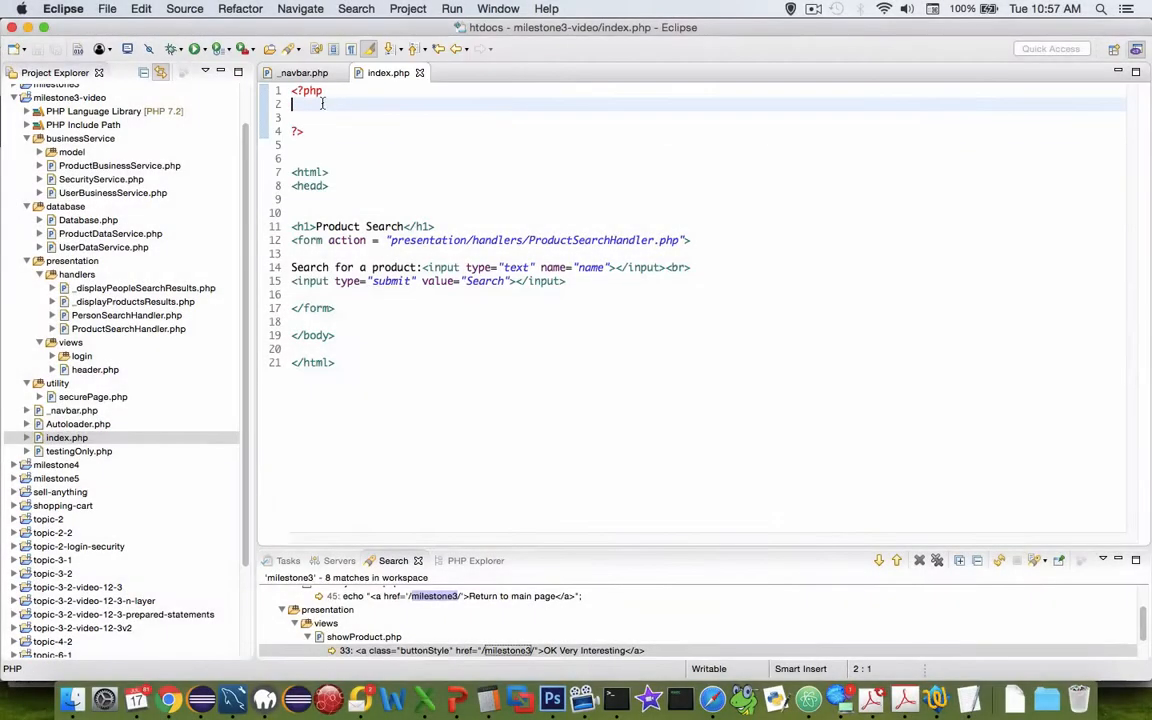
text(requi)
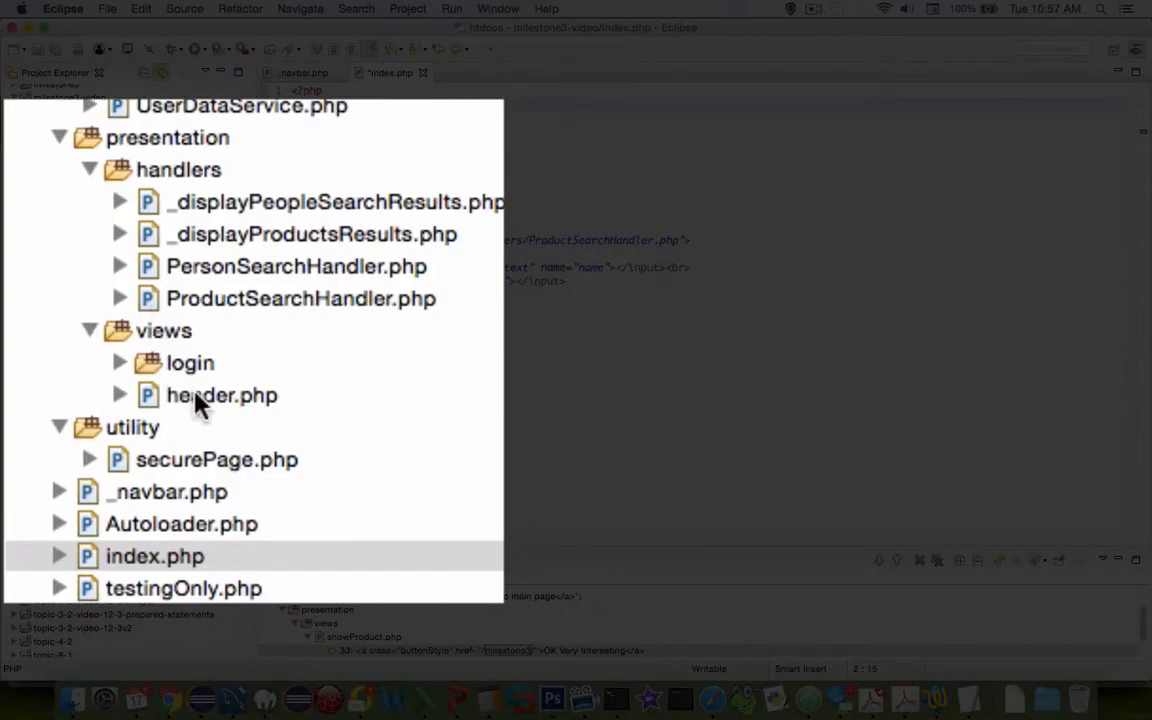
Move header.php from views to the project root and complete require_once 'header.php';
click(220, 396)
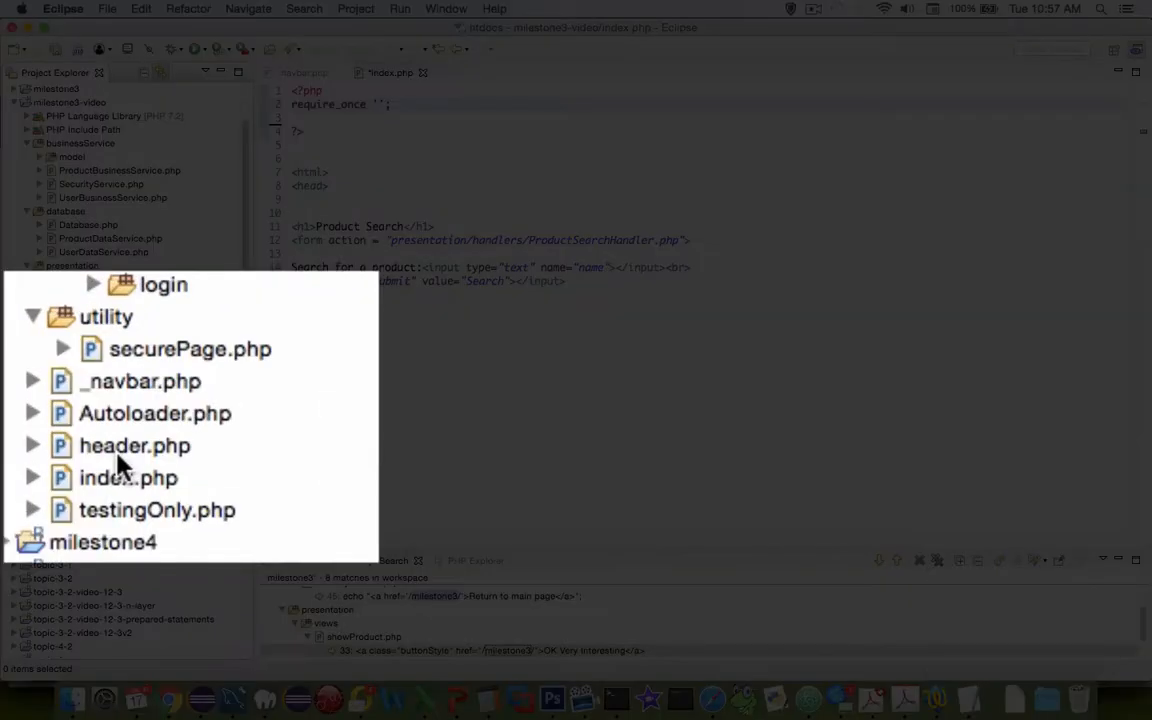
click(128, 476)
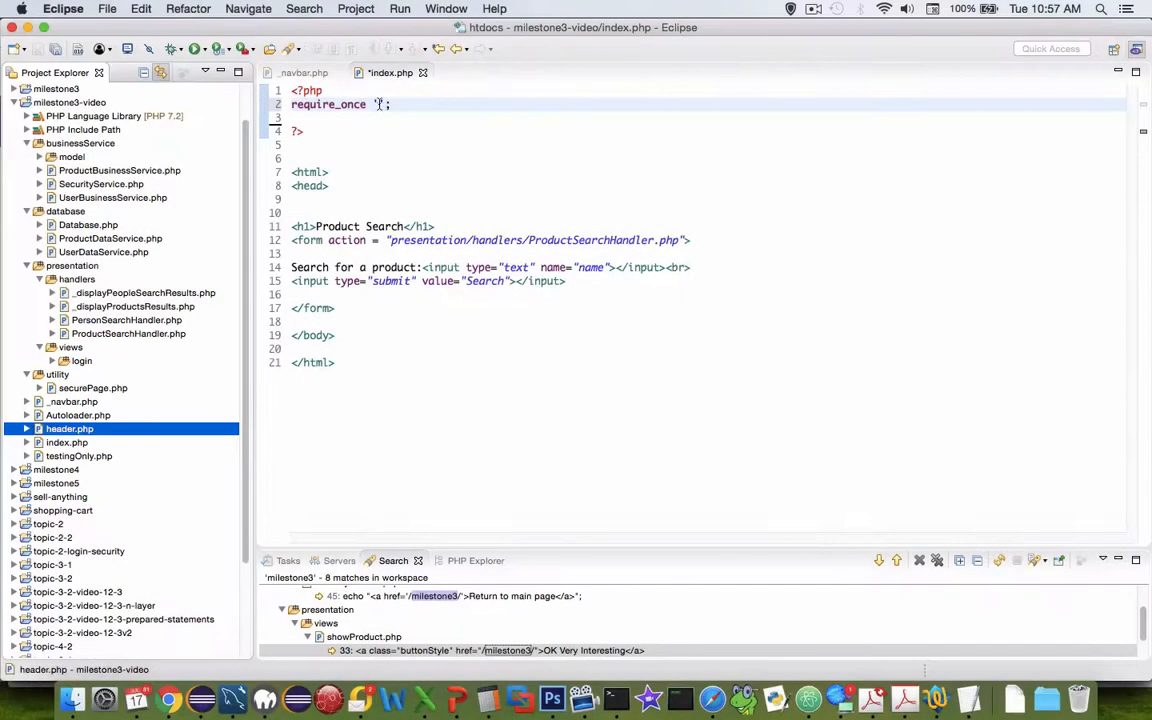
text(header.h)
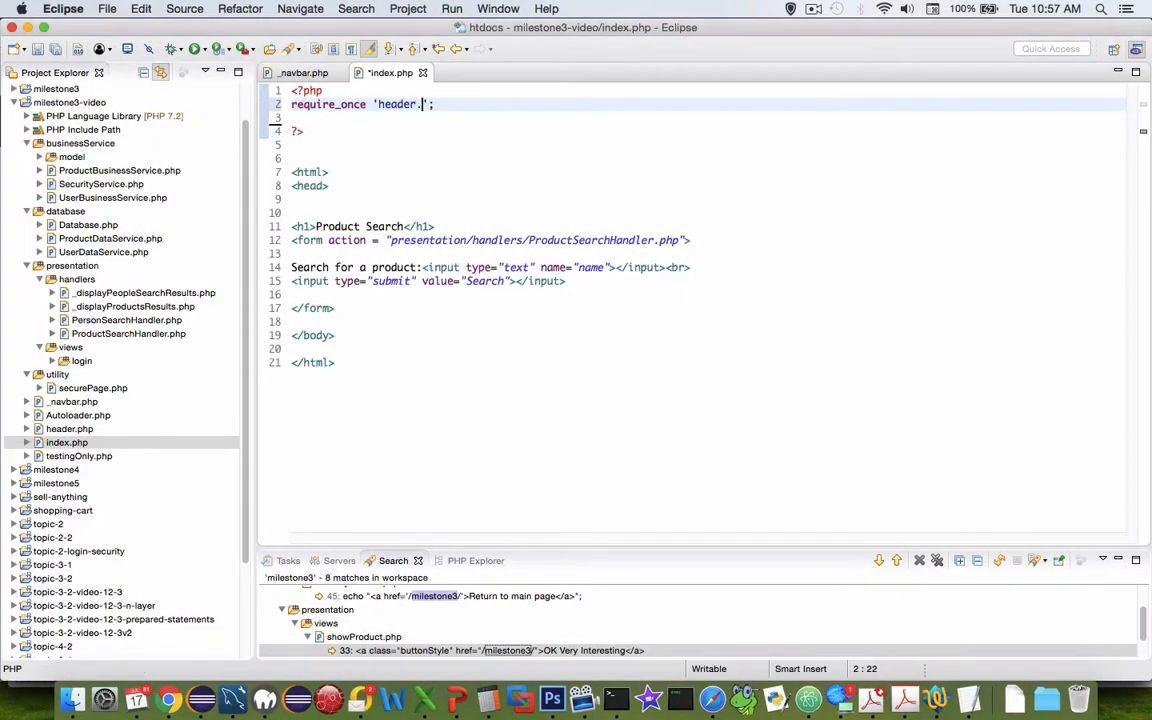
text(php)
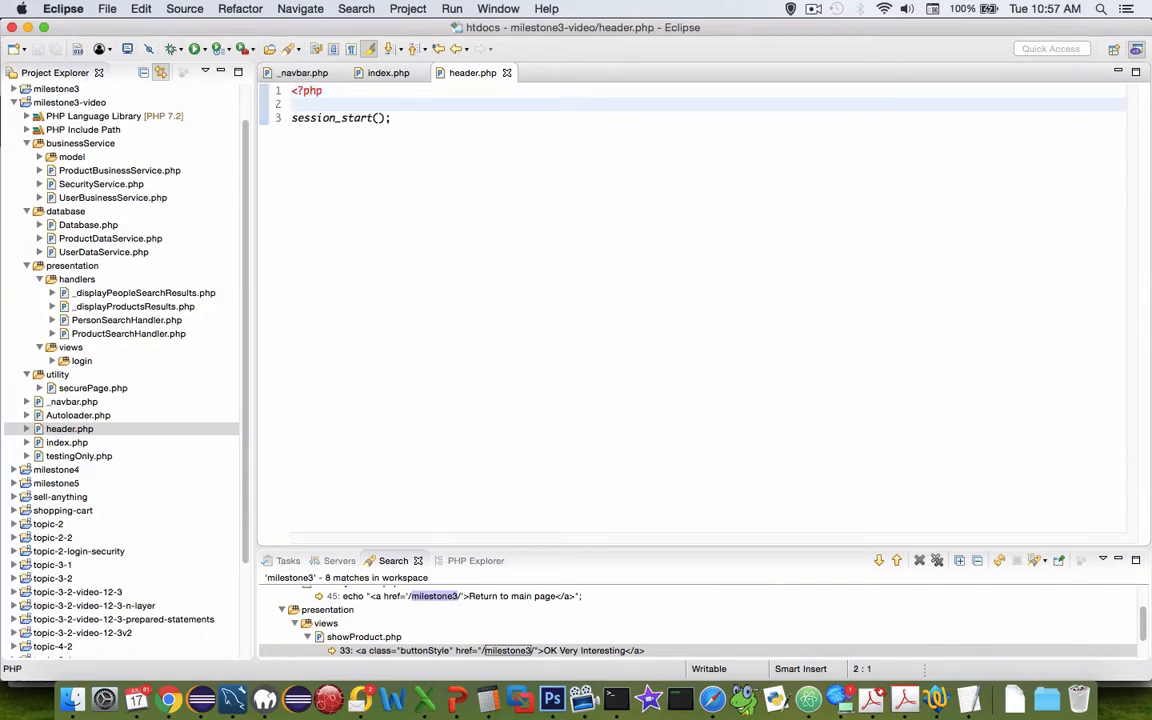
Add require_once '_navbar.php'; below session_start(); in header.php
key(Backspace)
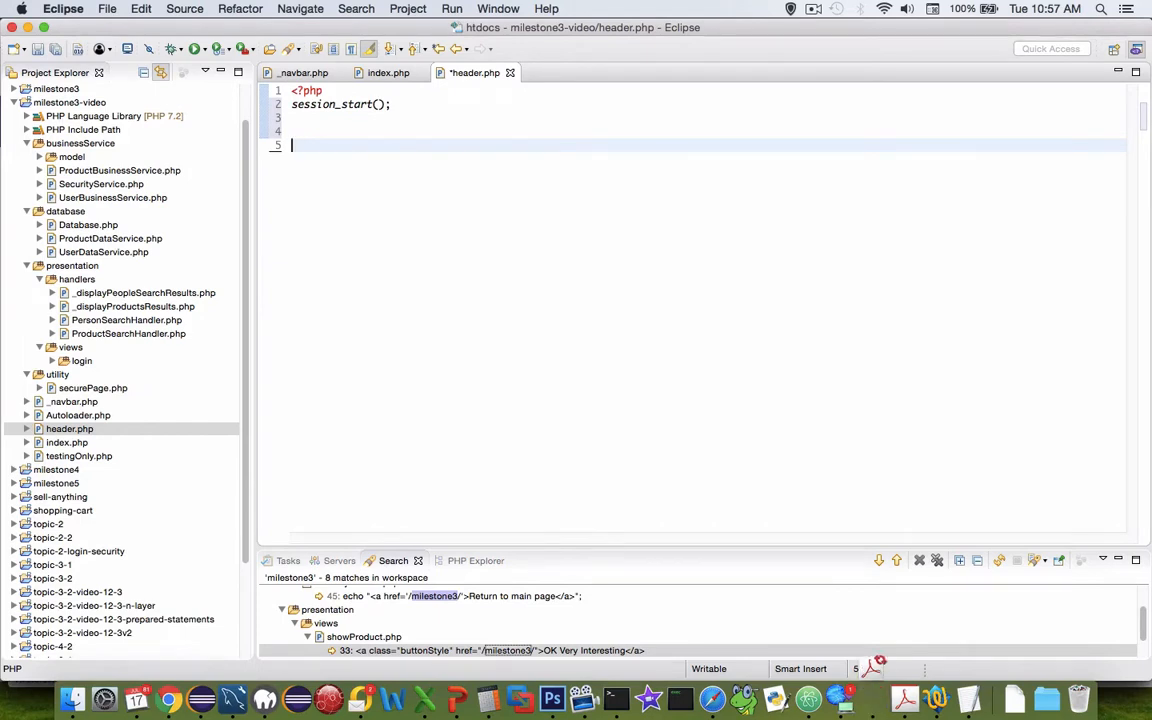
text(require_once '';)
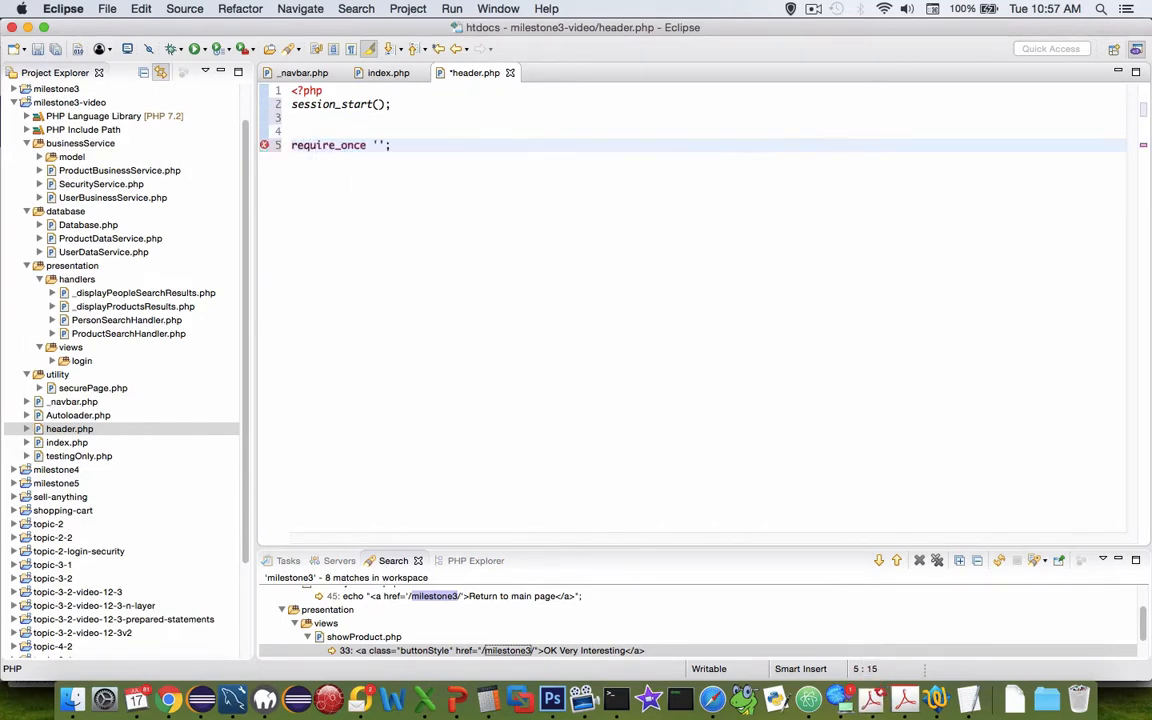
text(_nav)
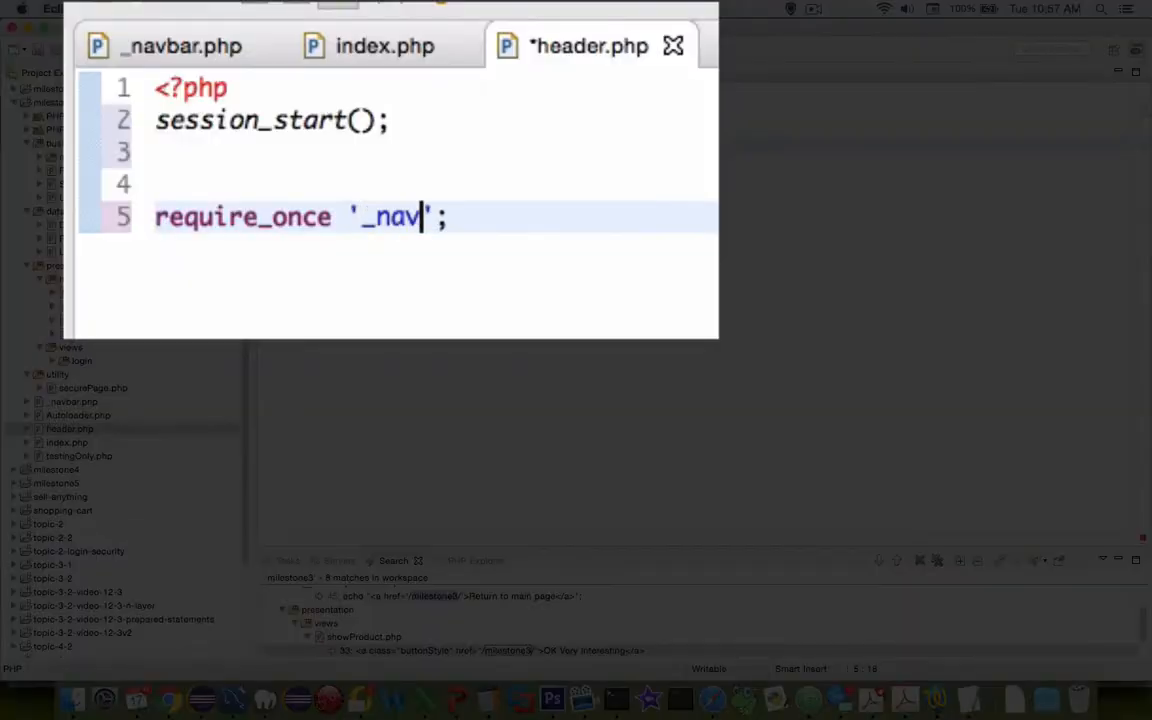
text(bar.php)
text(localhost/milestone3-)
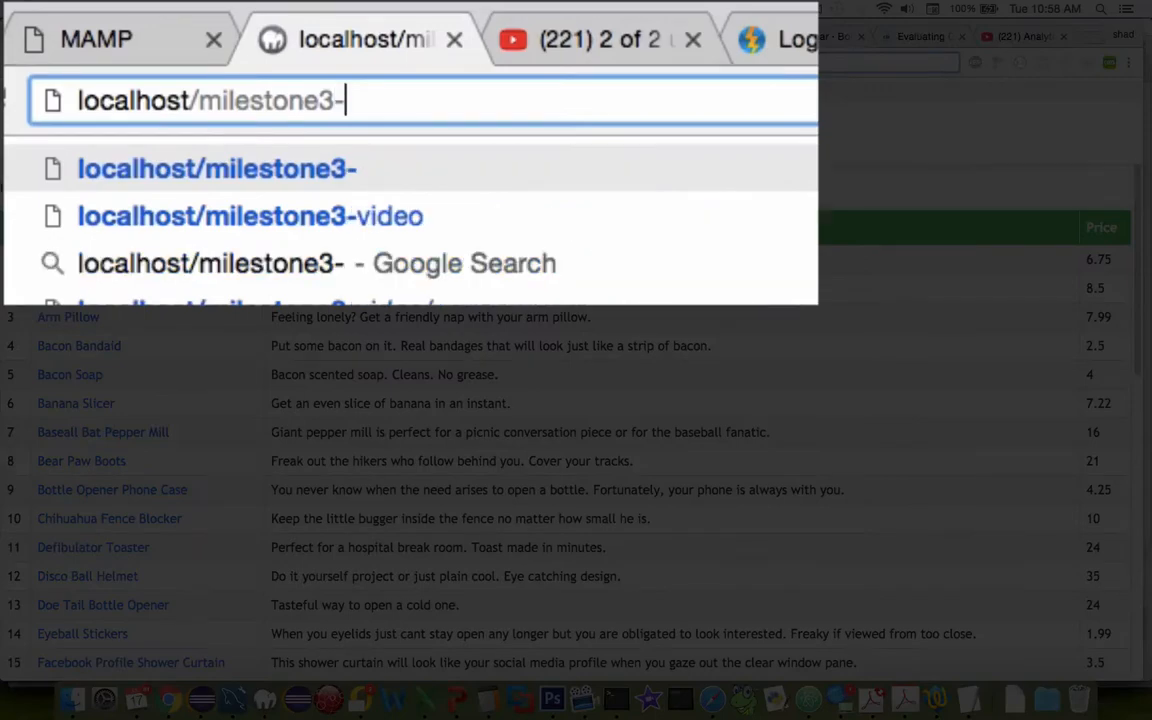
Load localhost/milestone3-video to see the unstyled navbar, then return to the Bootstrap Navbar docs
click(250, 216)
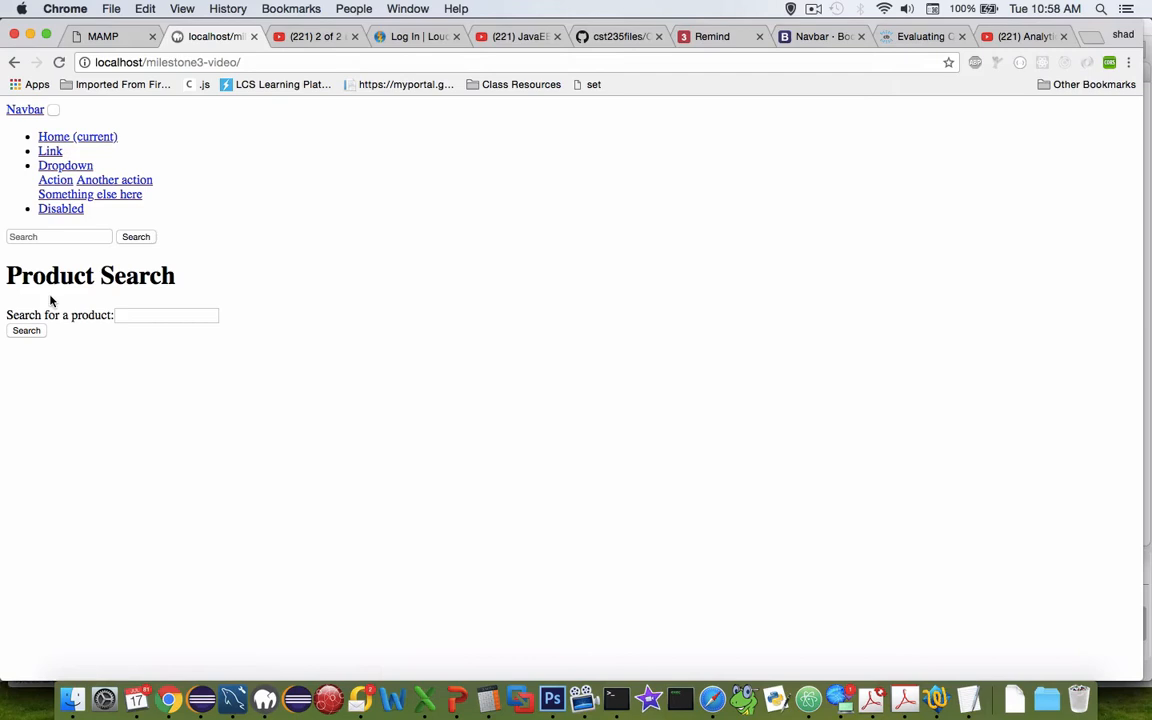
double_click(64, 276)
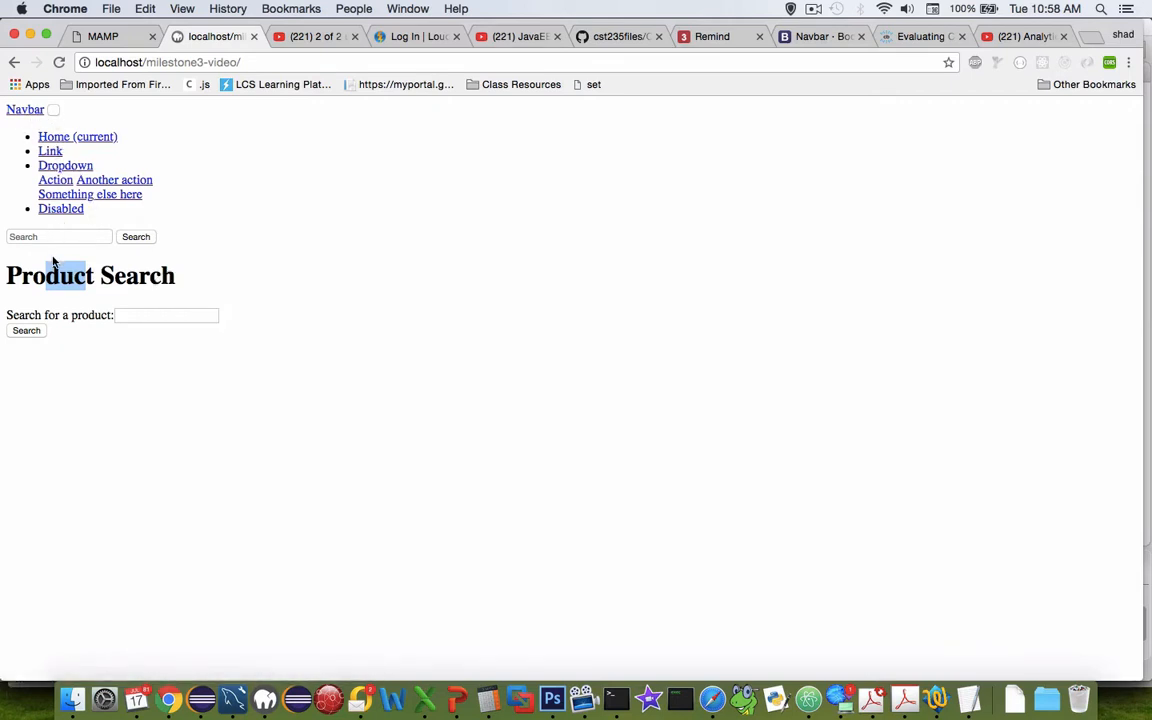
mouse_move(70, 342)
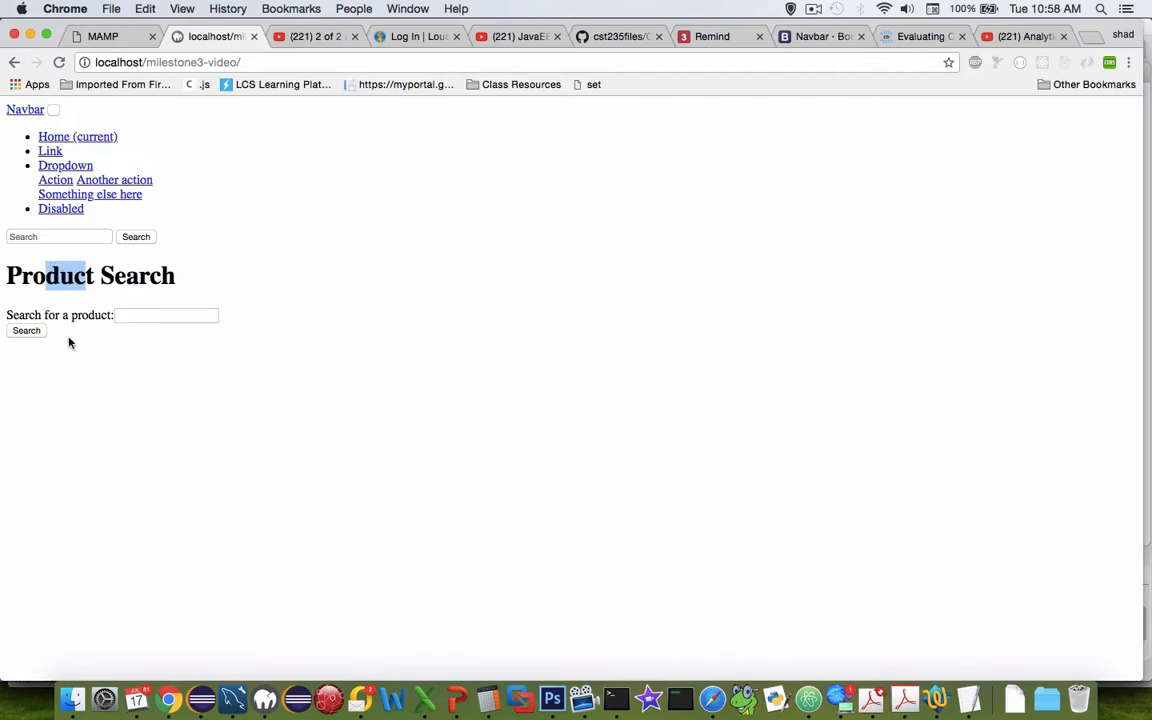
click(816, 36)
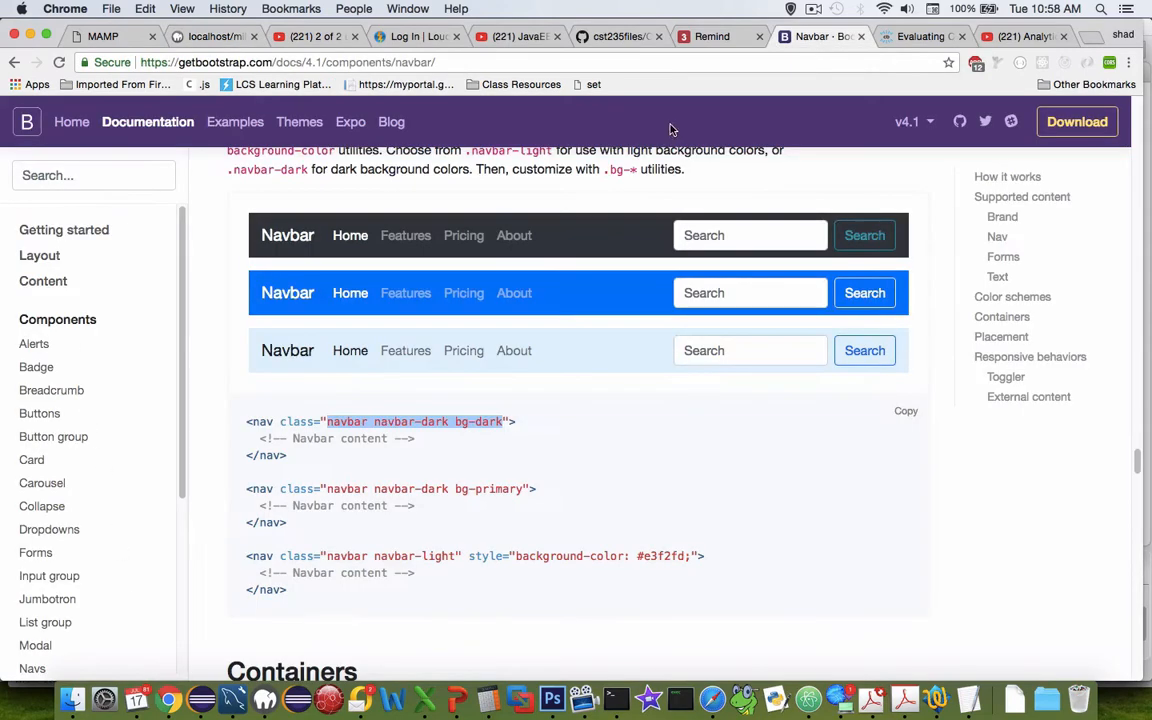
Go to Bootstrap's Get started Quick start page and copy the CDN stylesheet link tag
scroll(down, 3)
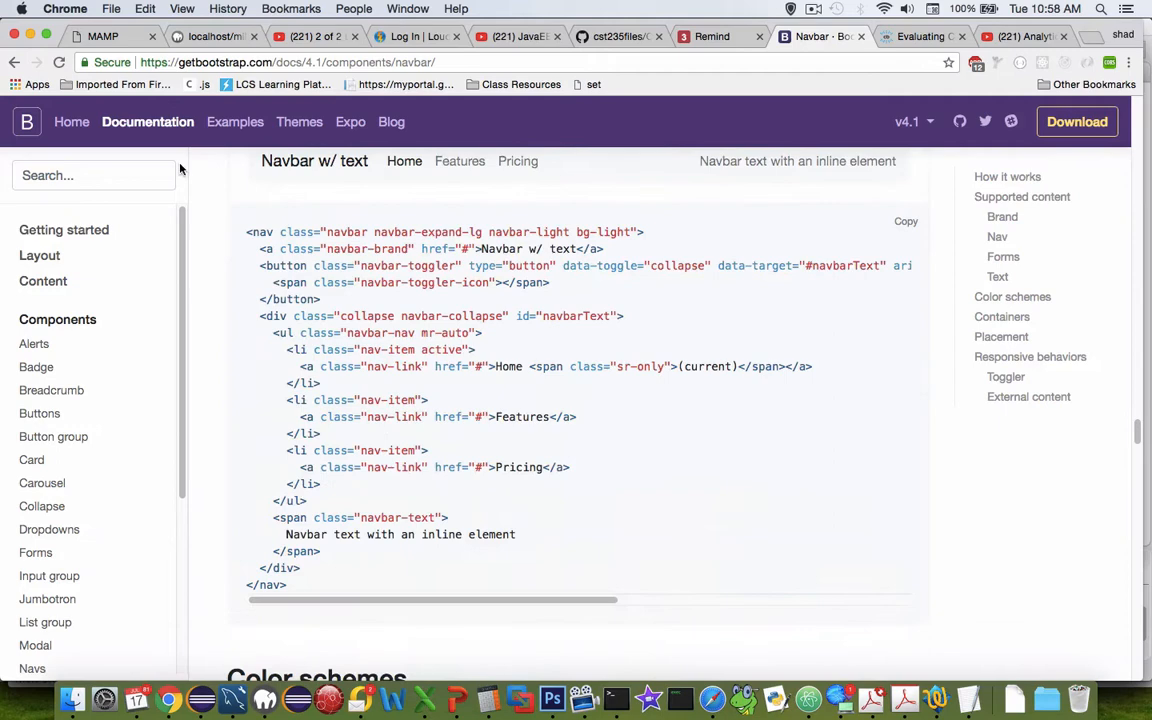
mouse_move(72, 122)
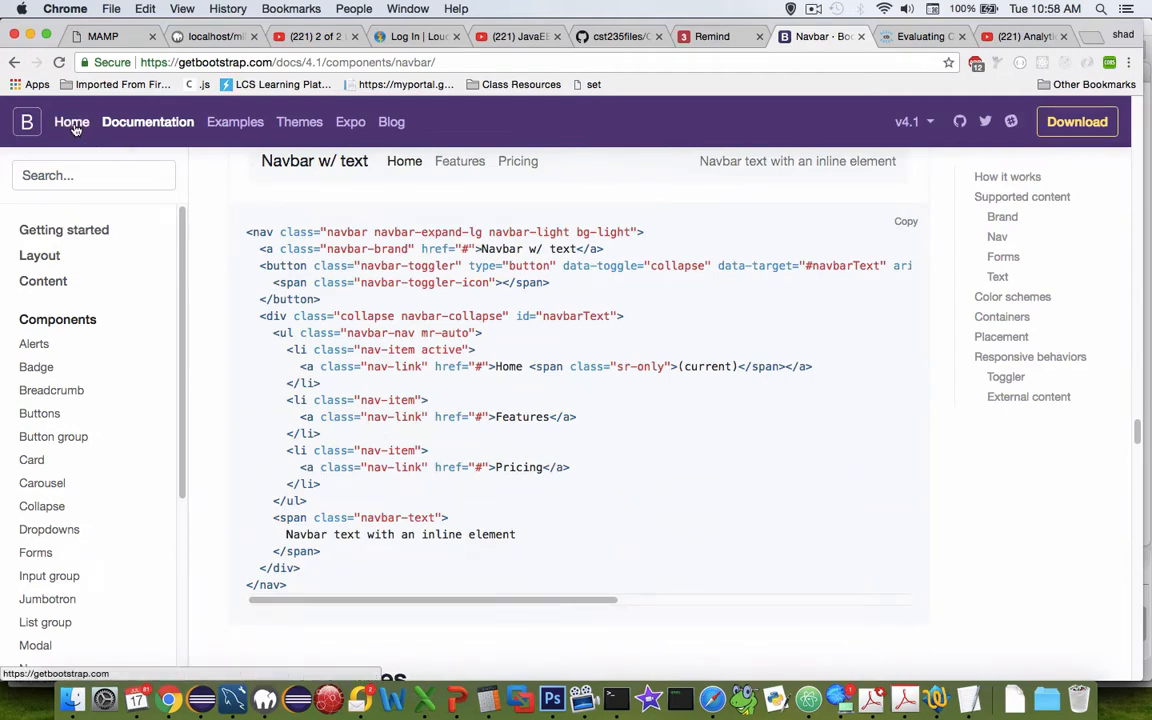
click(72, 122)
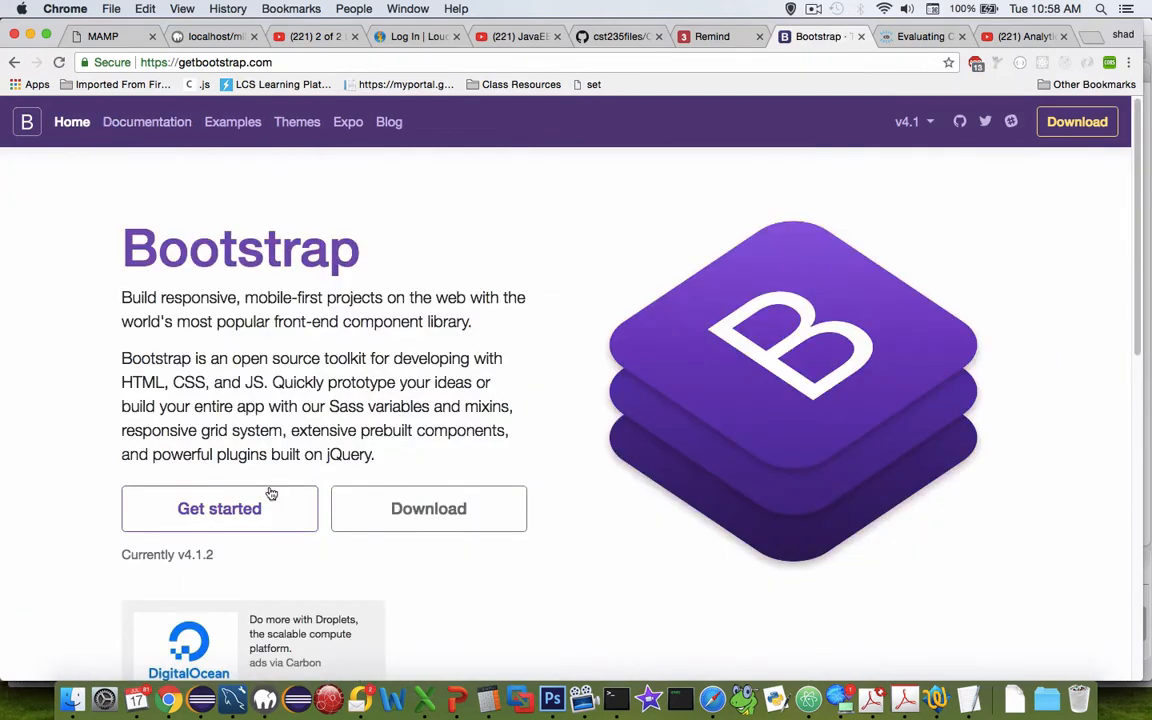
click(220, 508)
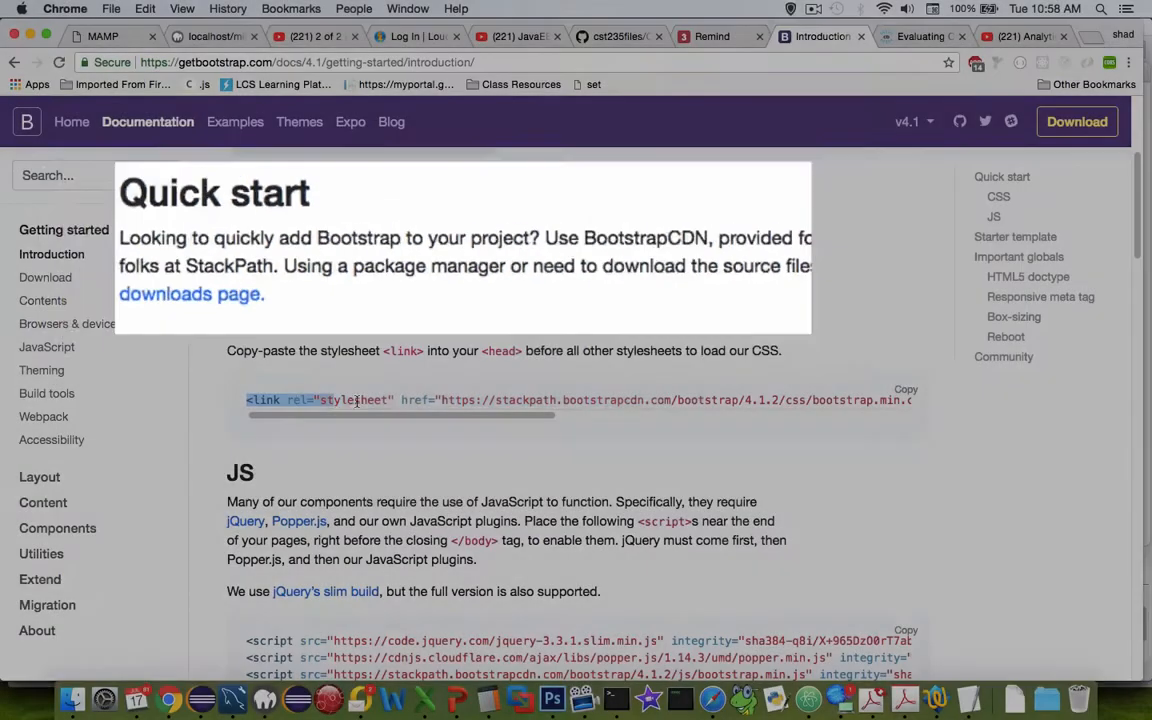
click(904, 388)
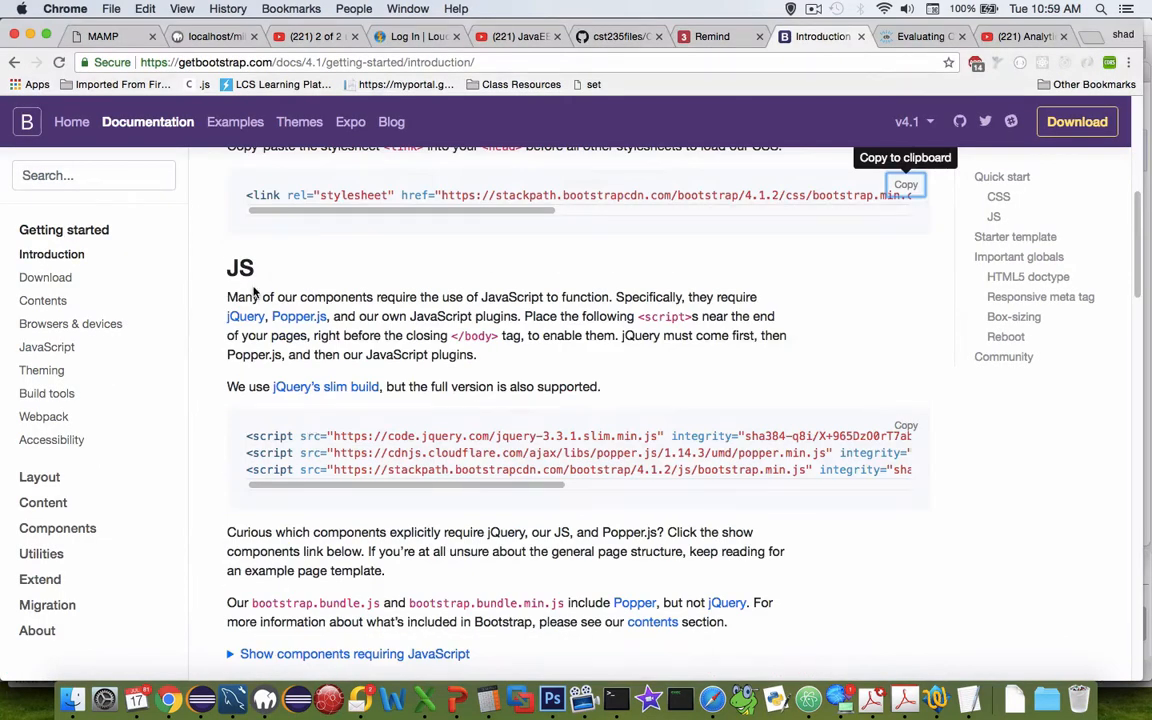
mouse_move(640, 468)
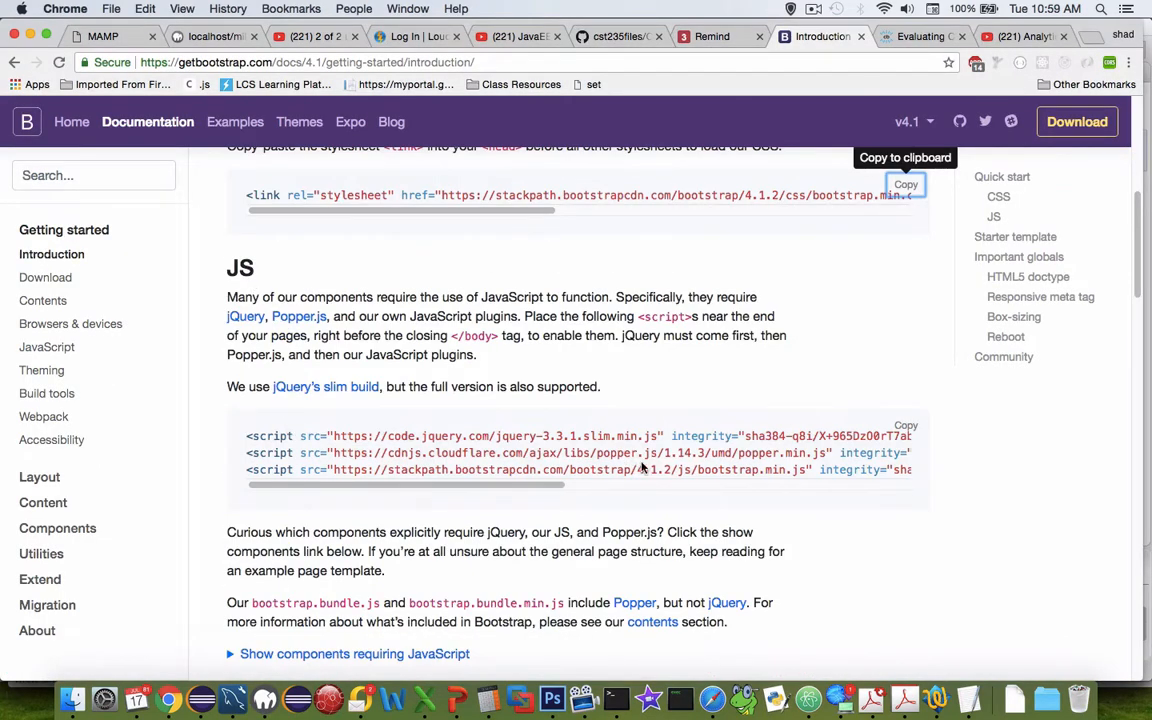
mouse_move(904, 426)
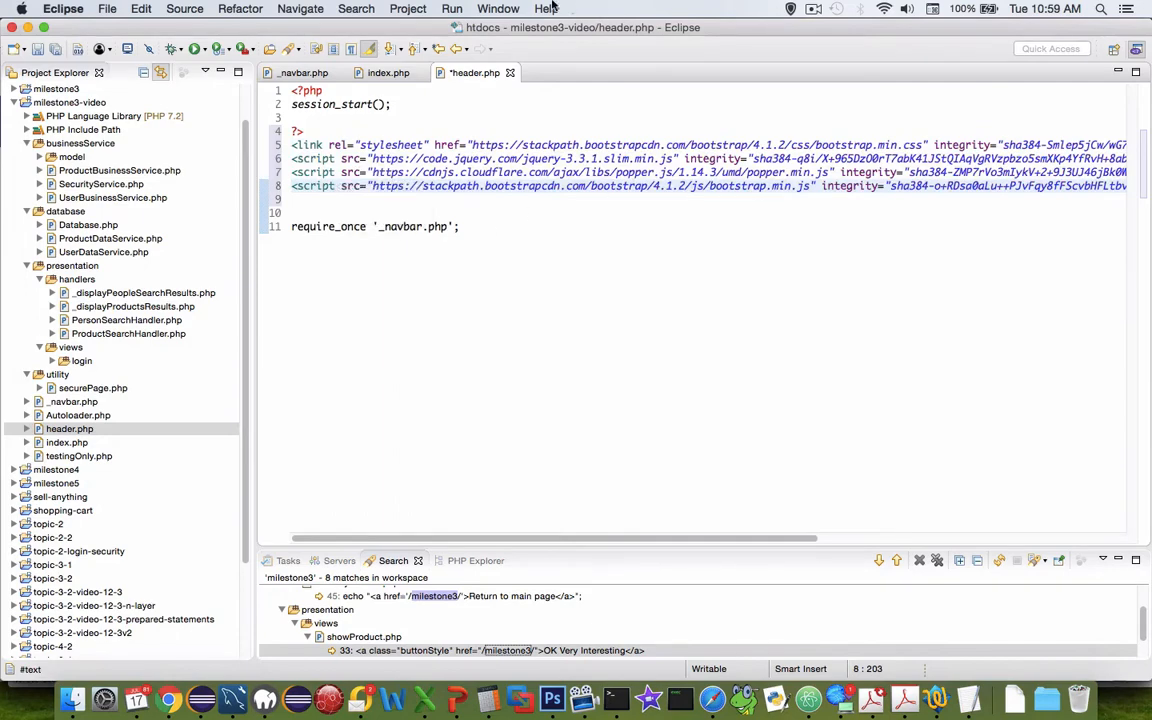
Paste the Bootstrap stylesheet link and script tags into header.php after closing the PHP block
click(498, 8)
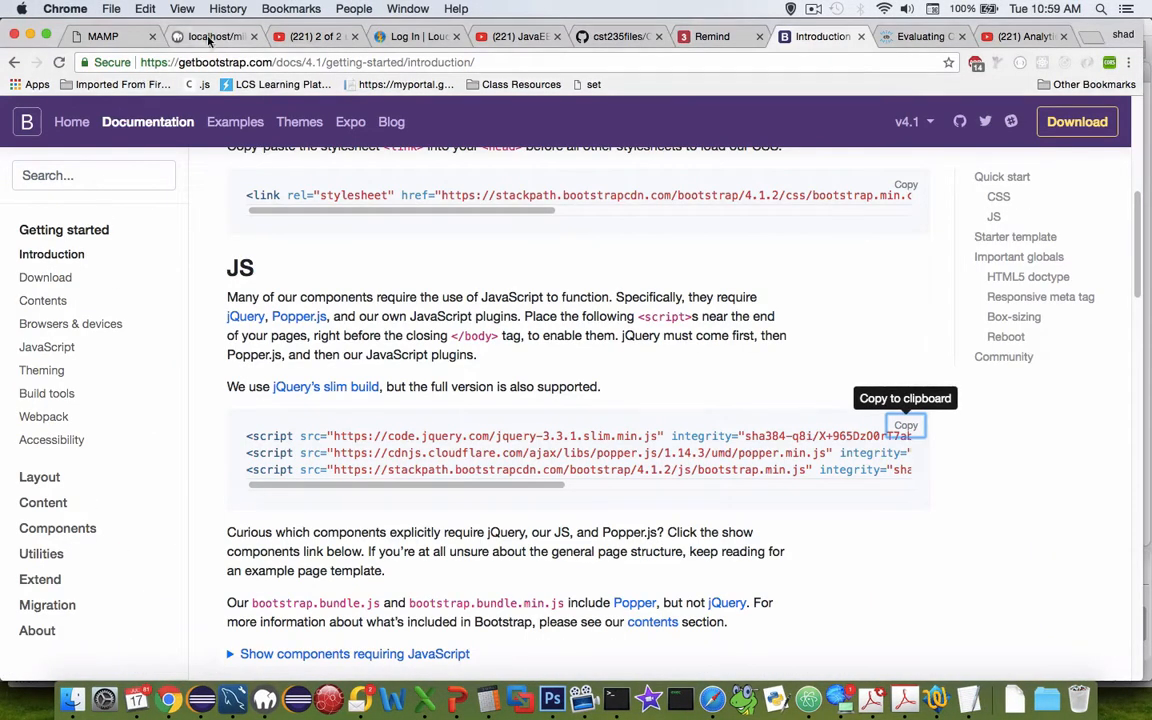
Reload the local site, then wrap require_once '_navbar.php'; in its own <?php ?> block
click(212, 36)
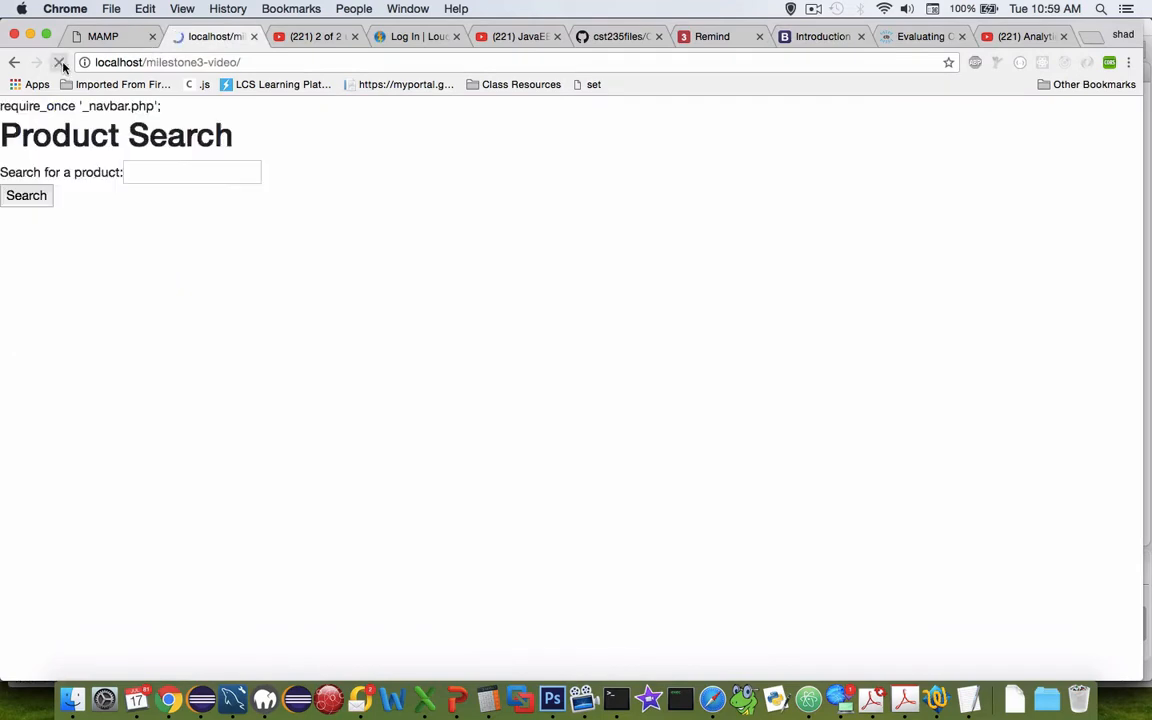
click(60, 62)
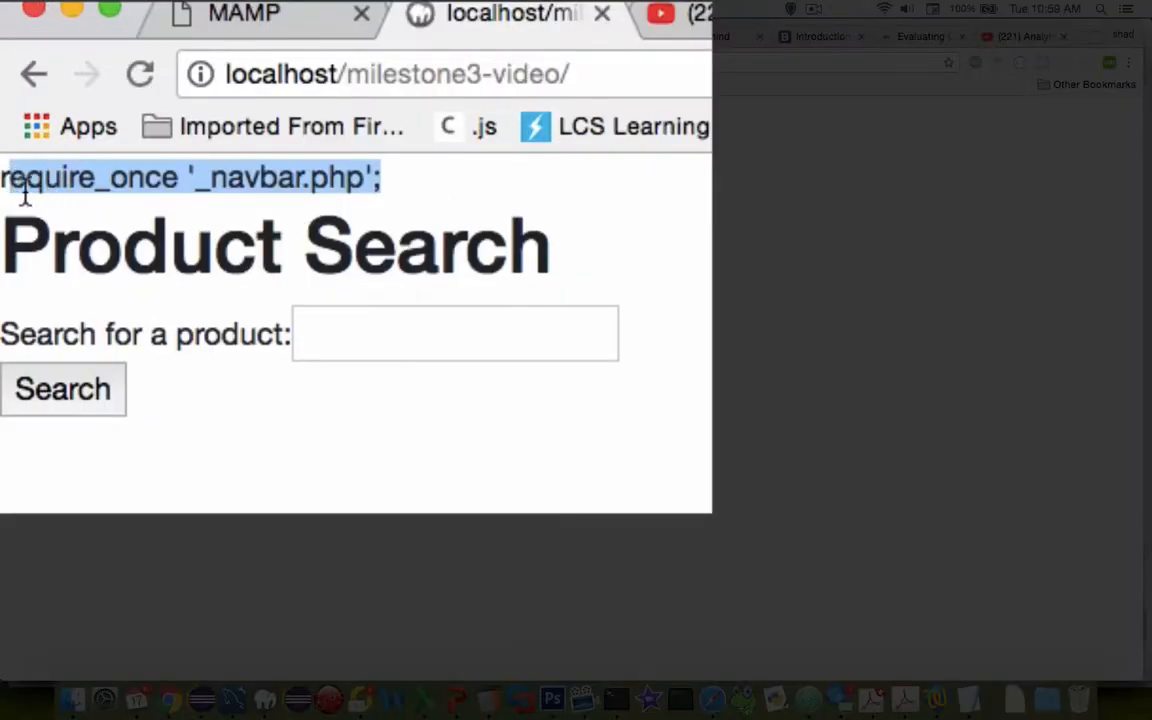
mouse_move(120, 670)
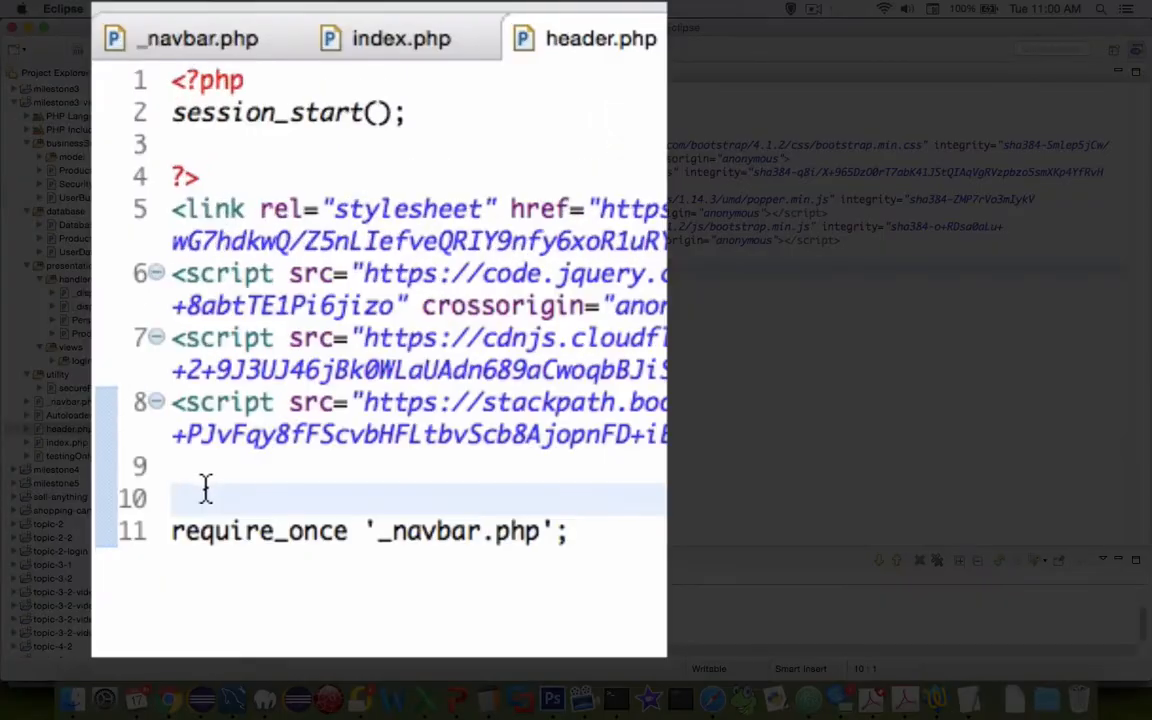
text(<?php ?>)
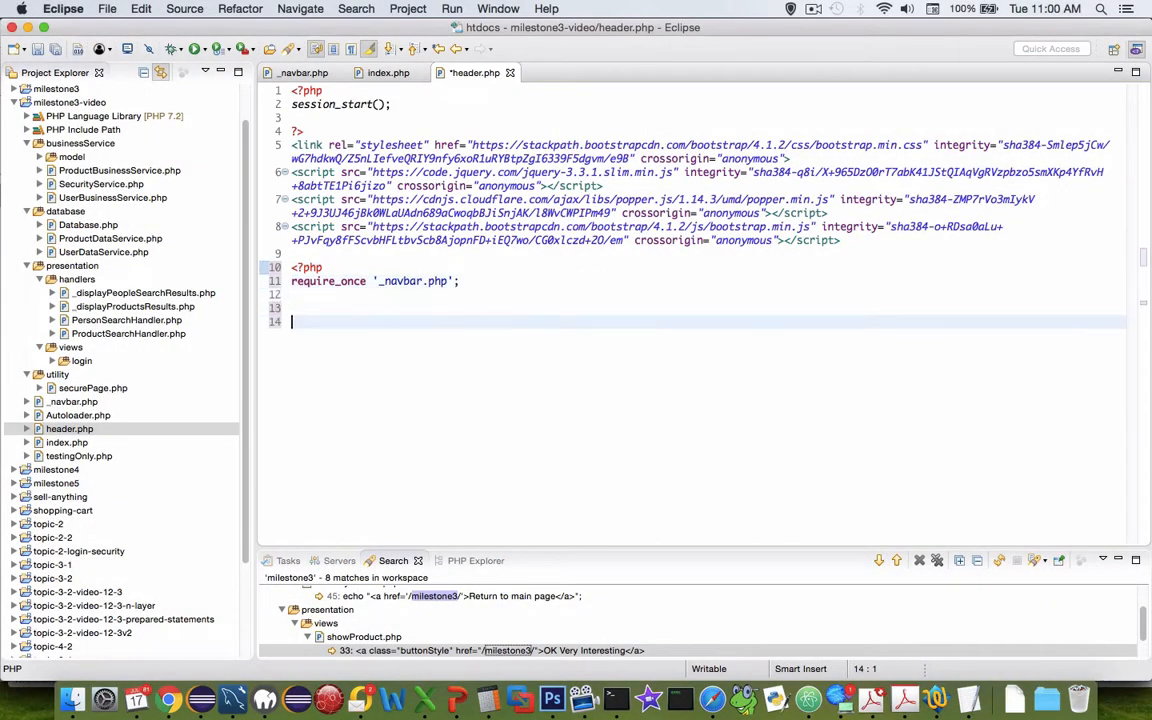
text(?>)
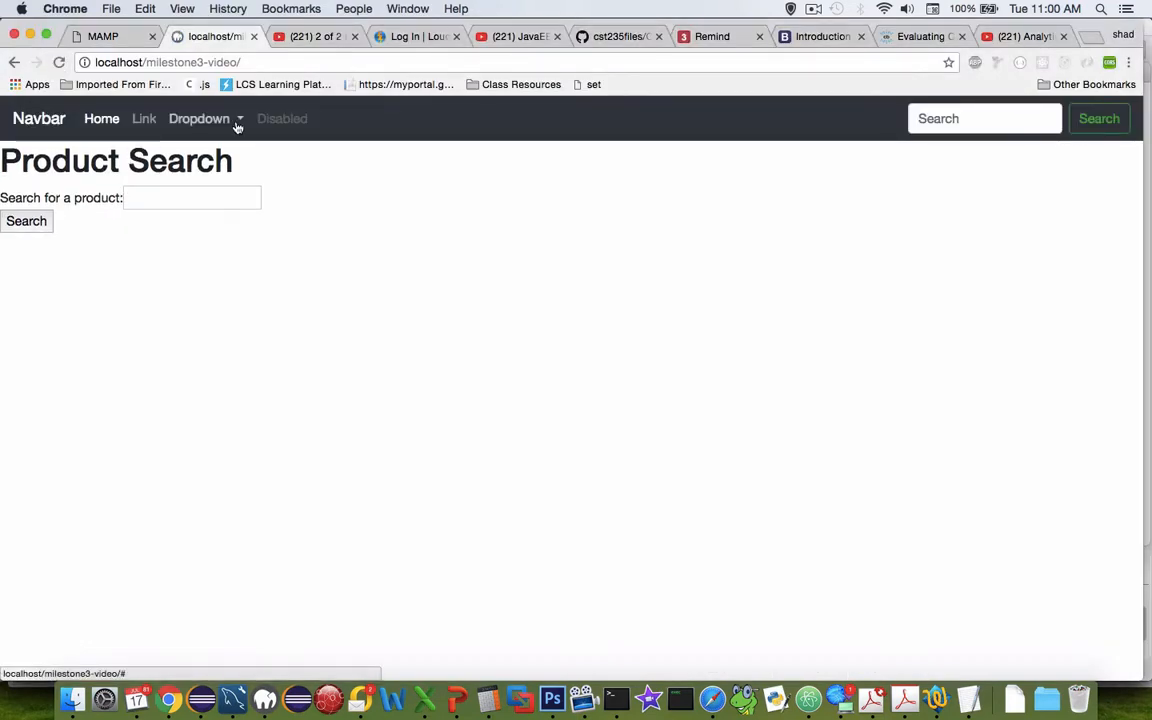
Toggle the dark navbar's Dropdown menu, then search the store for products matching a
click(200, 118)
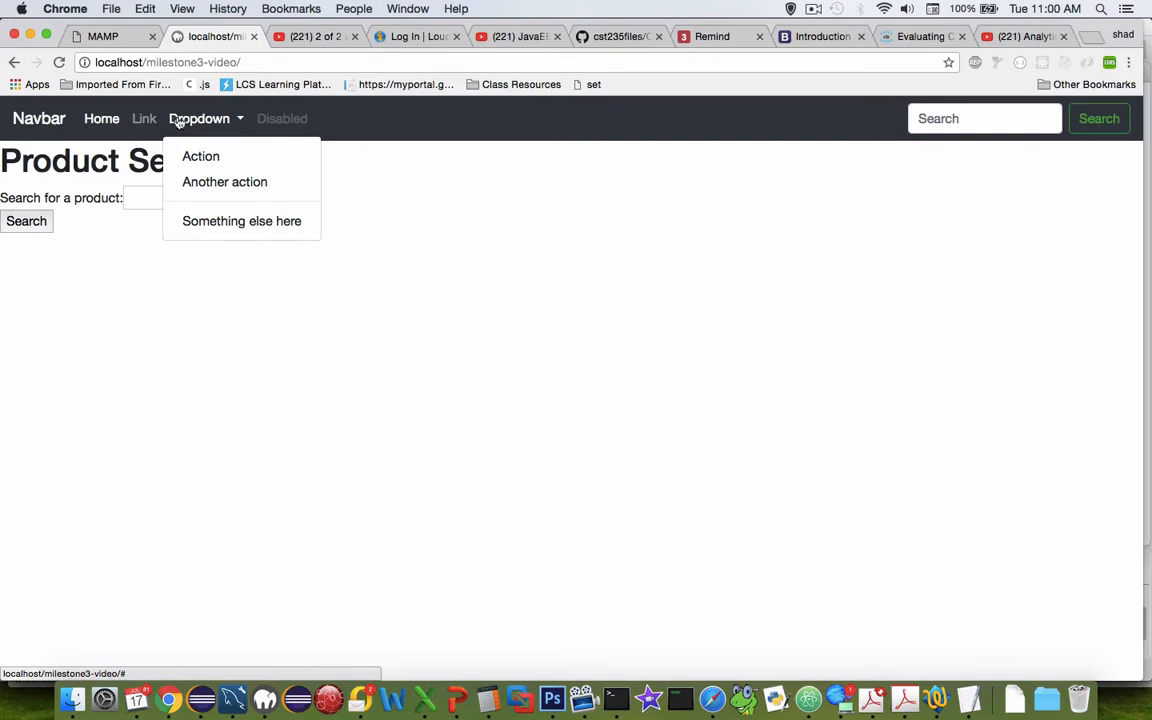
click(200, 118)
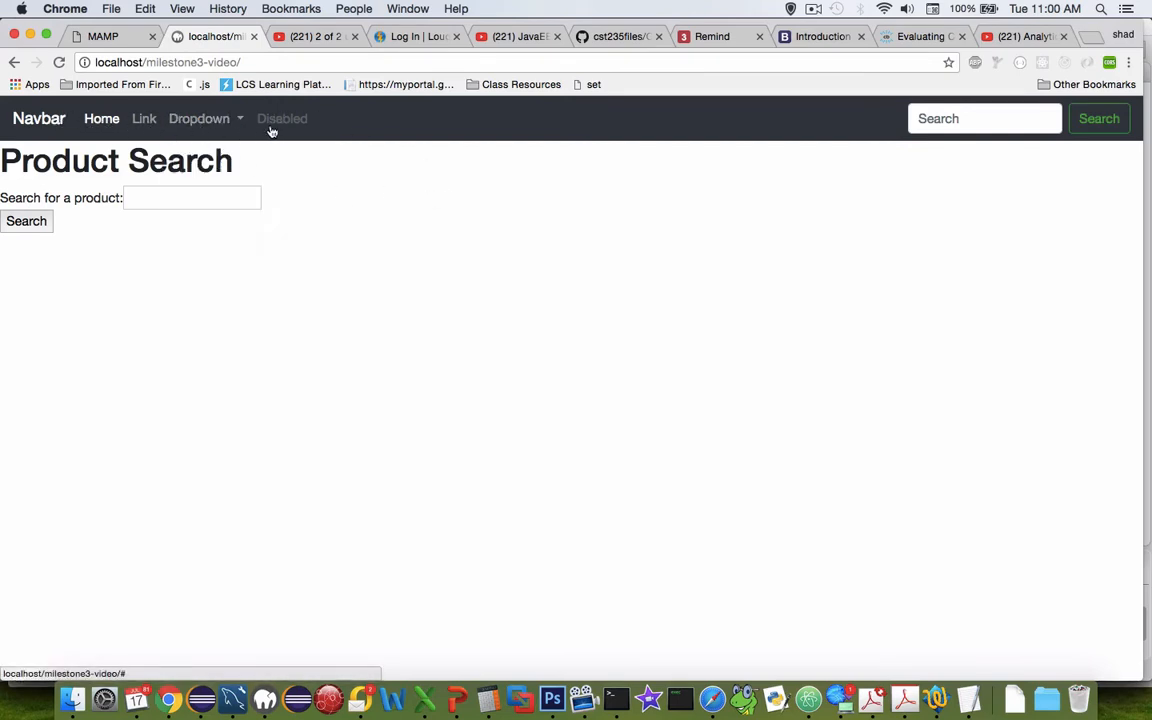
mouse_move(540, 140)
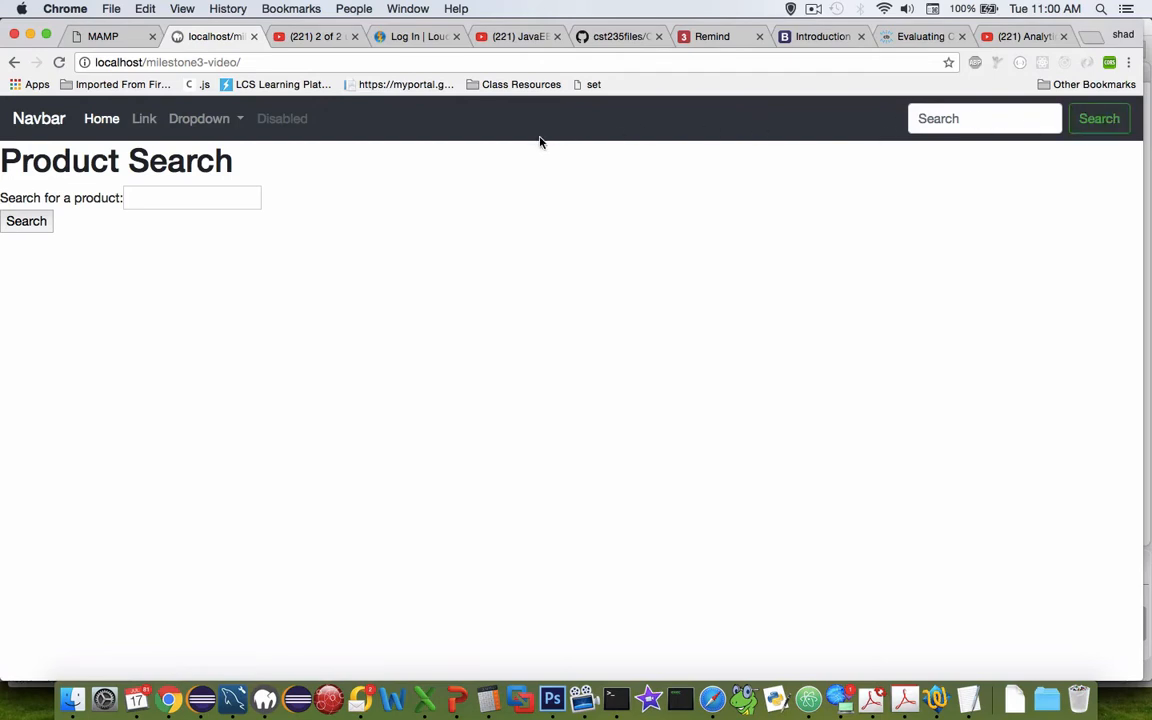
click(192, 198)
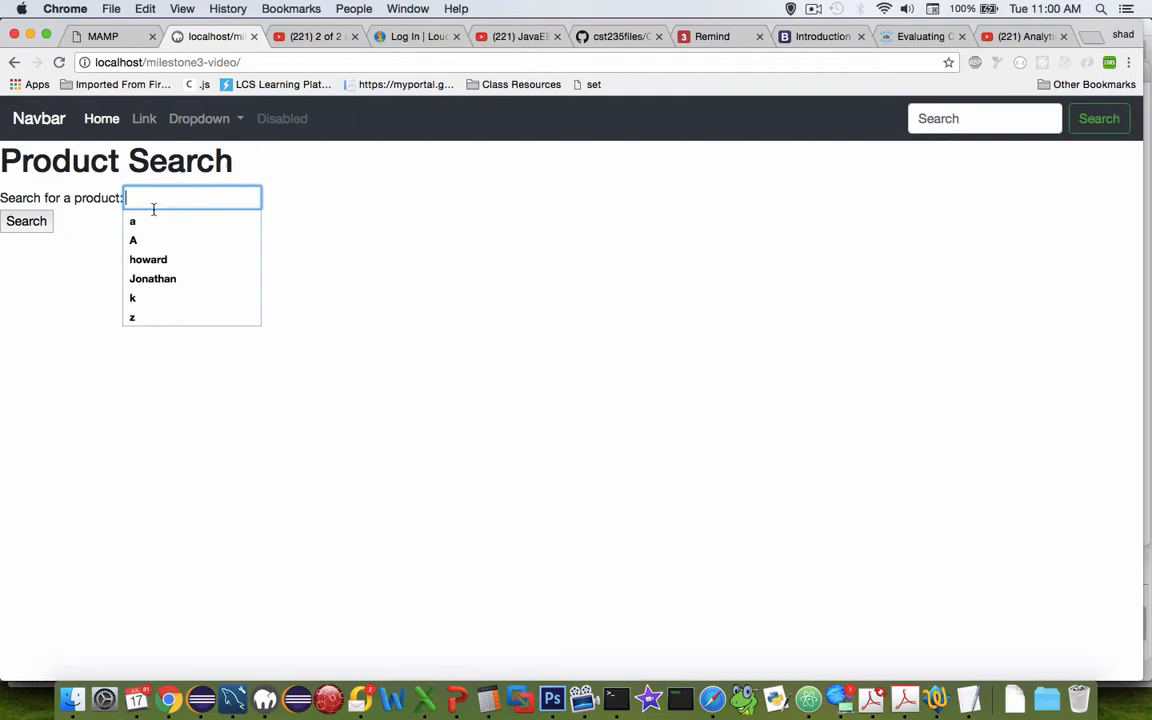
click(26, 220)
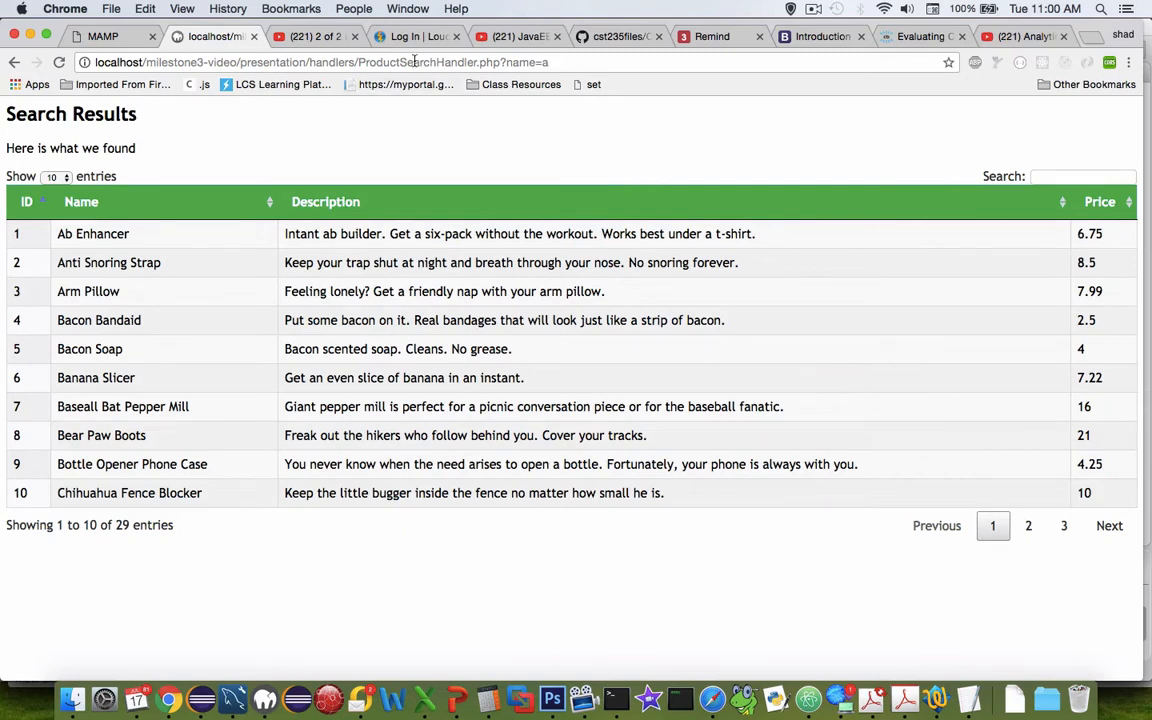
Open ProductSearchHandler.php from presentation/handlers in Project Explorer
click(410, 62)
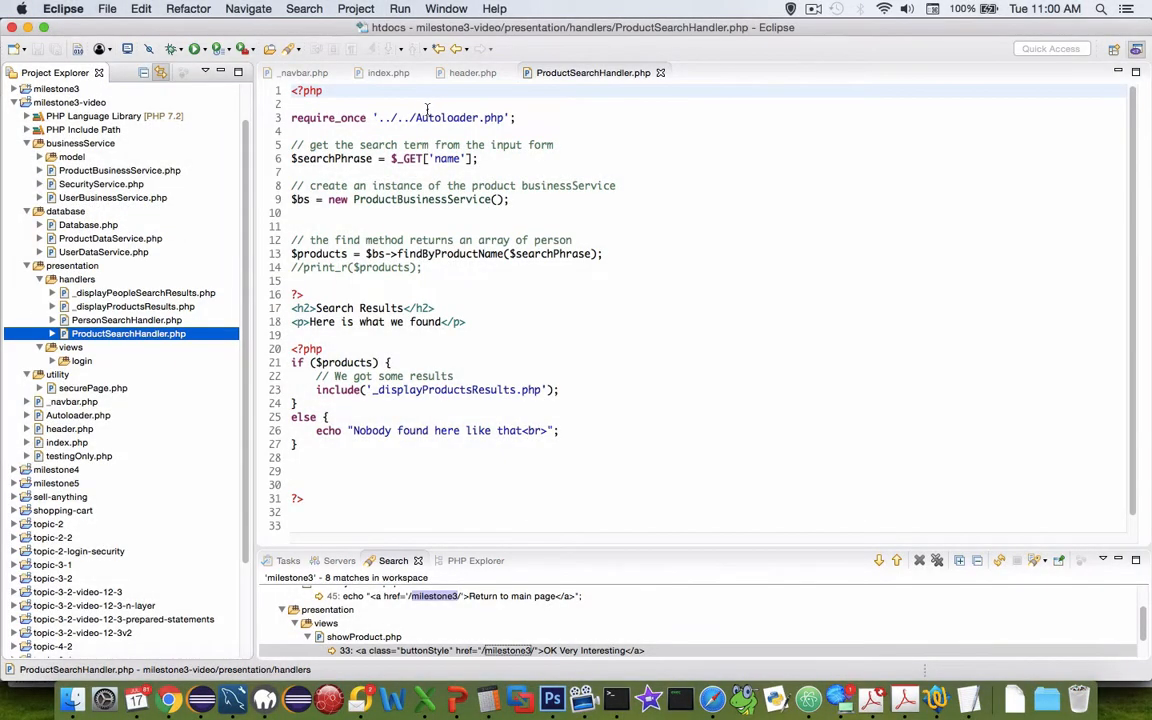
click(344, 104)
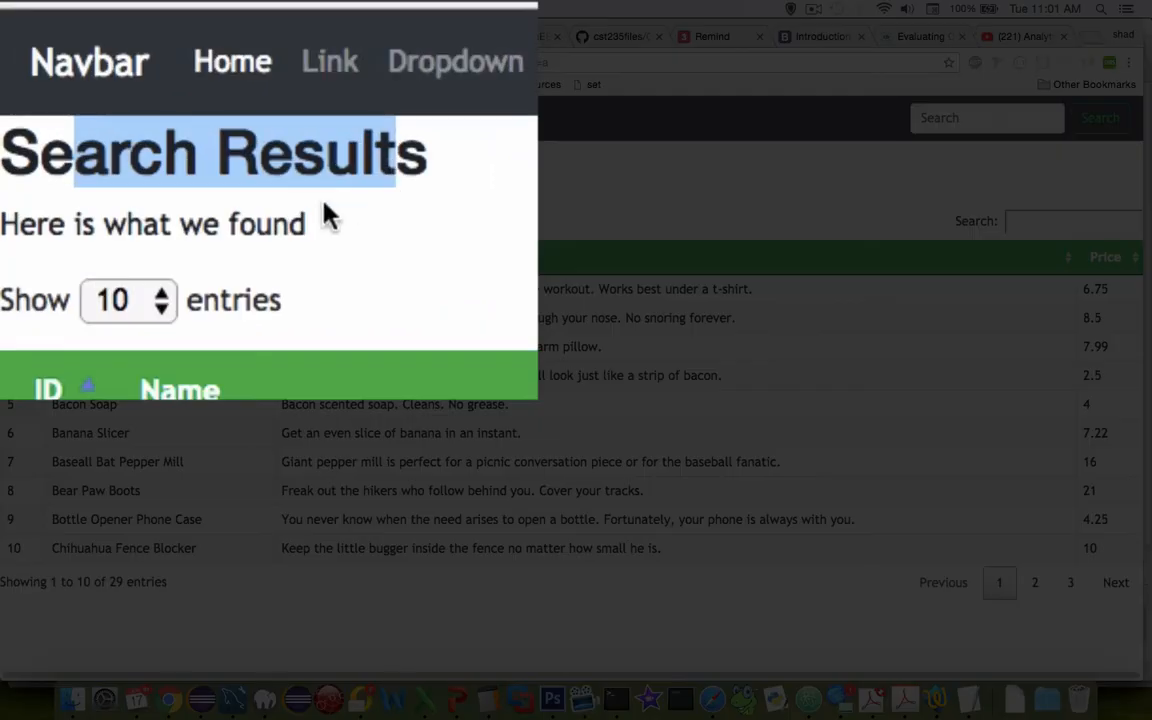
mouse_move(464, 280)
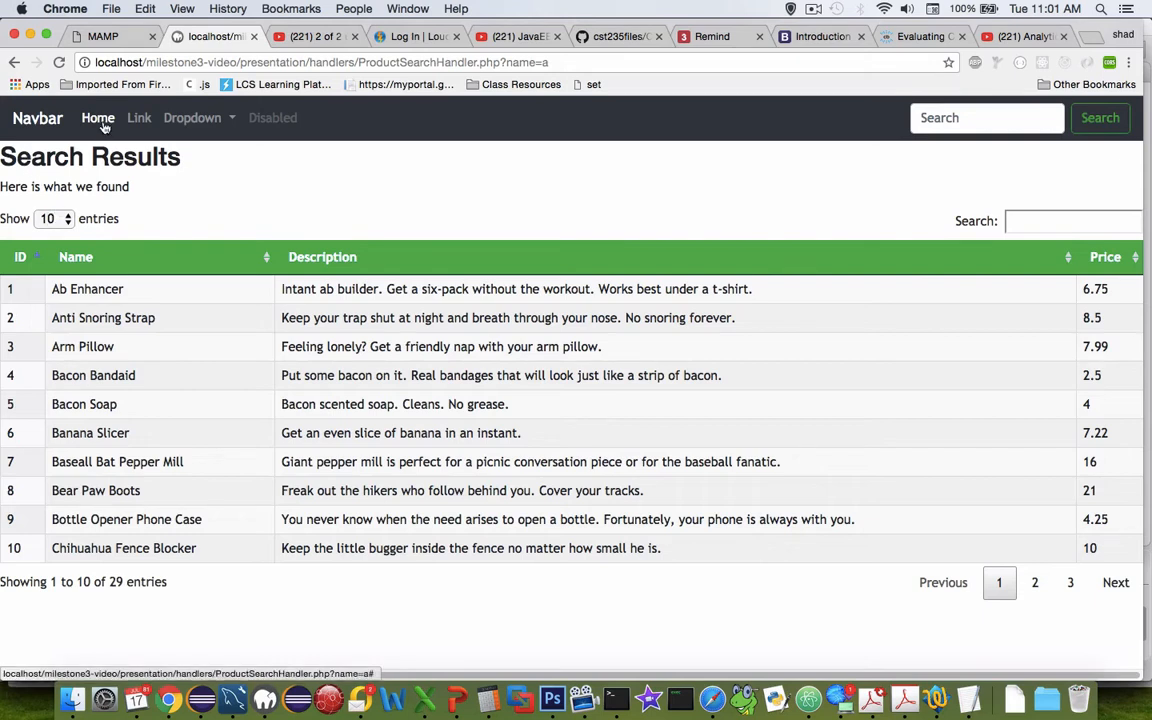
Return from Search Results to the Product Search page via the navbar's Home link
click(96, 118)
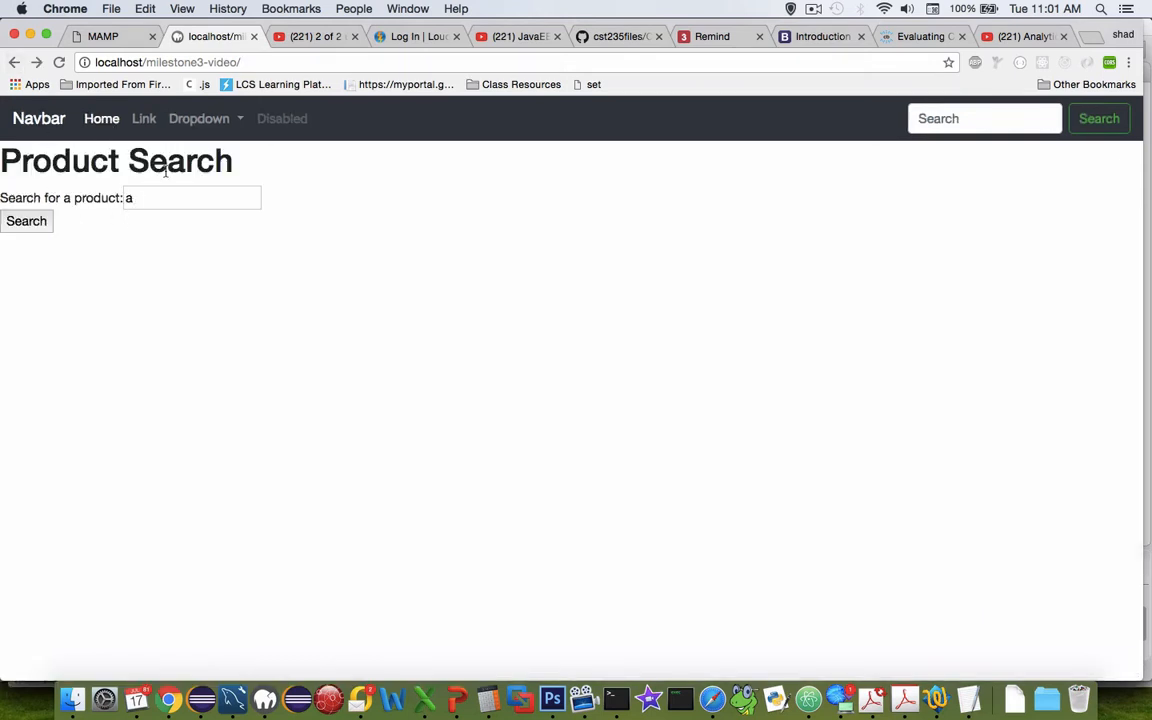